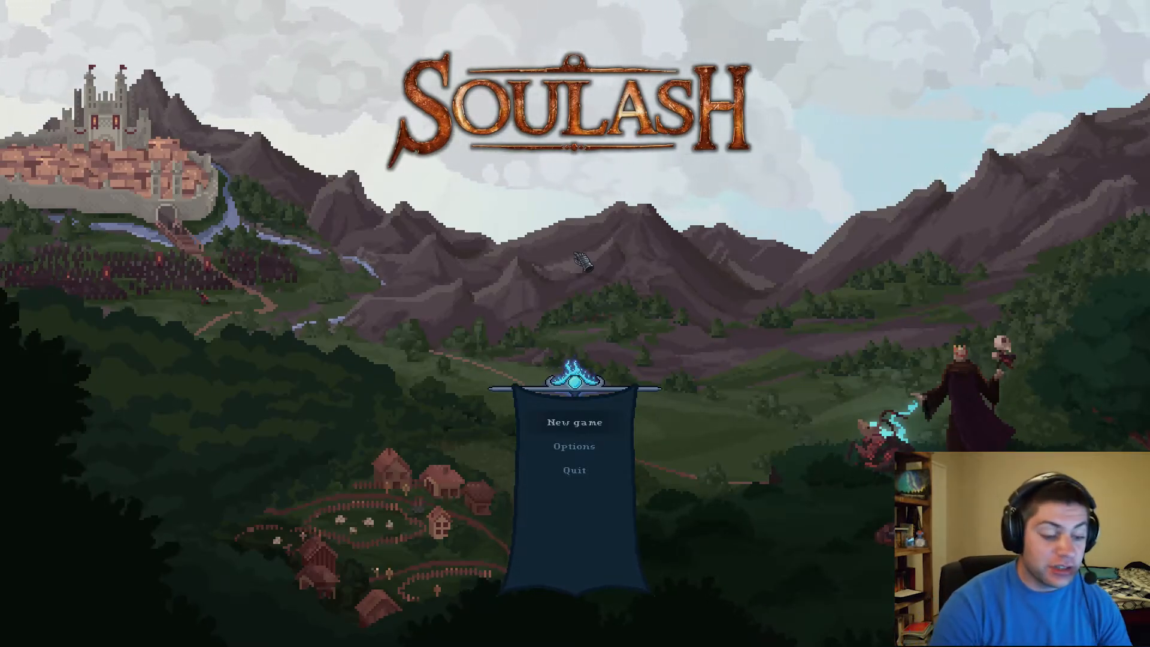
# Start a new game from the main menu, reaching character creation.
pyautogui.click(574, 422)
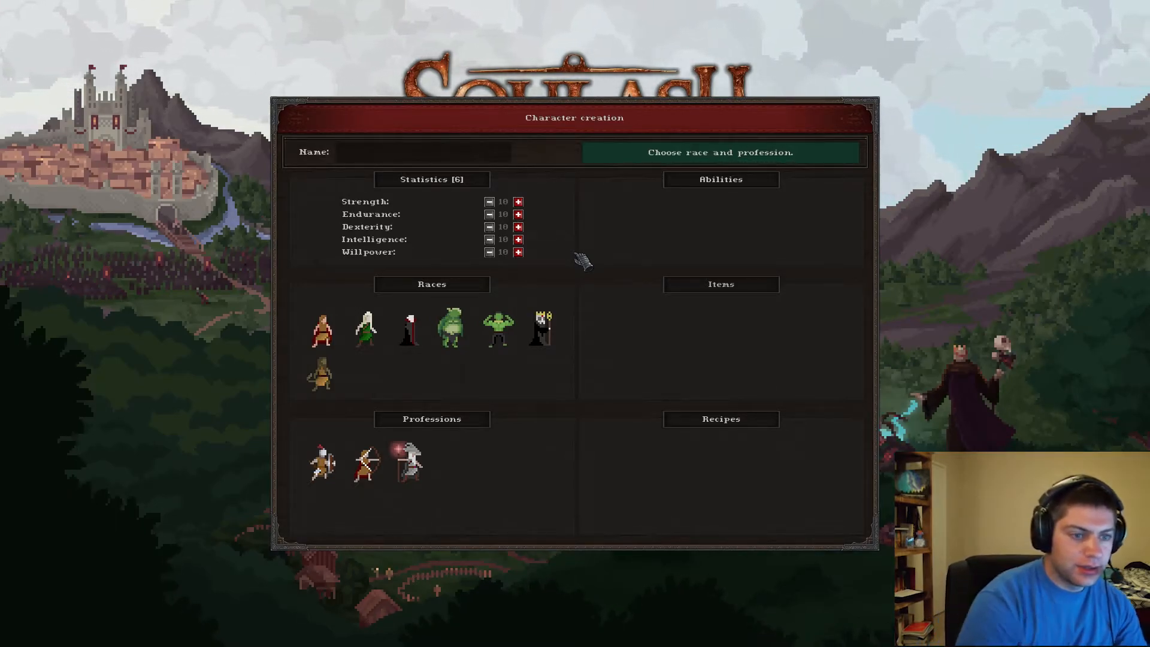
# Name the character Talamann and raise Dexterity to 13 and Intelligence to 12.
pyautogui.write('Talamann')
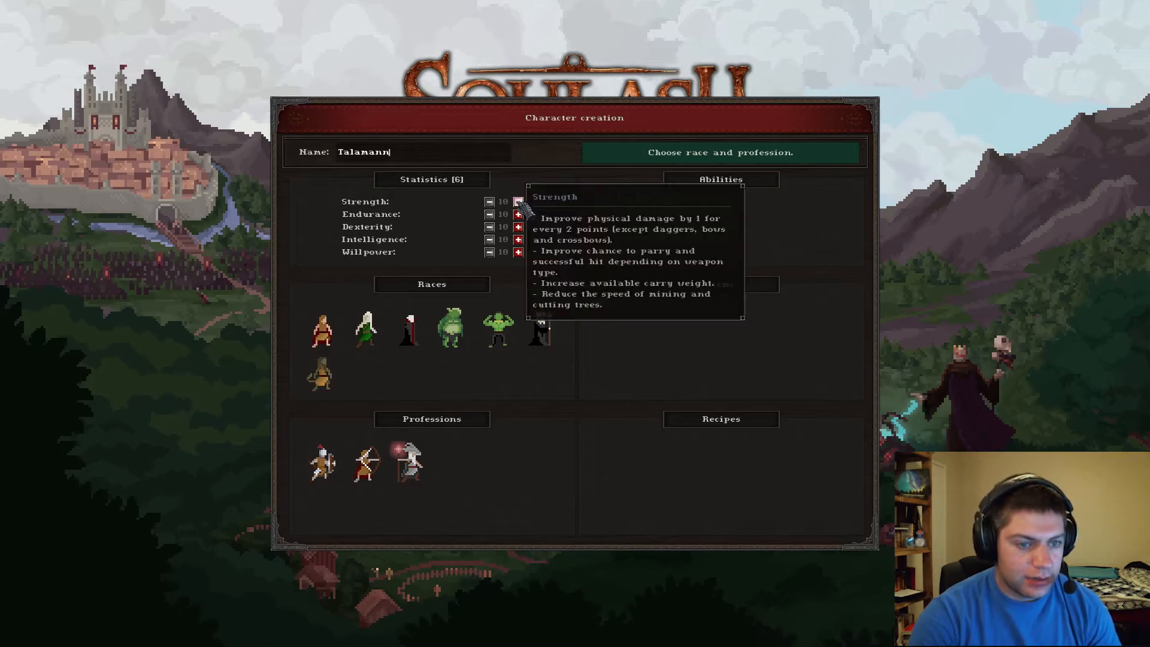
pyautogui.click(519, 201)
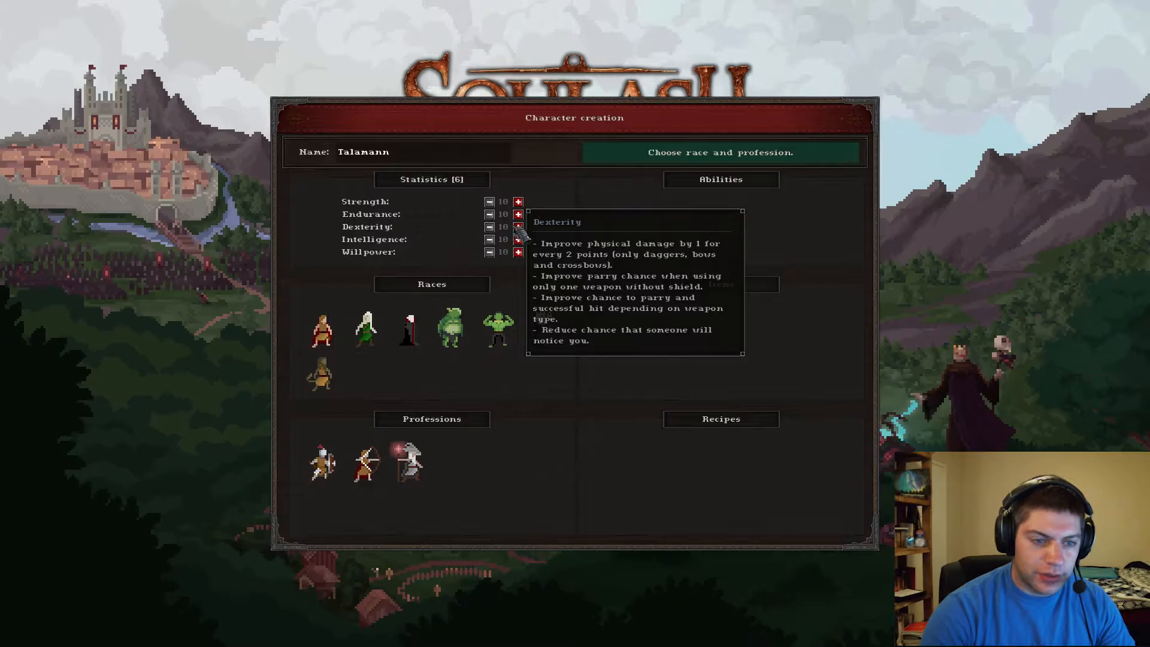
pyautogui.click(517, 226)
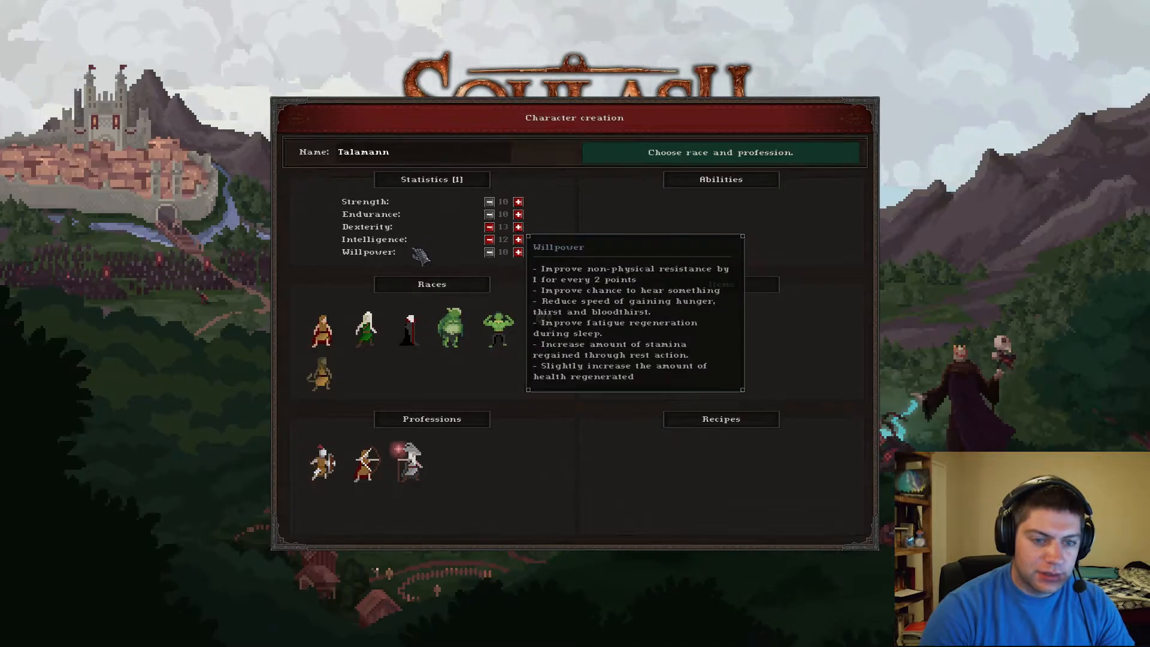
pyautogui.moveTo(543, 330)
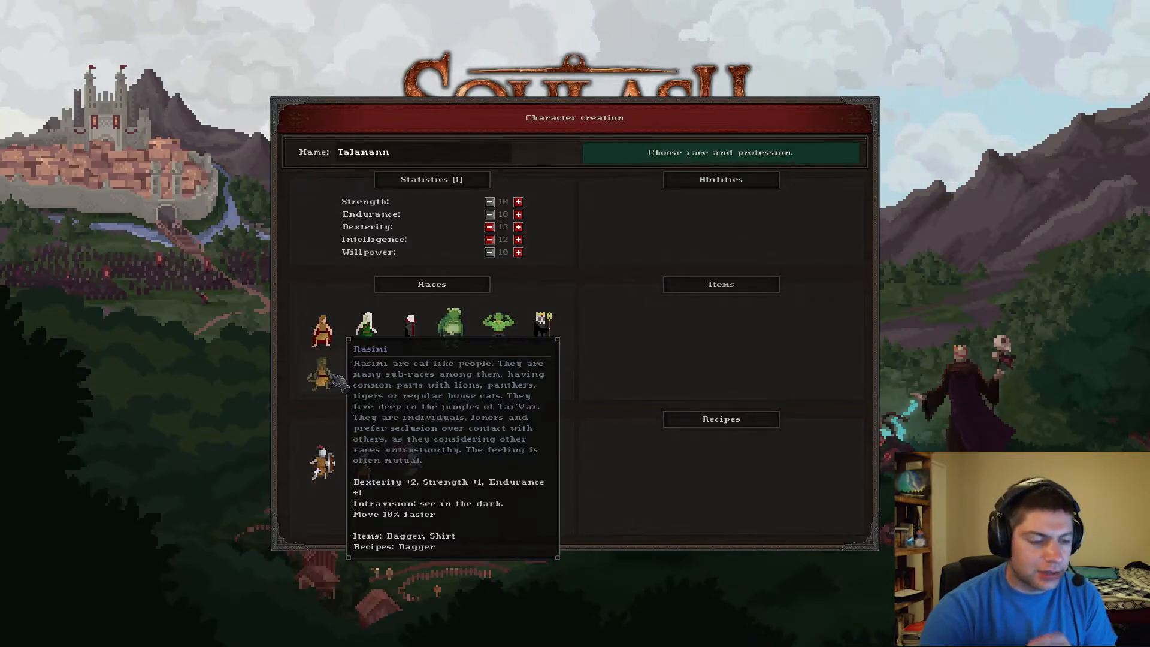
# Choose the Human race with the Fallen knight profession.
pyautogui.click(320, 328)
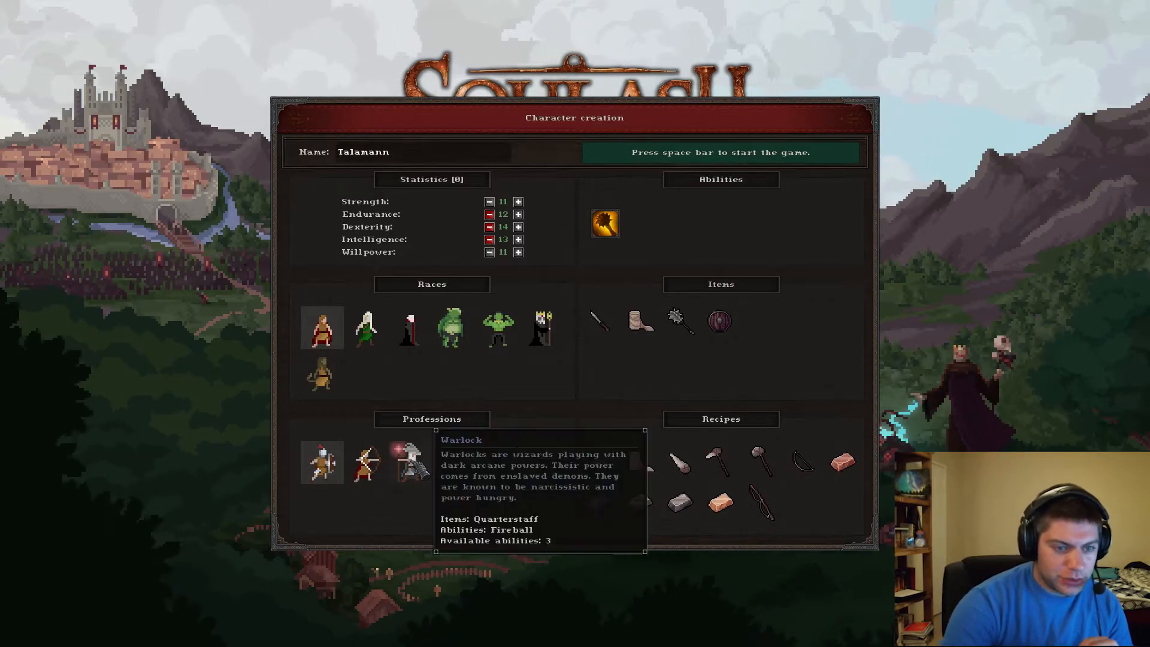
pyautogui.moveTo(452, 328)
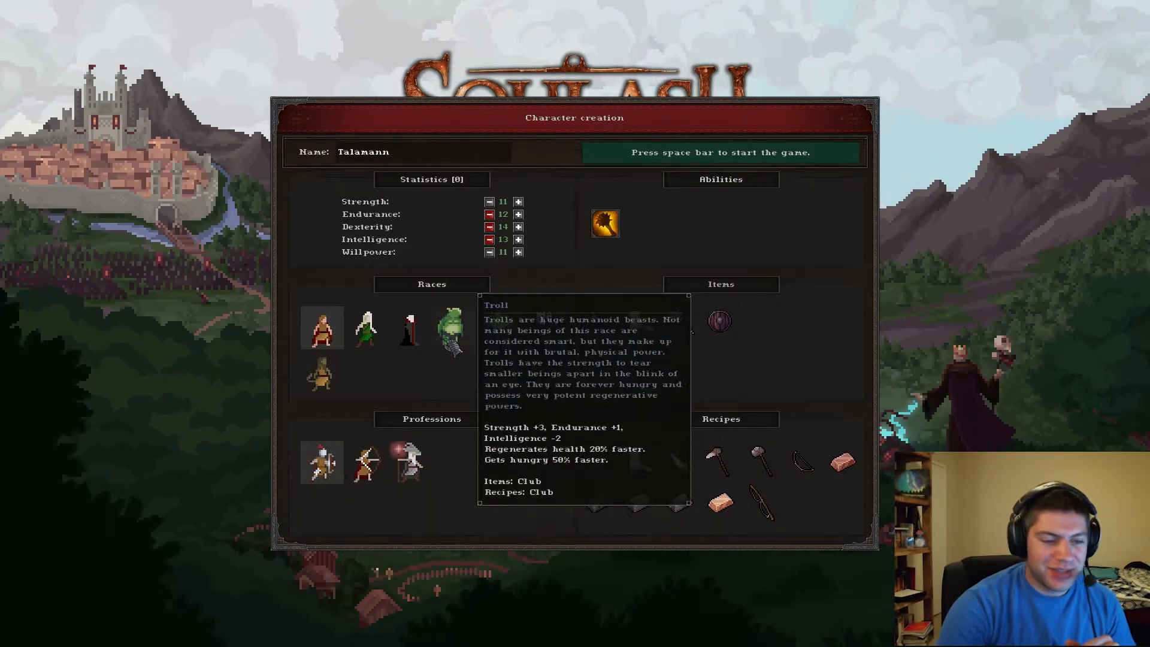
pyautogui.moveTo(499, 328)
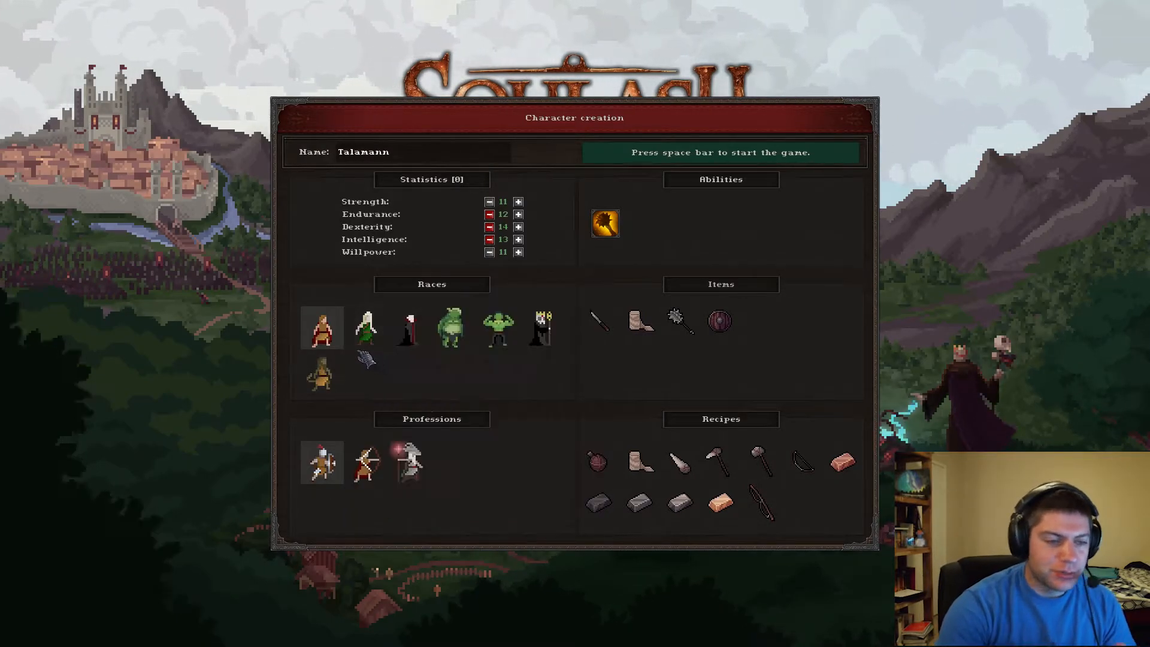
pyautogui.moveTo(542, 328)
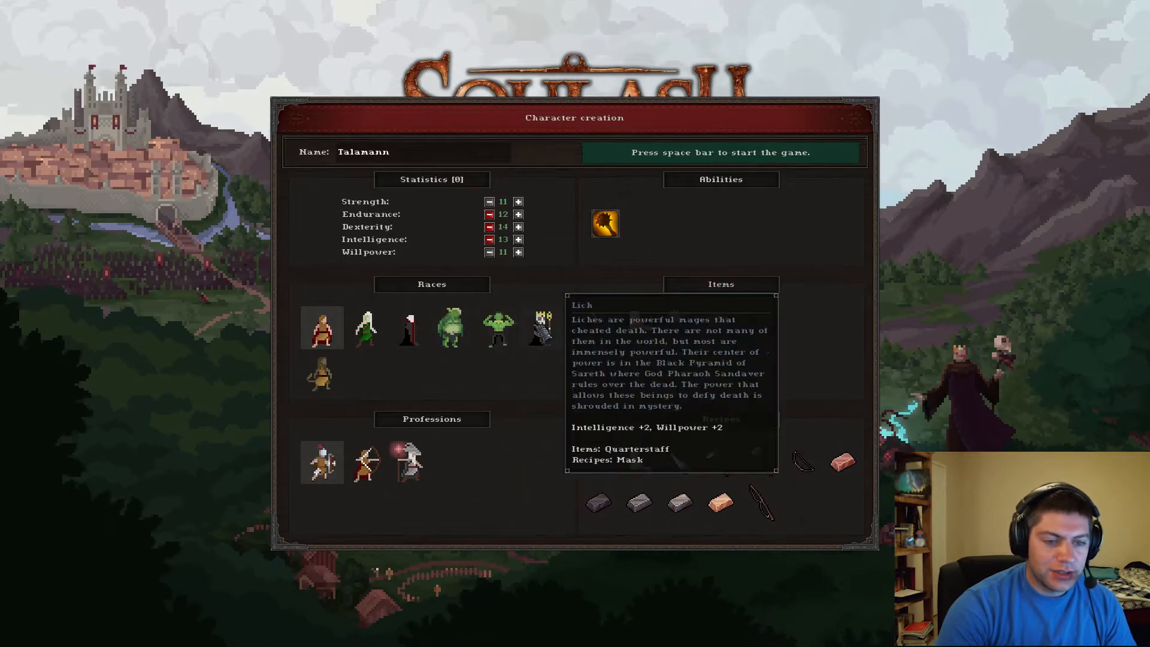
pyautogui.moveTo(321, 329)
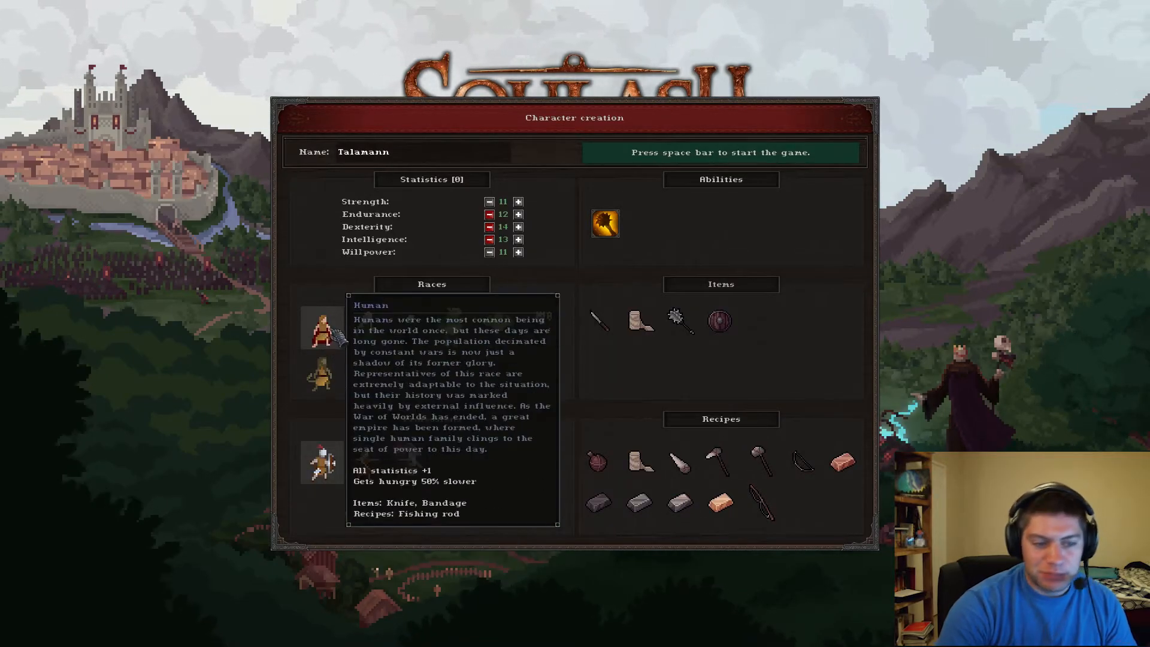
pyautogui.click(359, 328)
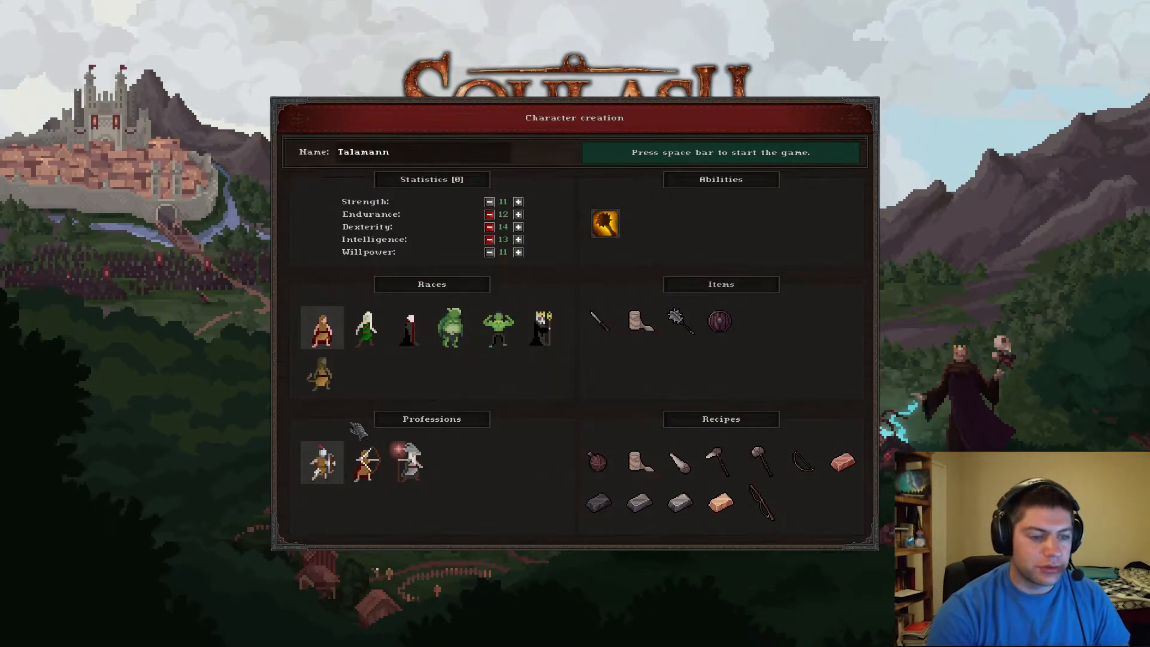
pyautogui.moveTo(364, 463)
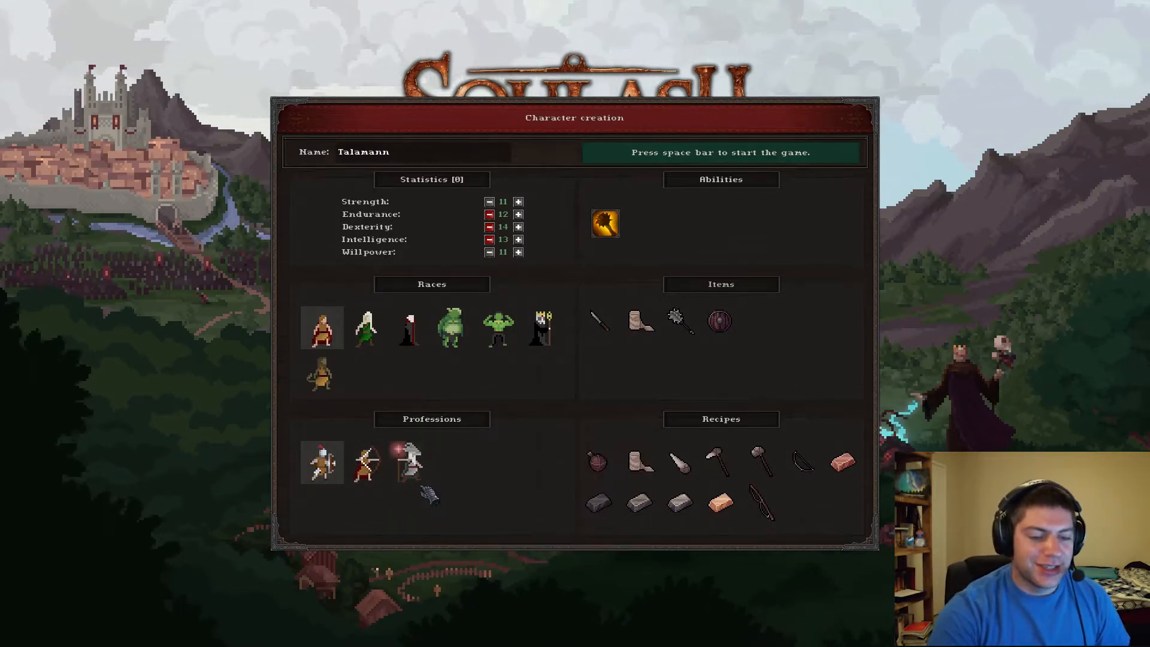
pyautogui.moveTo(406, 463)
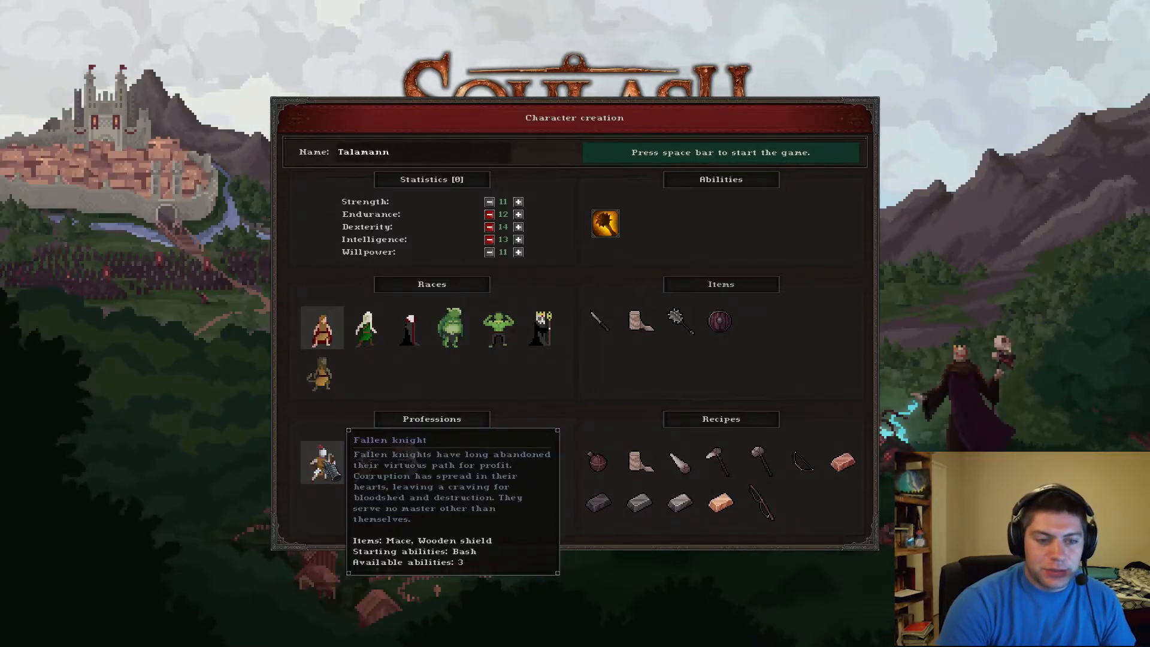
# Begin the adventure with the finished character on the Lamato Plains.
pyautogui.press('space')
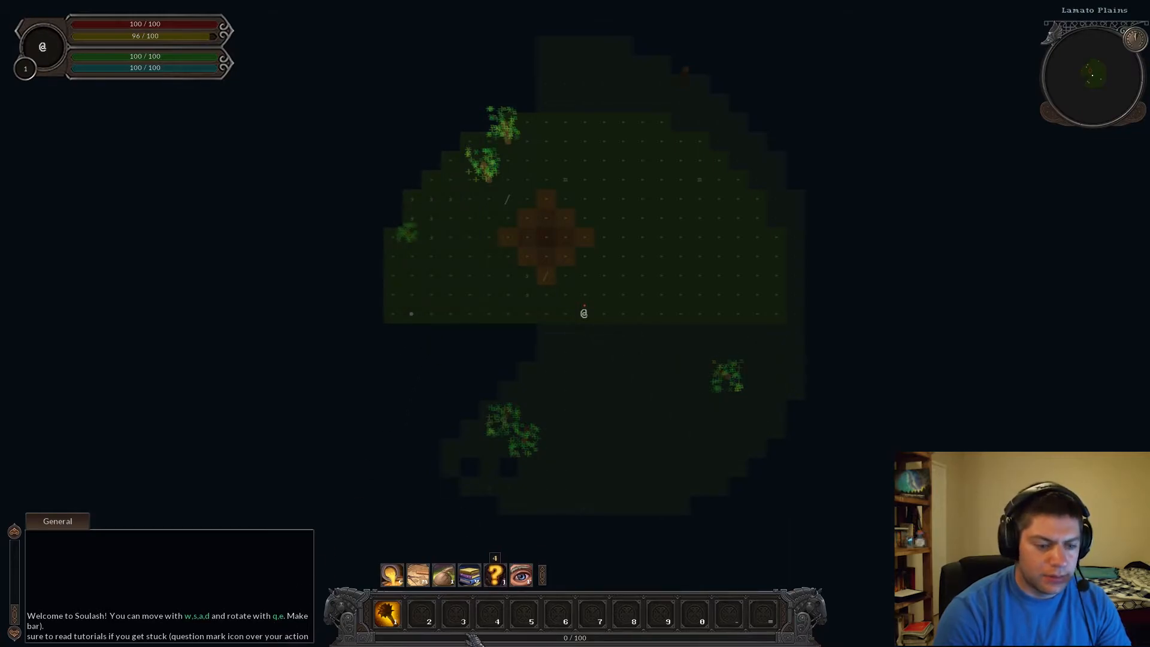
pyautogui.moveTo(495, 574)
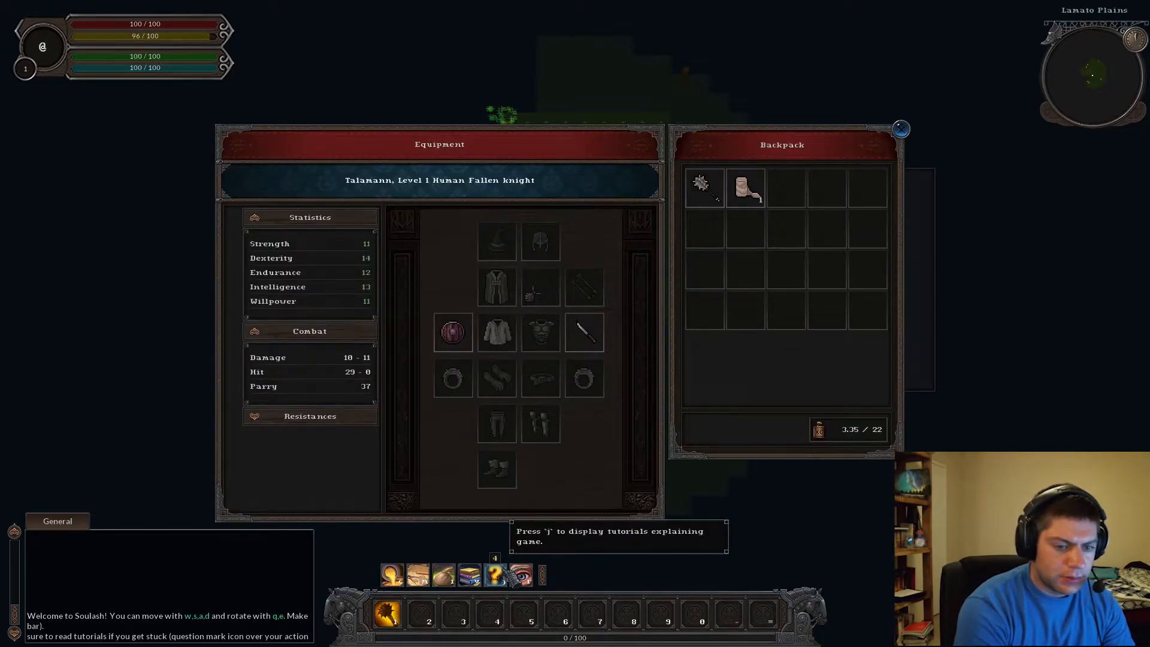
# Read the Welcome to Soulash tutorial, then switch to the Movement tutorial.
pyautogui.press('j')
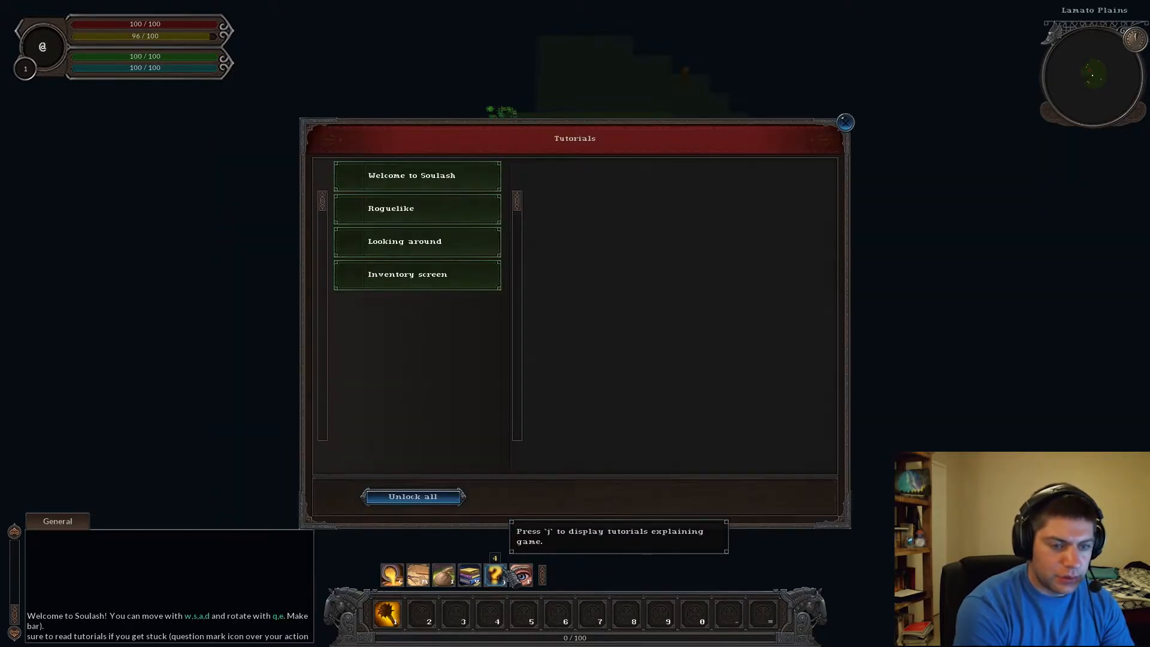
pyautogui.click(411, 175)
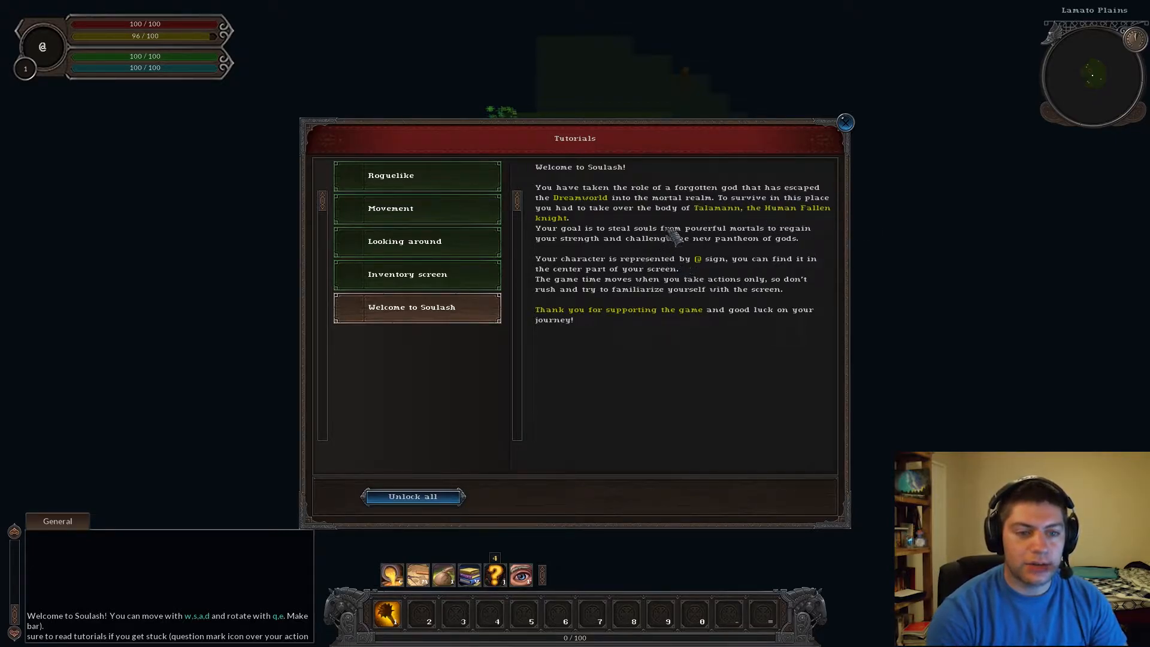
pyautogui.moveTo(747, 227)
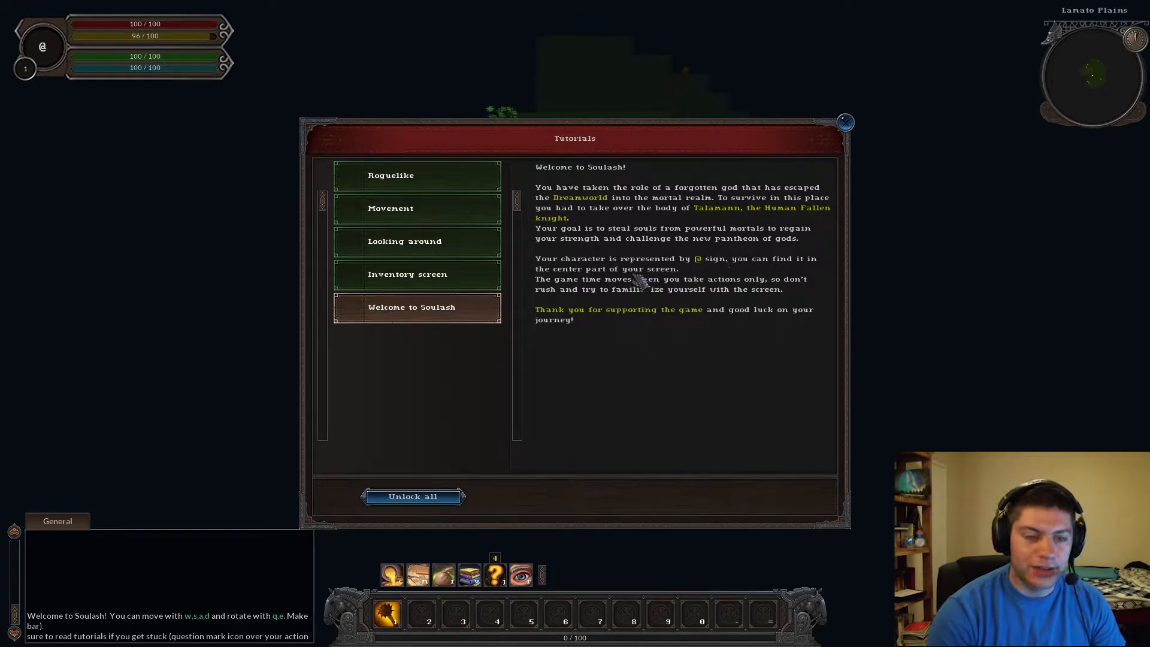
pyautogui.moveTo(732, 277)
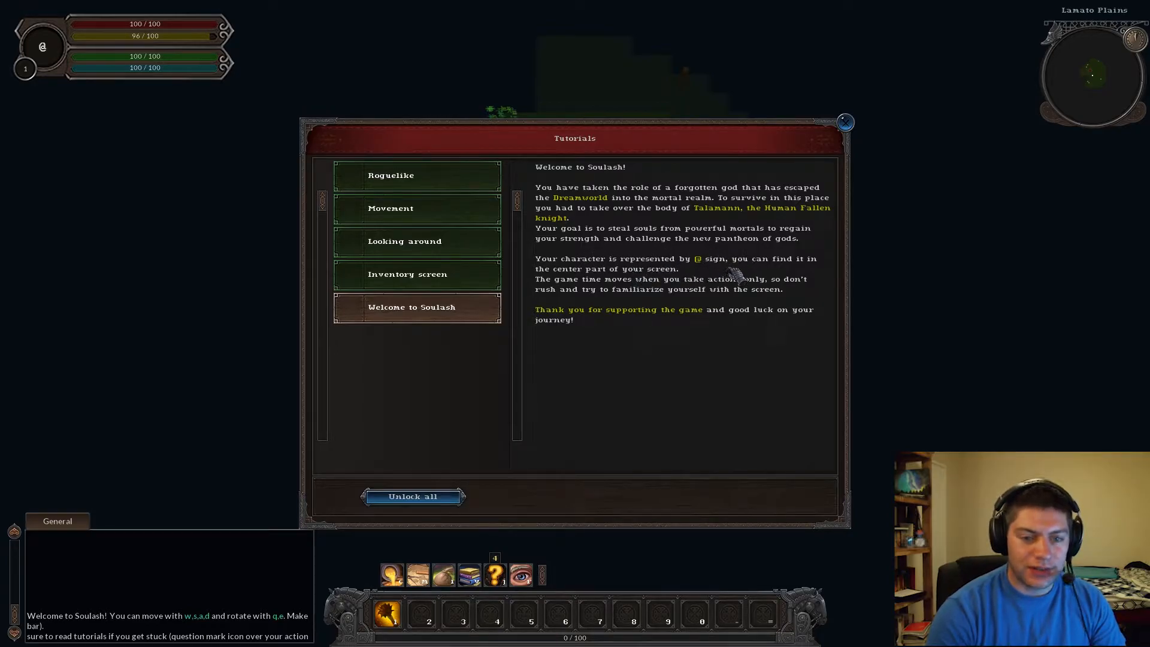
pyautogui.moveTo(608, 293)
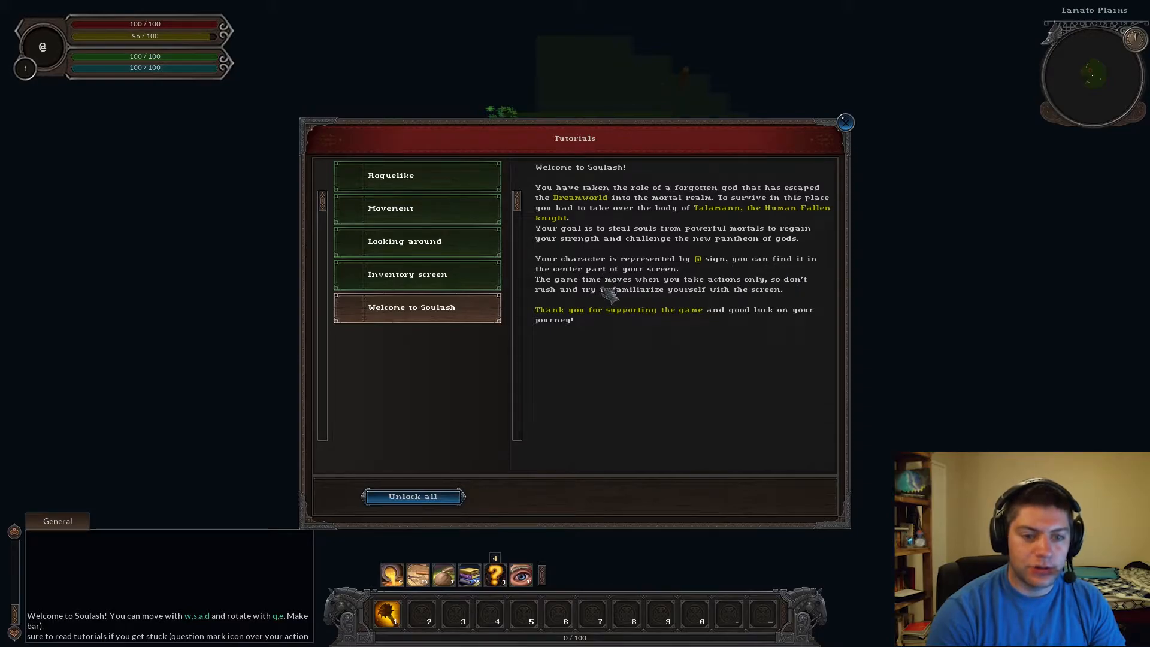
pyautogui.moveTo(730, 308)
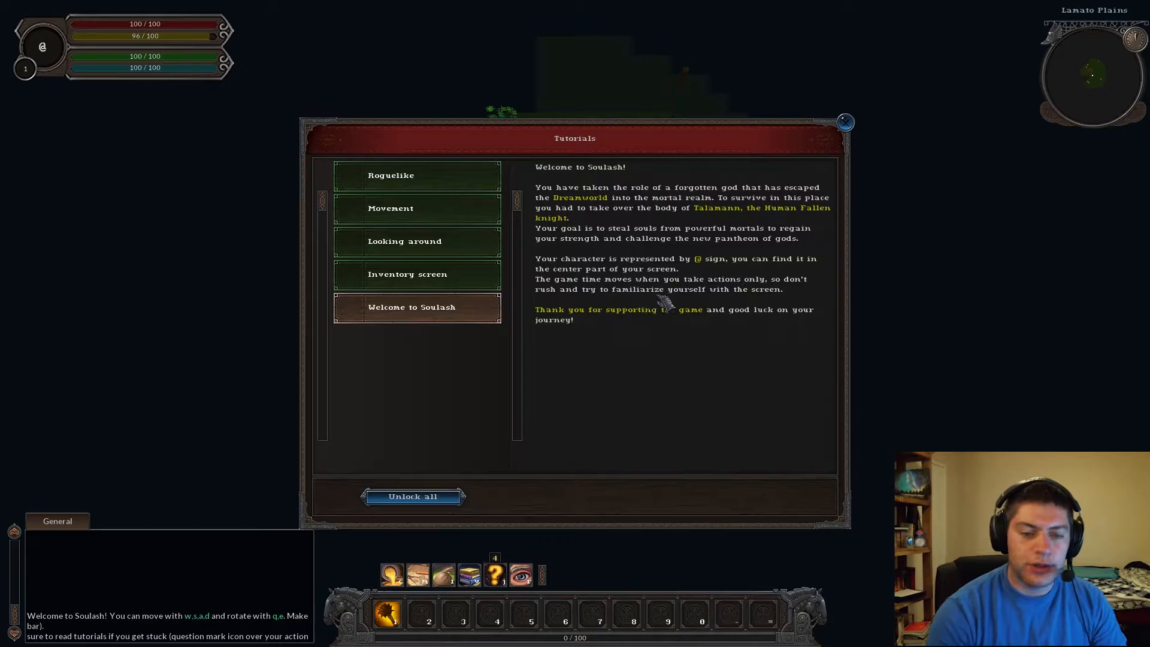
pyautogui.moveTo(629, 336)
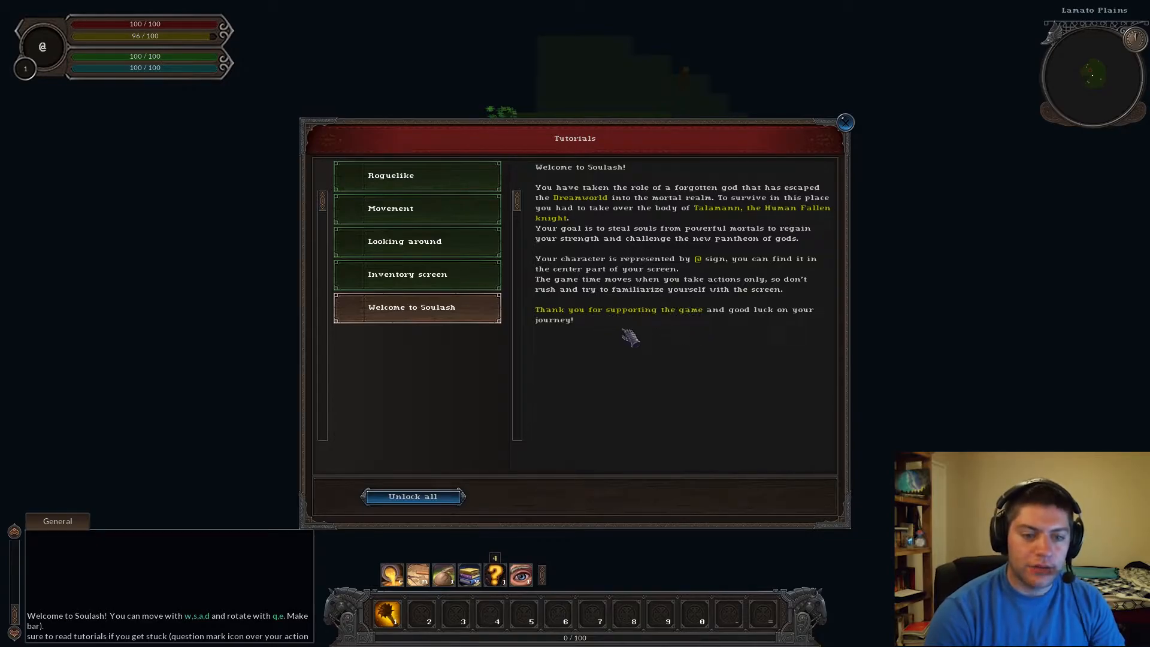
pyautogui.moveTo(411, 207)
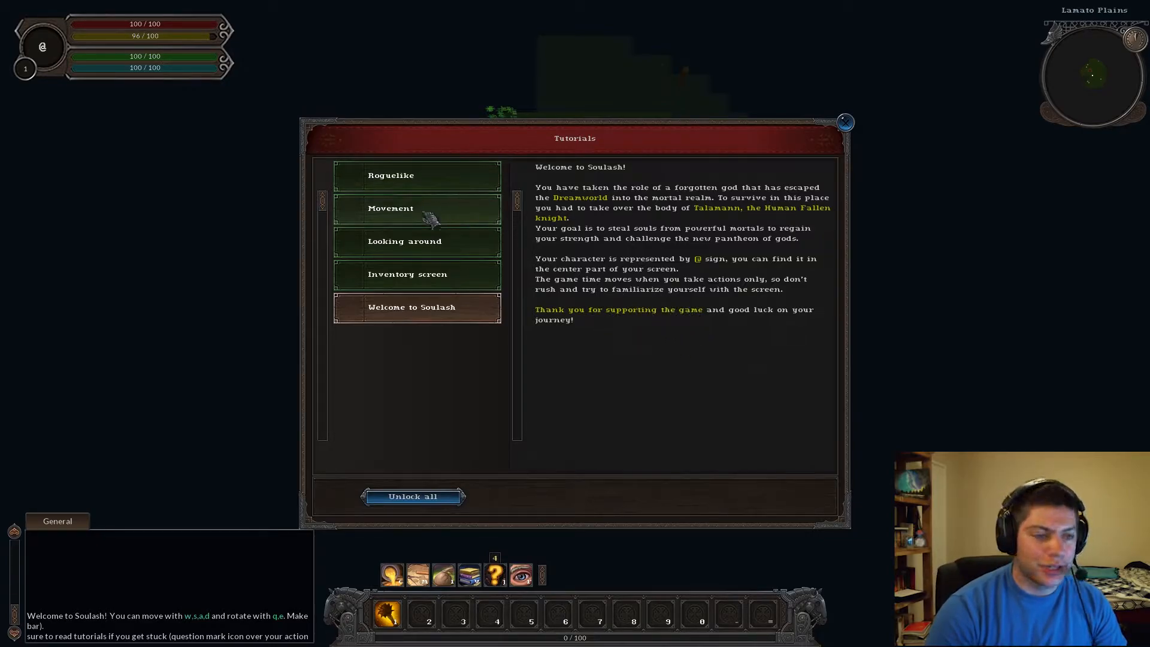
pyautogui.click(416, 207)
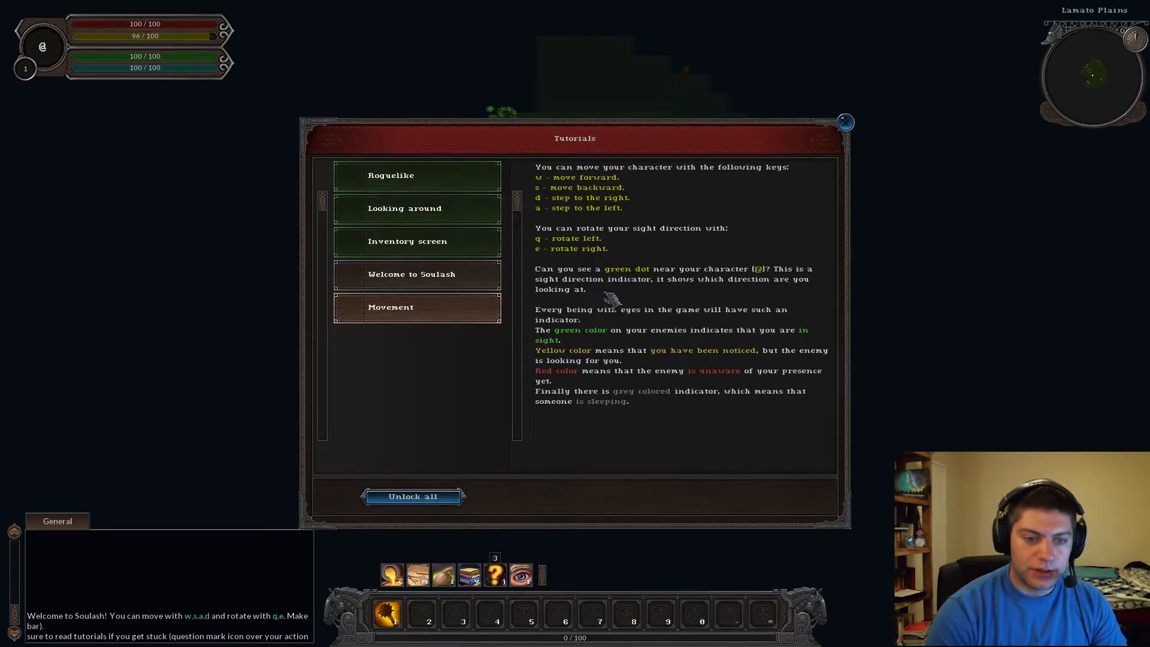
pyautogui.moveTo(626, 338)
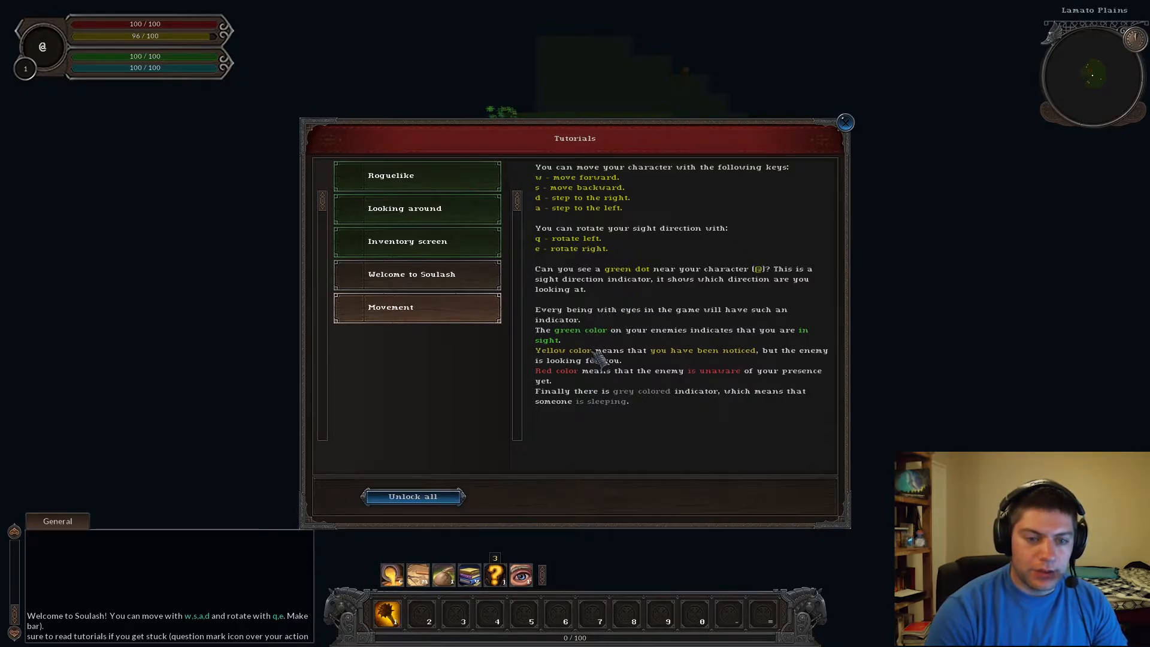
pyautogui.moveTo(781, 361)
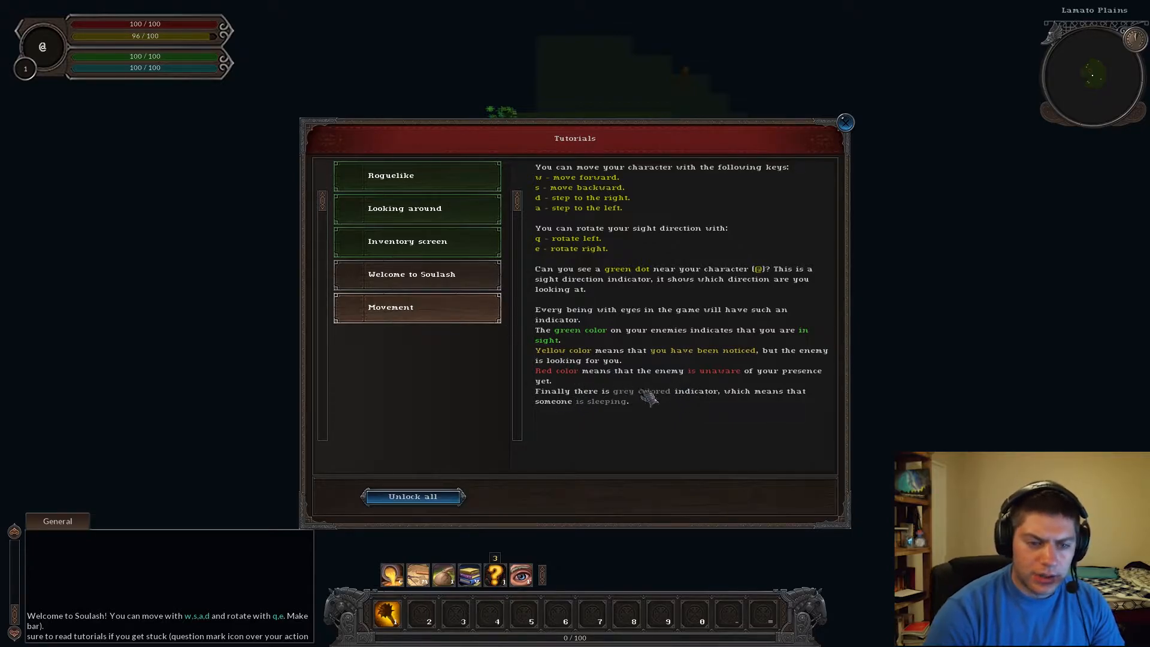
# Read the Looking around tutorial on inspecting map tiles.
pyautogui.click(416, 175)
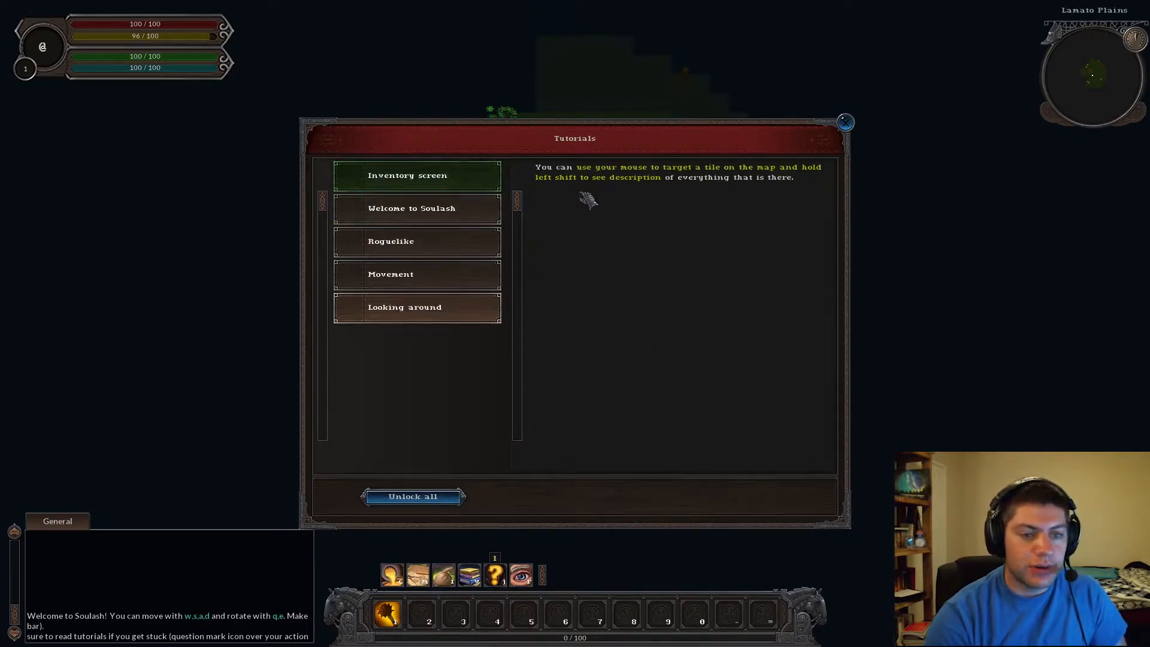
pyautogui.moveTo(623, 211)
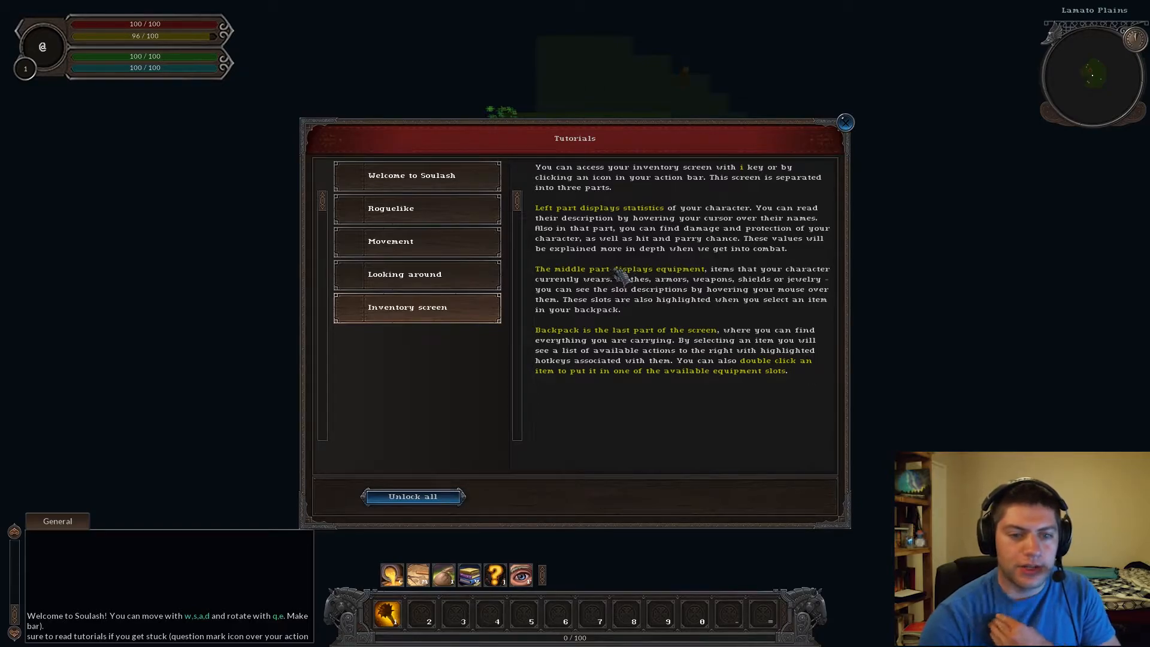
pyautogui.moveTo(708, 270)
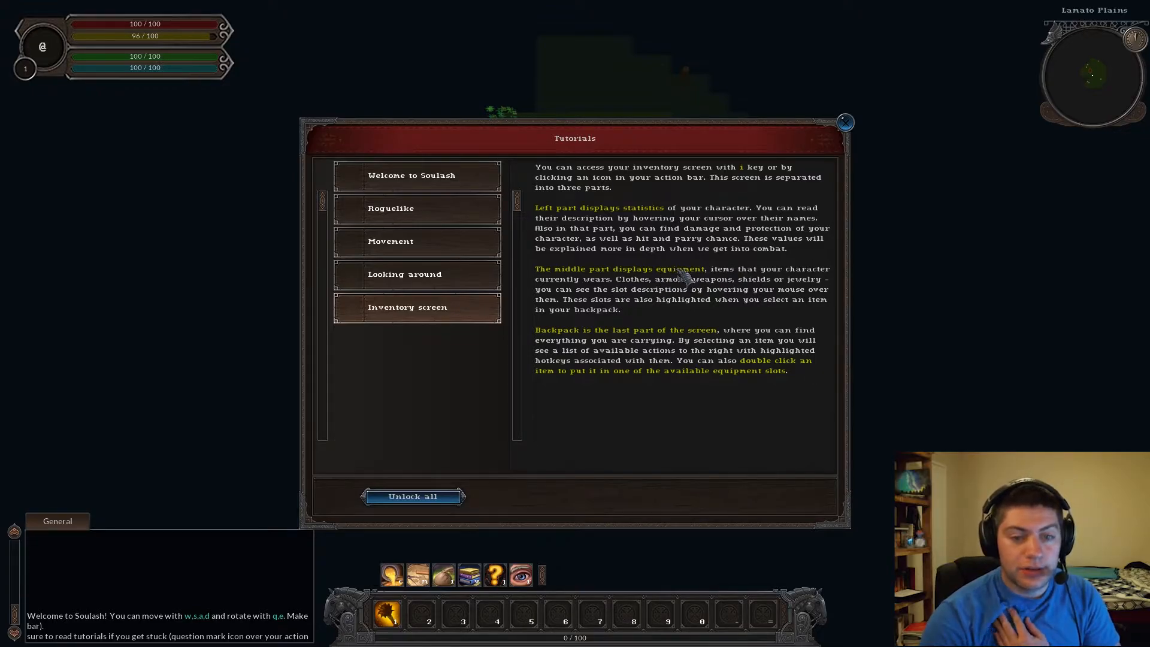
pyautogui.moveTo(701, 345)
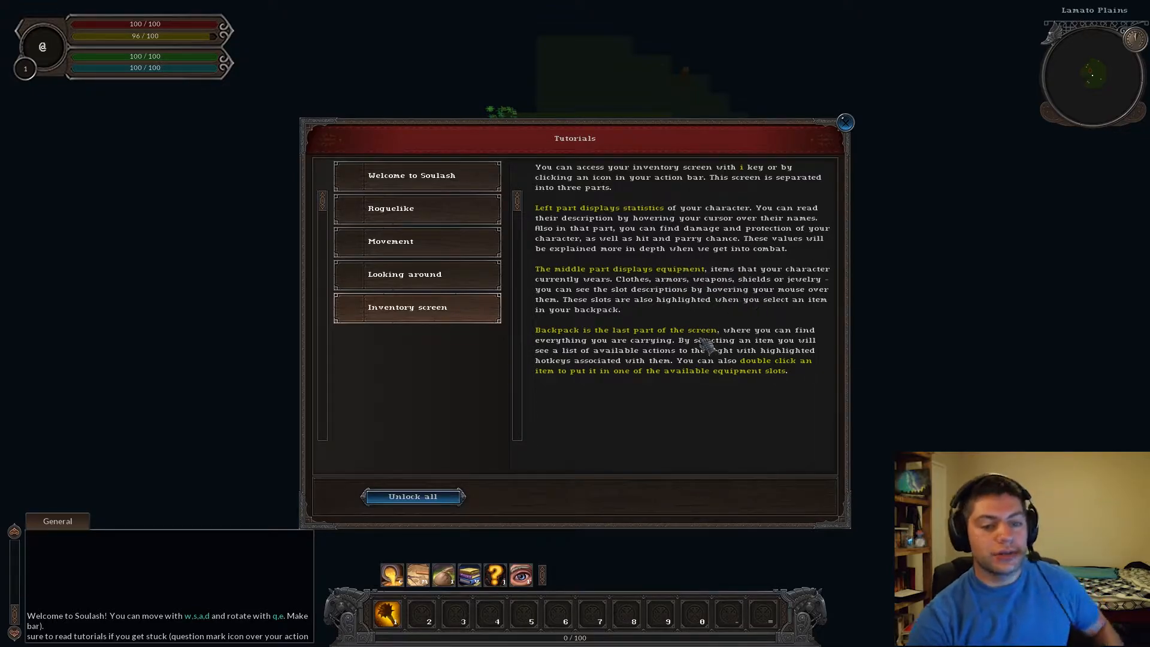
pyautogui.moveTo(623, 264)
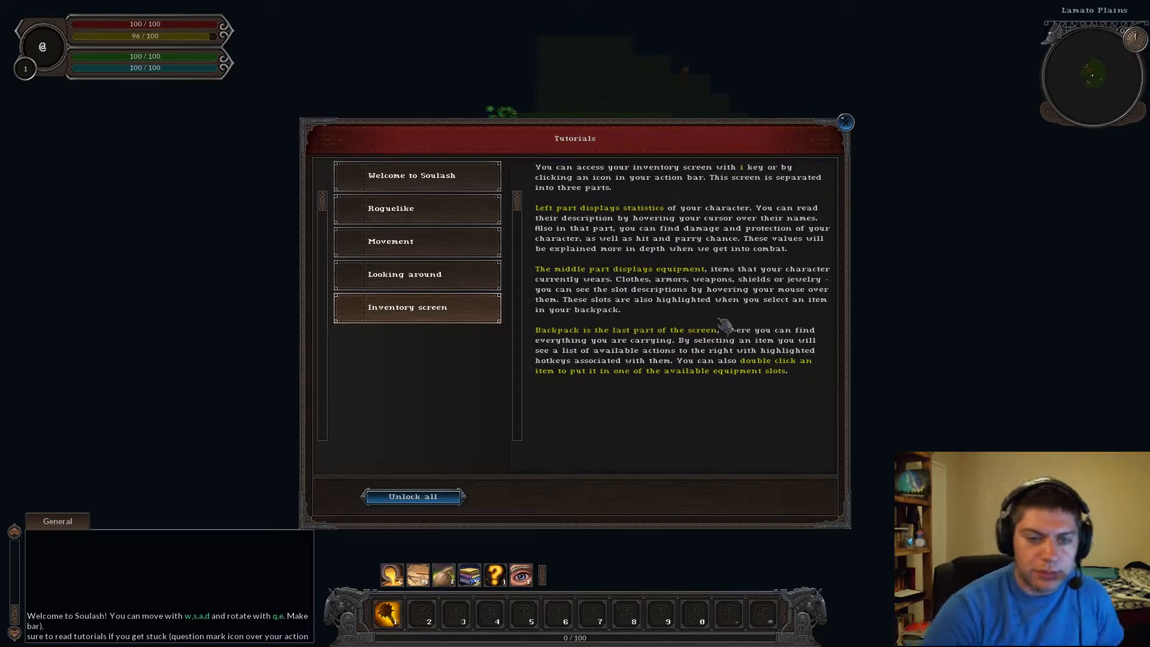
pyautogui.moveTo(766, 300)
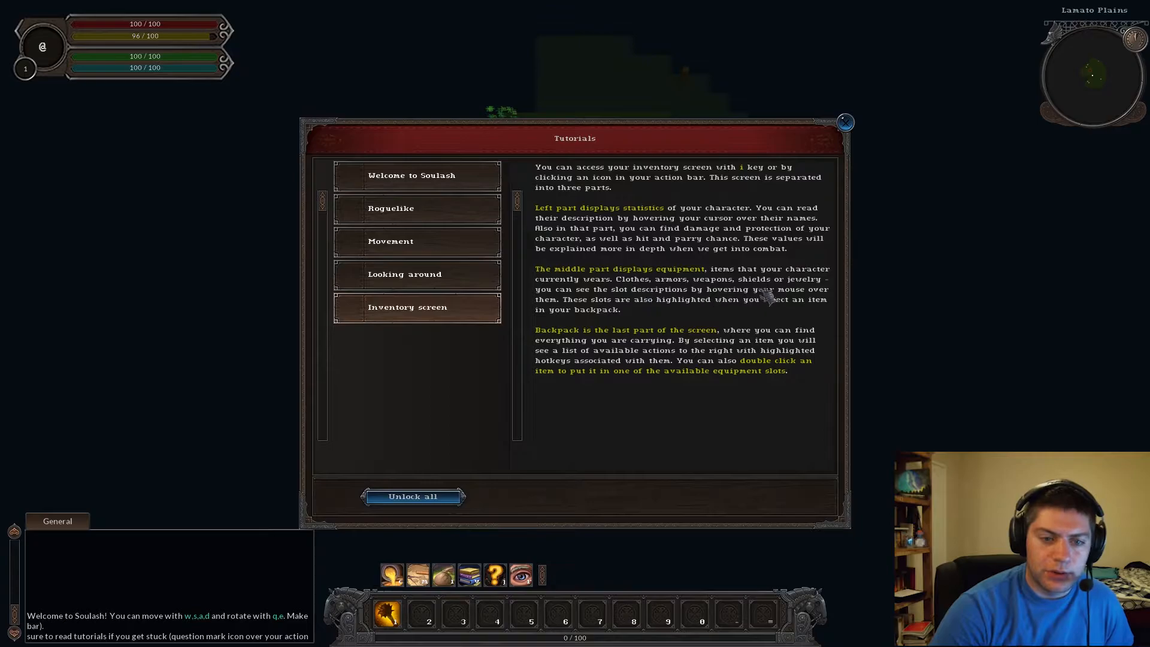
pyautogui.moveTo(622, 307)
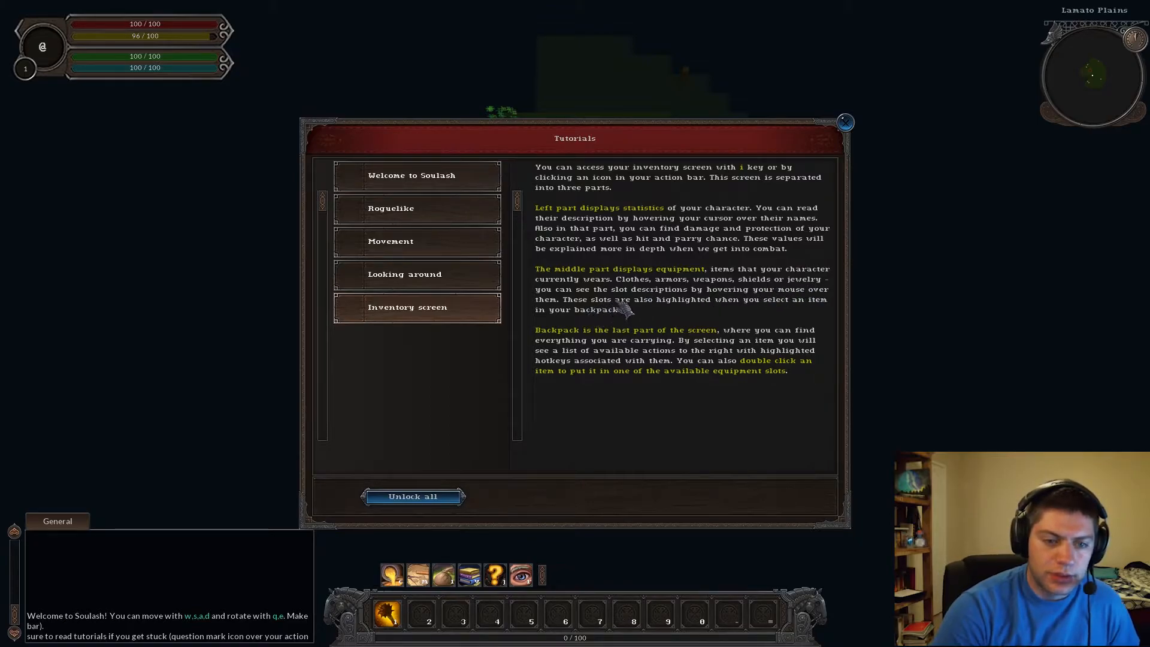
pyautogui.moveTo(685, 326)
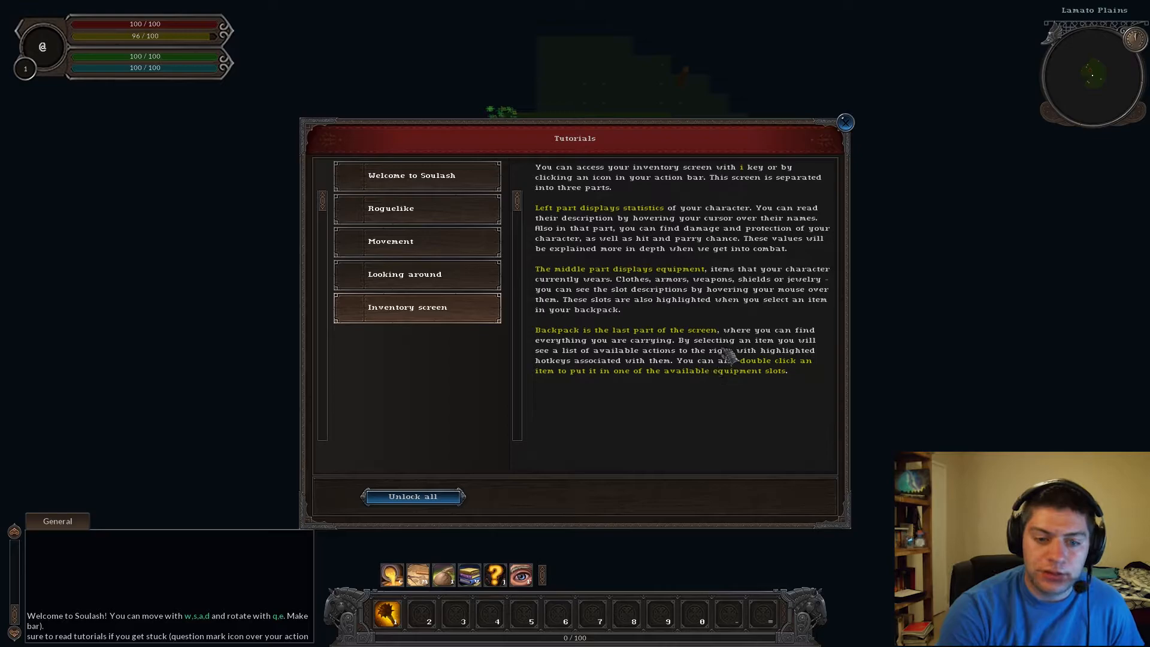
pyautogui.moveTo(781, 374)
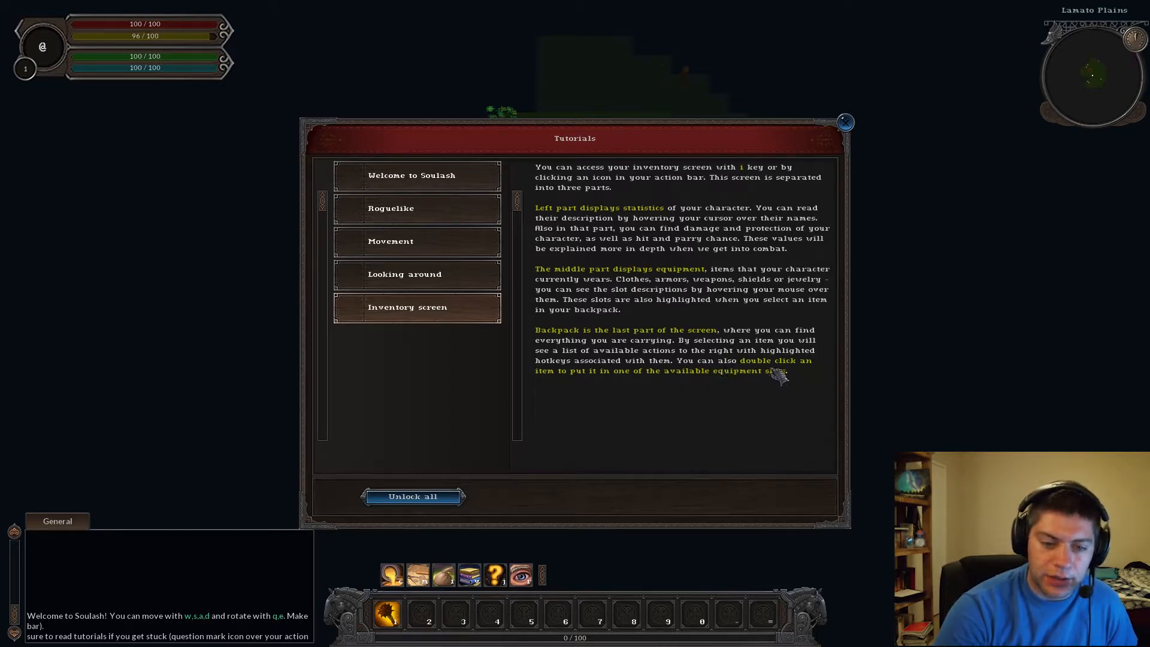
pyautogui.moveTo(660, 388)
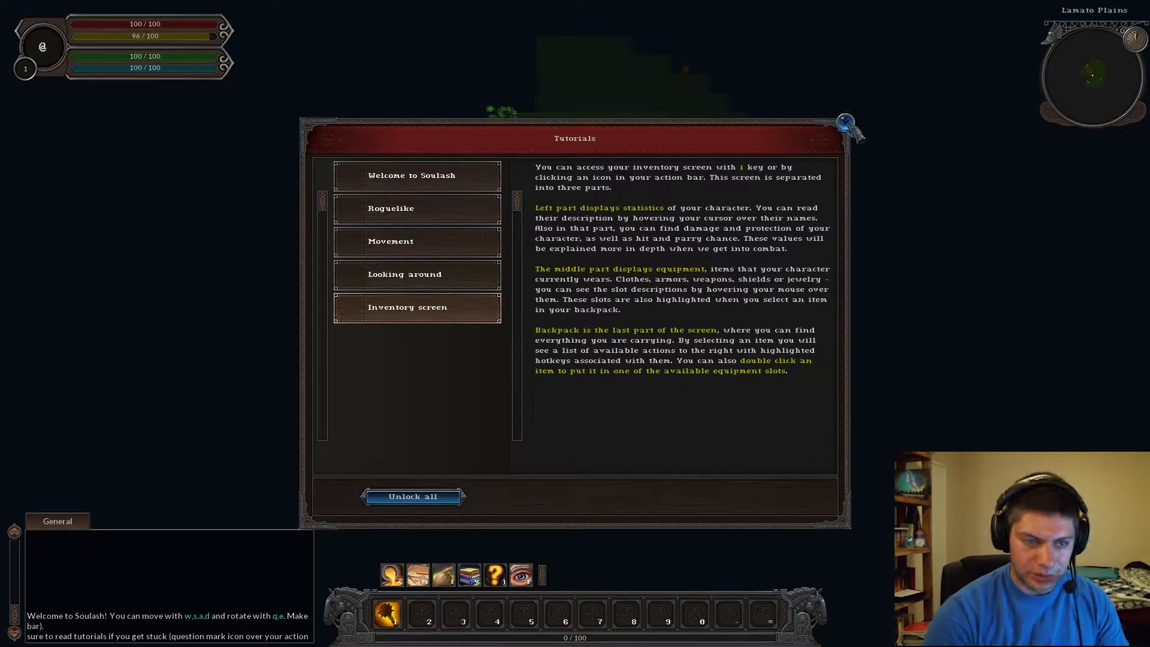
# Close the tutorials and walk Talamann forward across the plains.
pyautogui.click(847, 122)
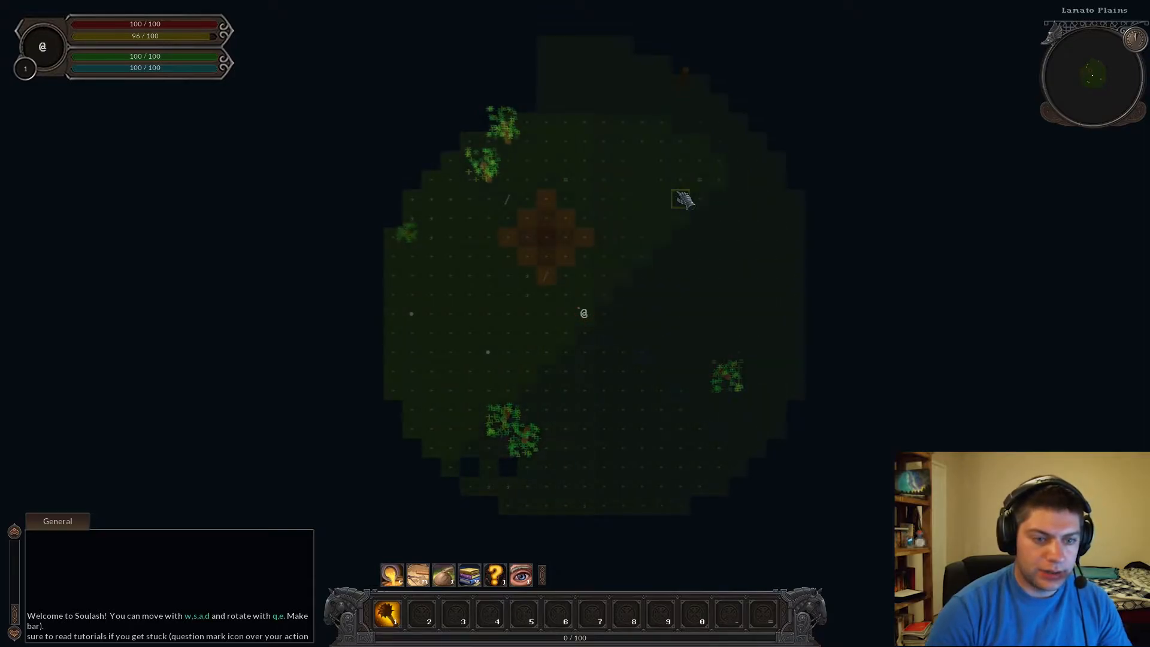
pyautogui.press('w')
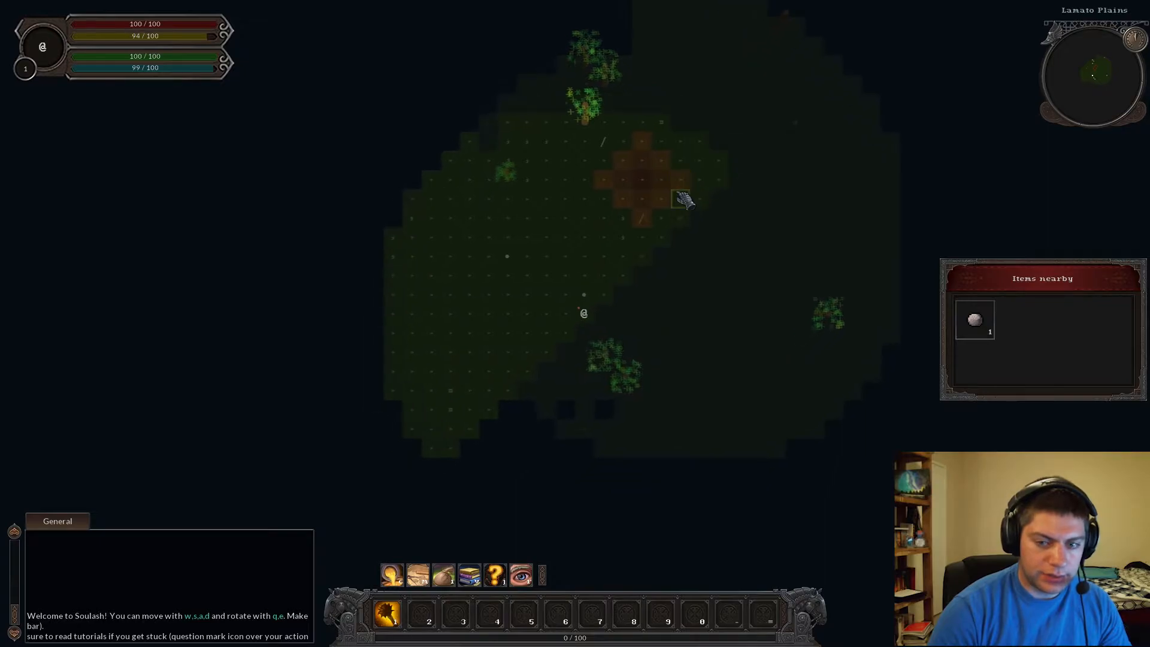
pyautogui.moveTo(975, 321)
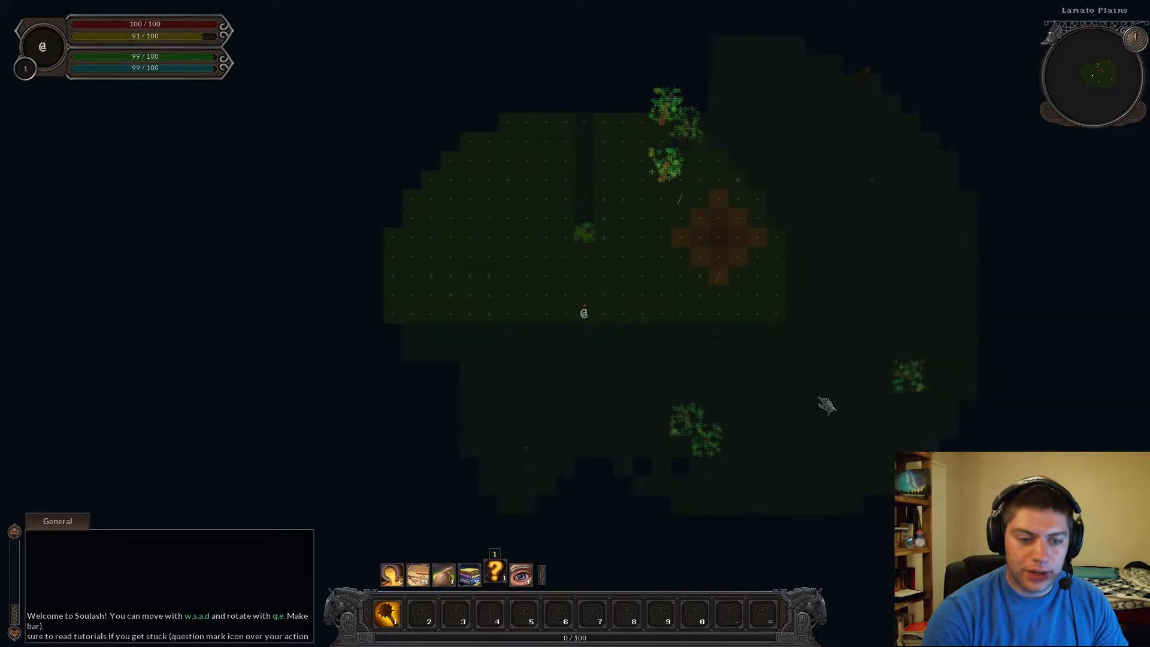
# Read the Picking up items tutorial on collecting ground items.
pyautogui.click(495, 574)
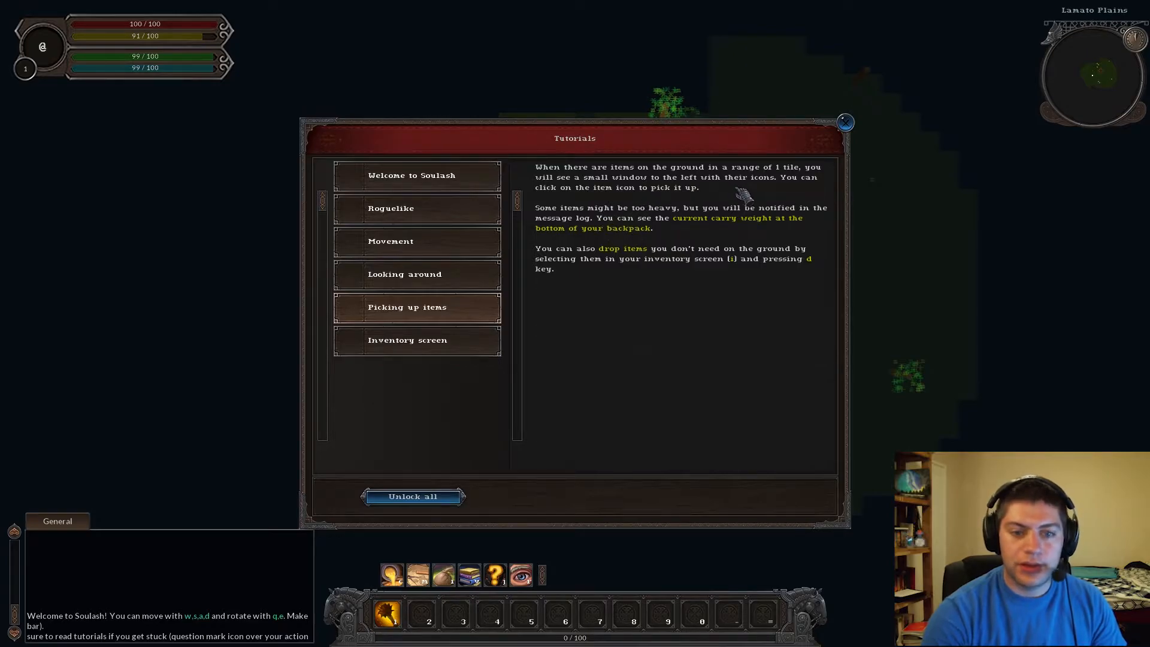
pyautogui.moveTo(690, 201)
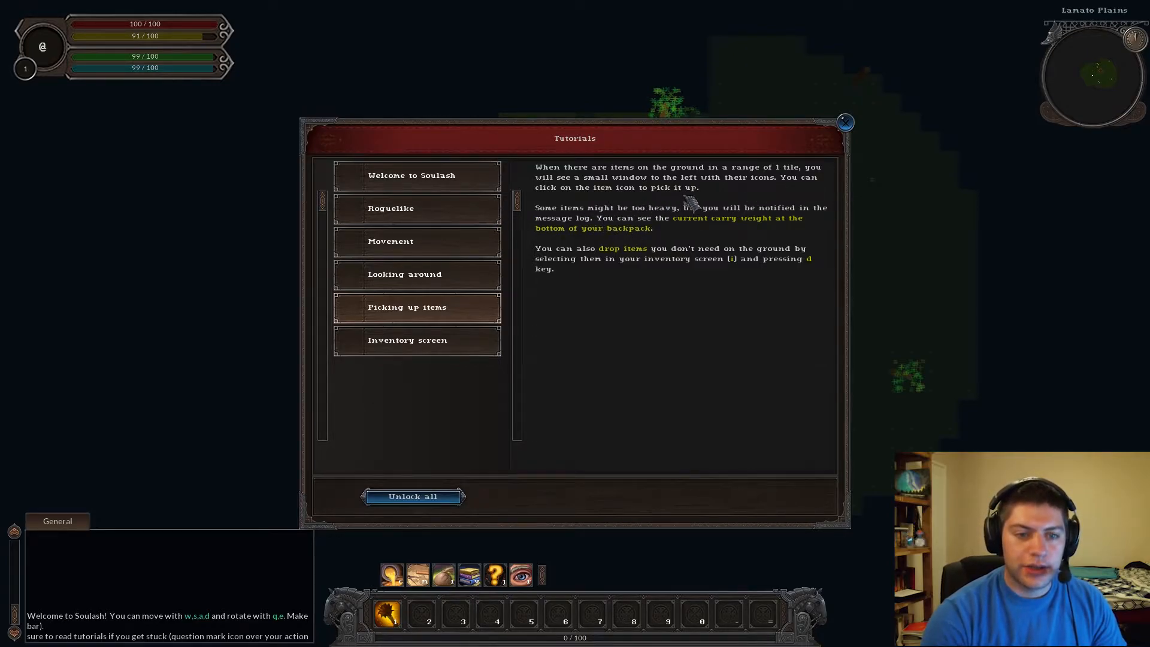
pyautogui.moveTo(755, 234)
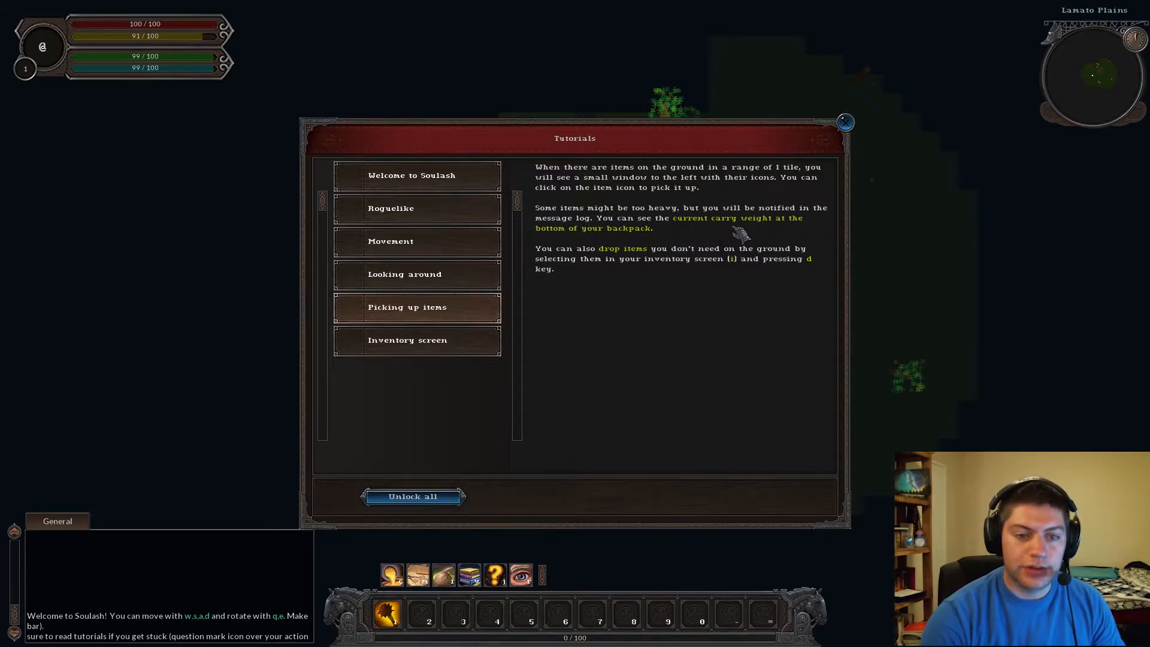
pyautogui.moveTo(634, 267)
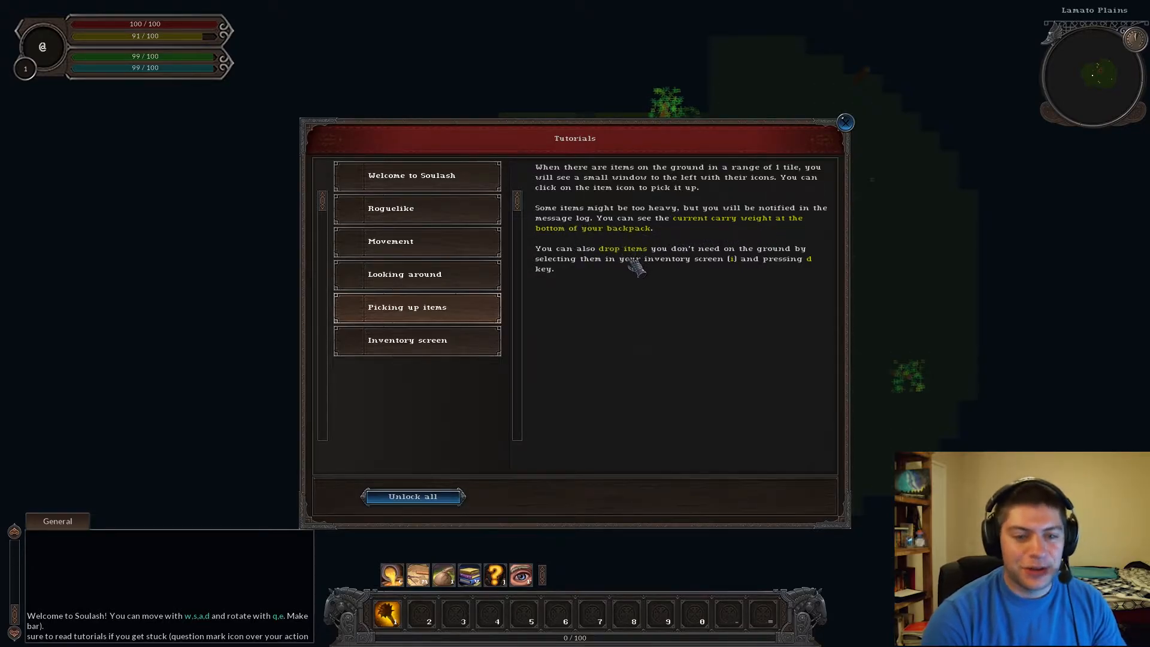
pyautogui.moveTo(726, 253)
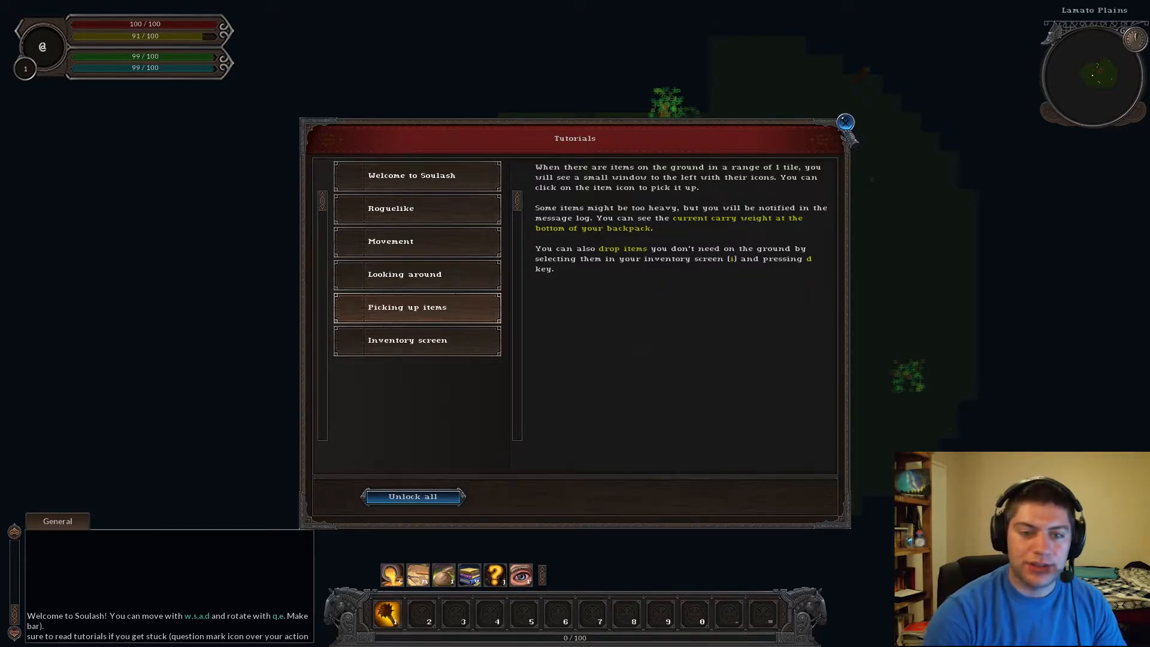
# Close the tutorials and return to the Lamato Plains map.
pyautogui.click(845, 122)
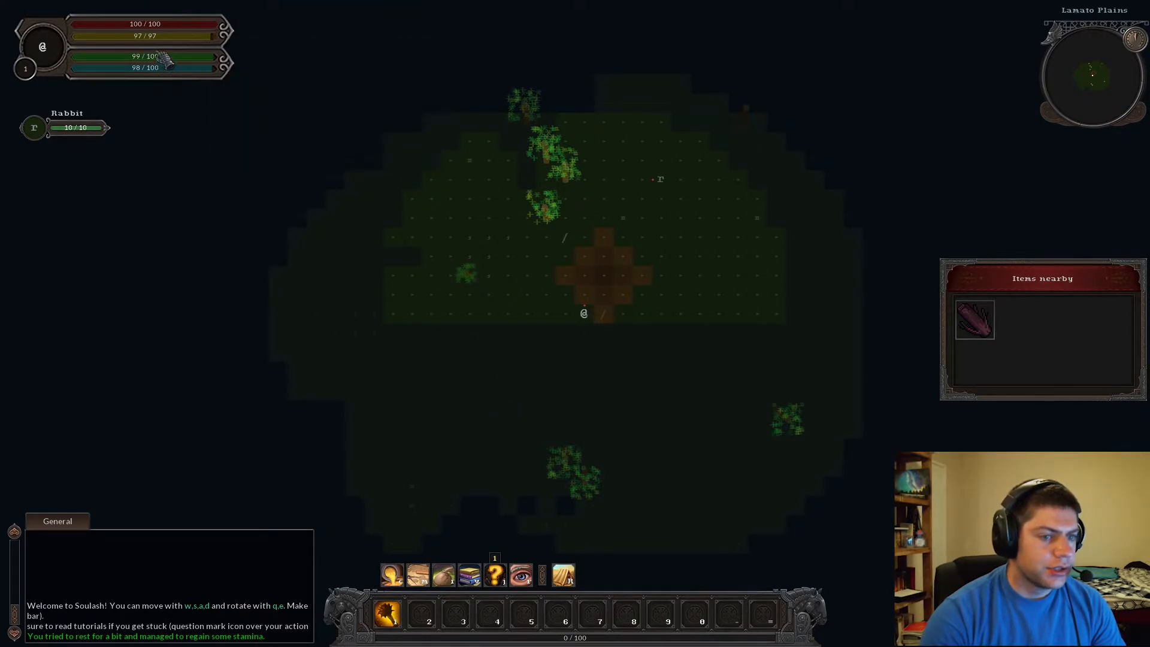
pyautogui.moveTo(146, 56)
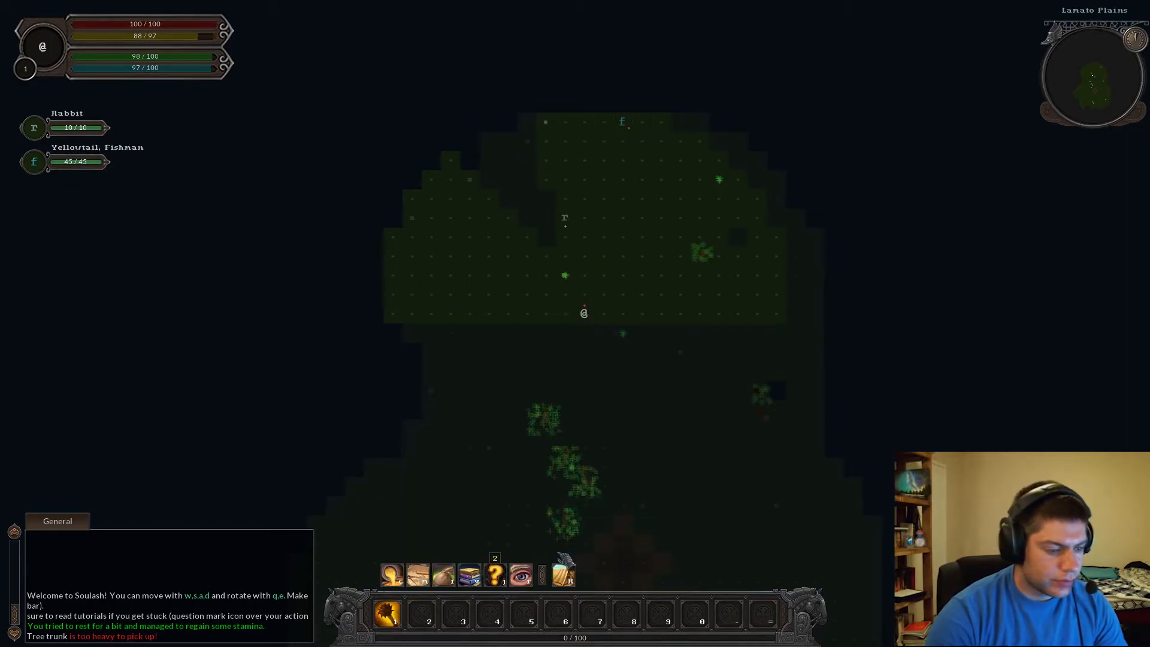
# Reopen the tutorials and read the Someone is nearby entry.
pyautogui.press('i')
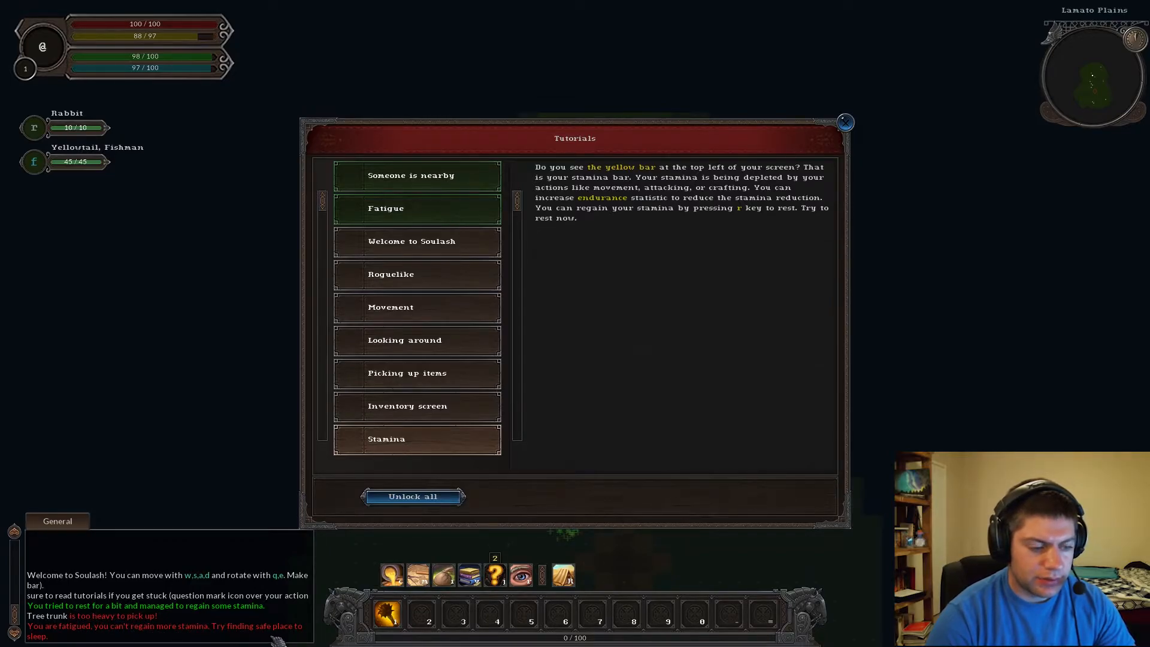
pyautogui.click(416, 208)
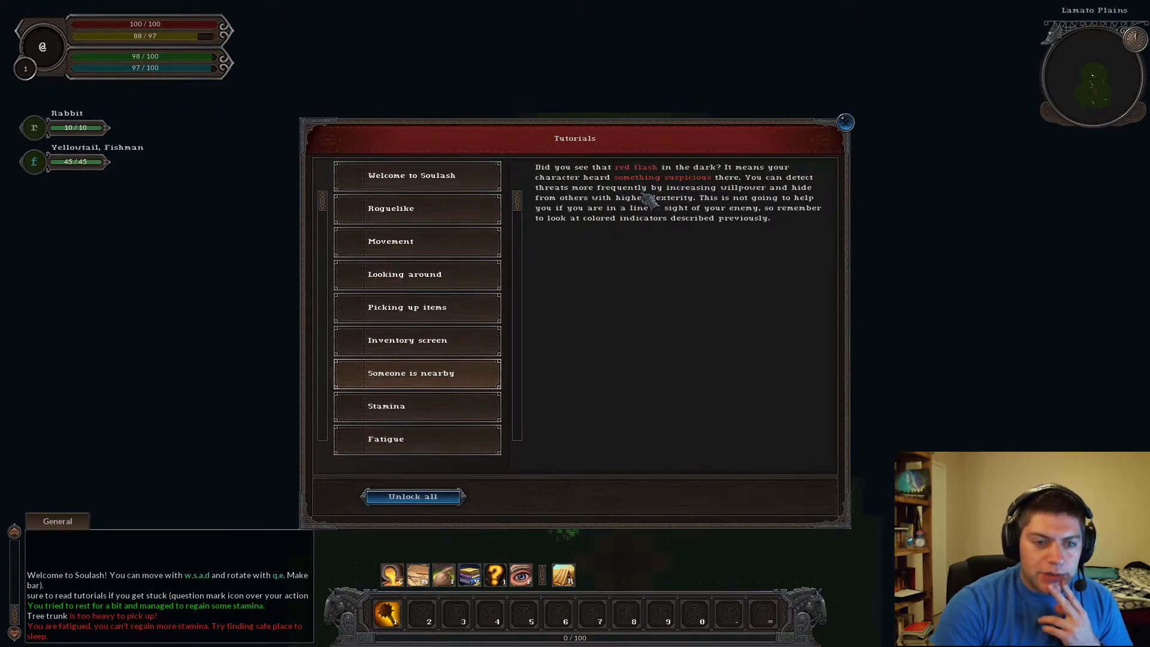
pyautogui.moveTo(697, 209)
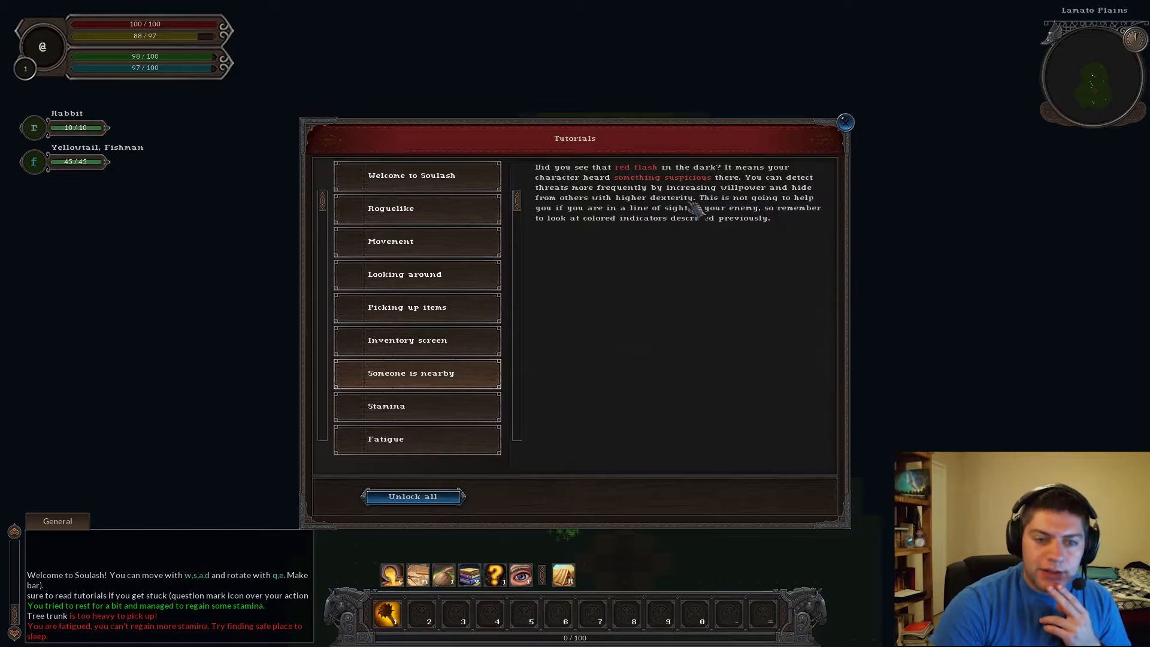
pyautogui.moveTo(704, 208)
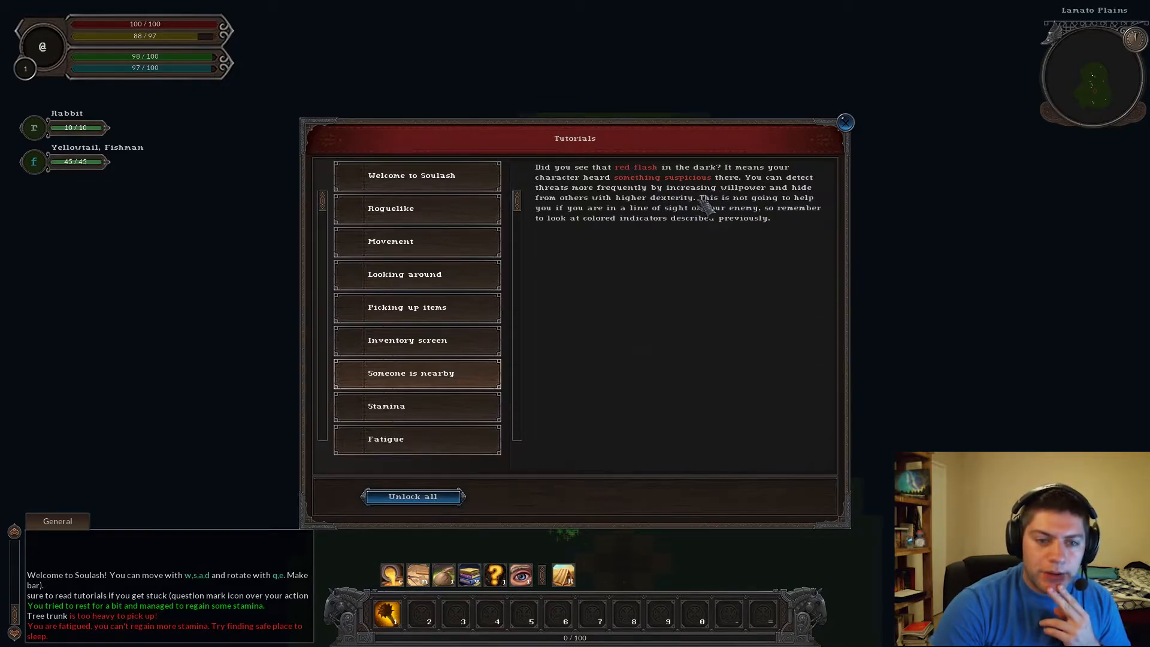
pyautogui.moveTo(748, 228)
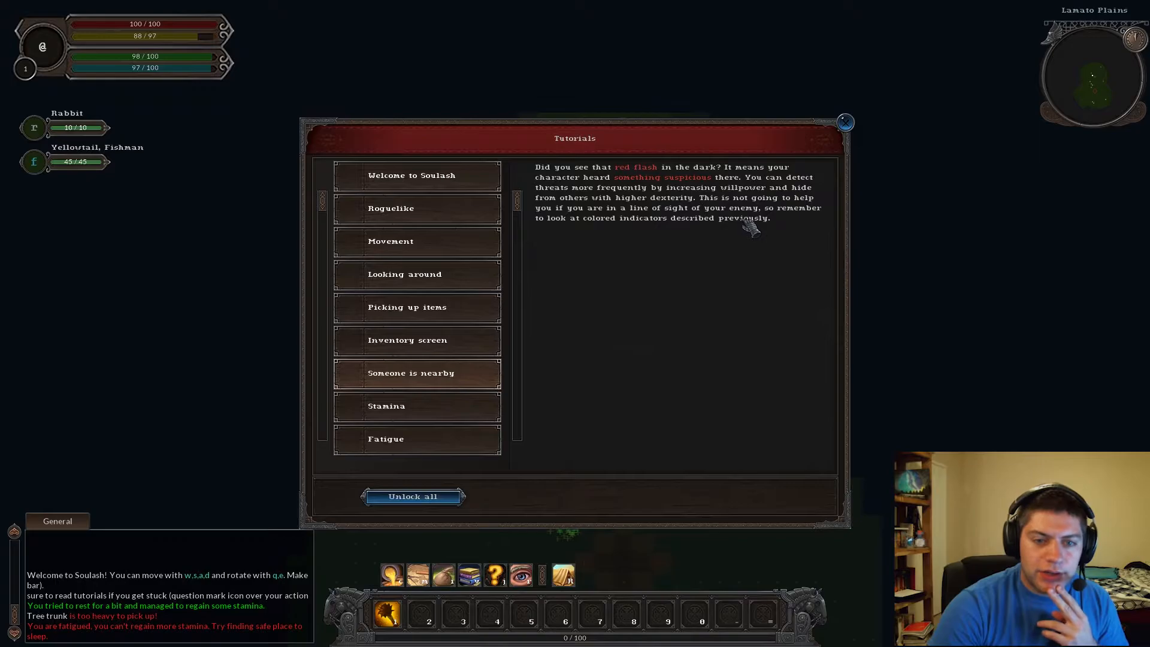
pyautogui.moveTo(688, 225)
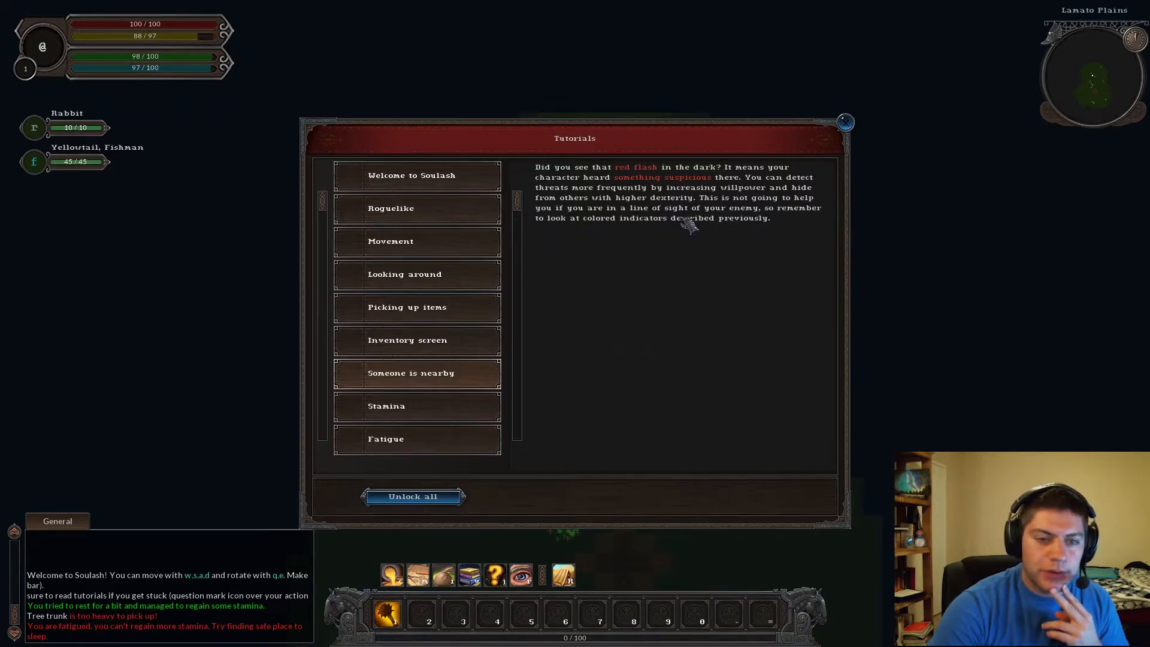
pyautogui.moveTo(705, 246)
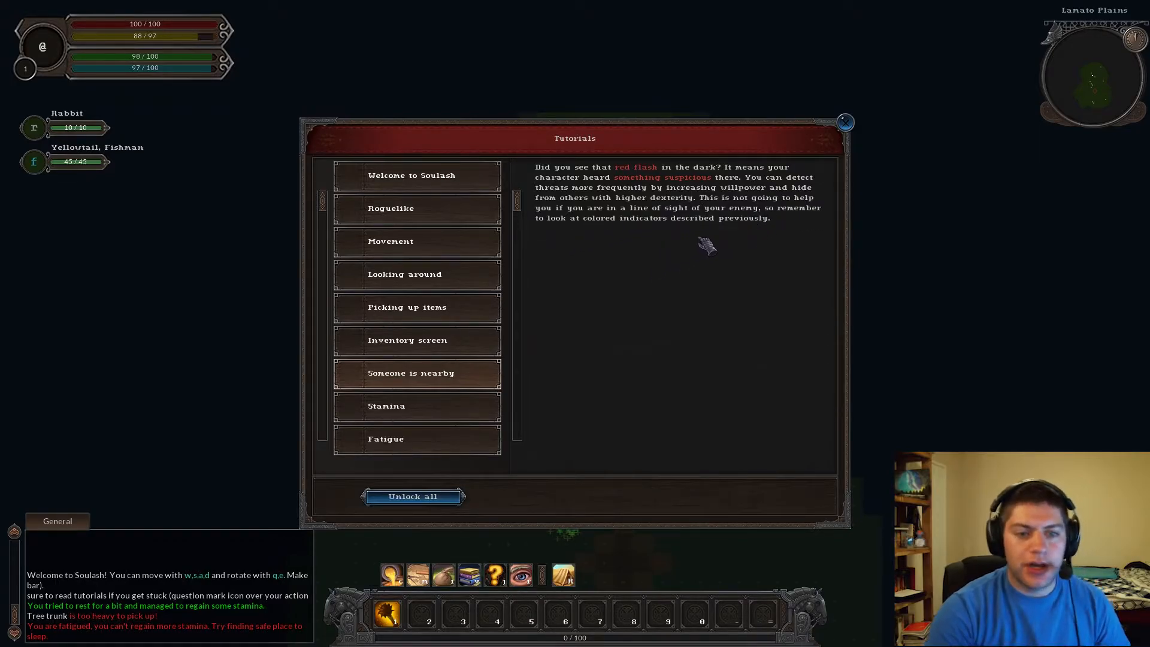
# Close the Tutorials window and walk Talamann north across the Lamato Plains.
pyautogui.click(844, 122)
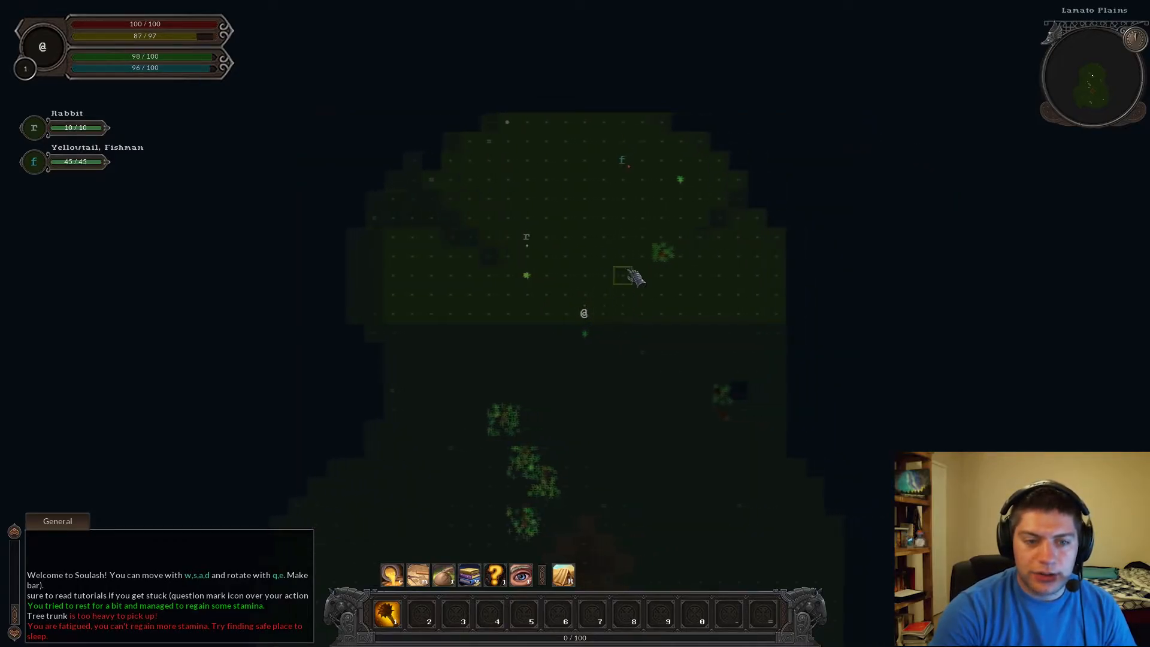
pyautogui.press('w')
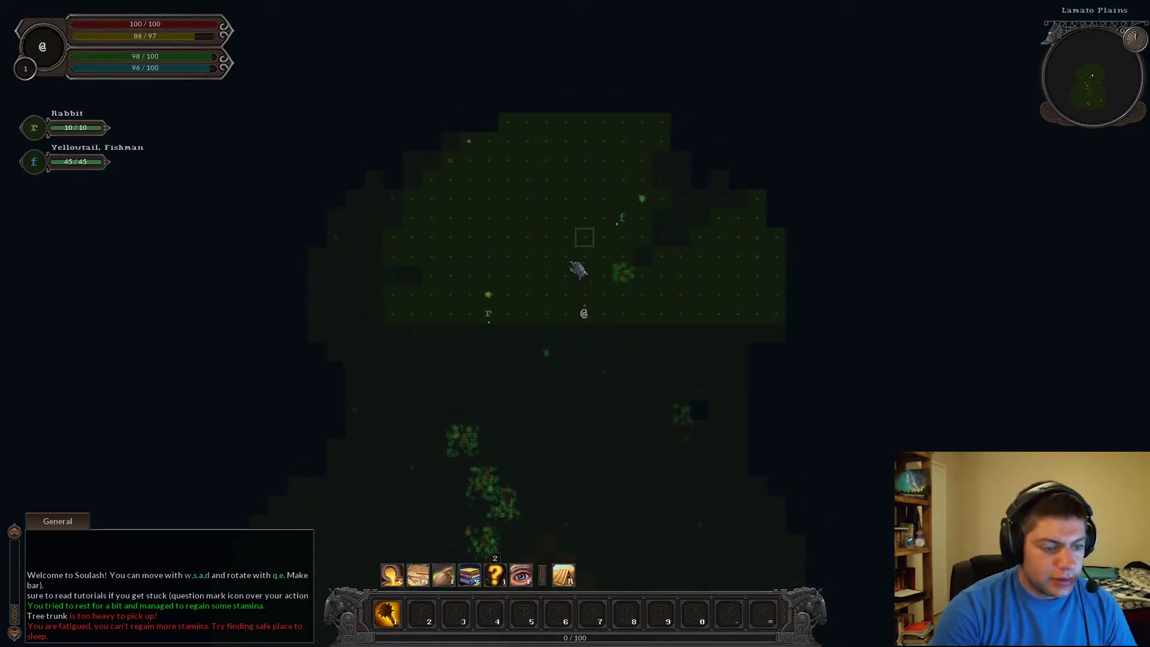
pyautogui.moveTo(390, 613)
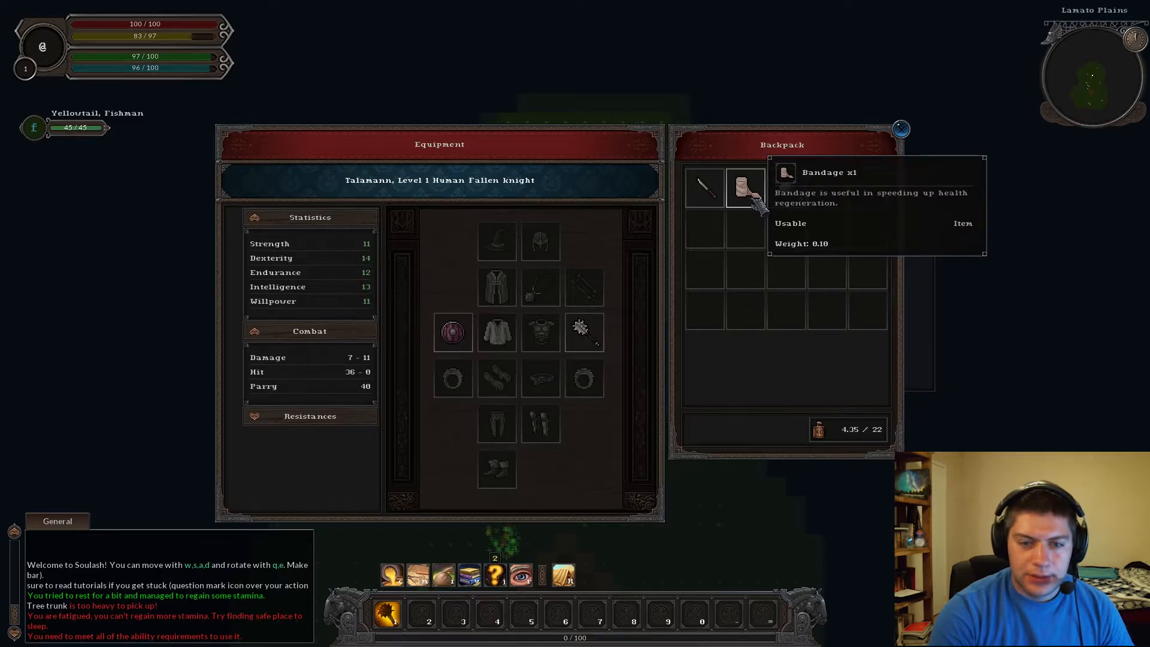
pyautogui.moveTo(786, 188)
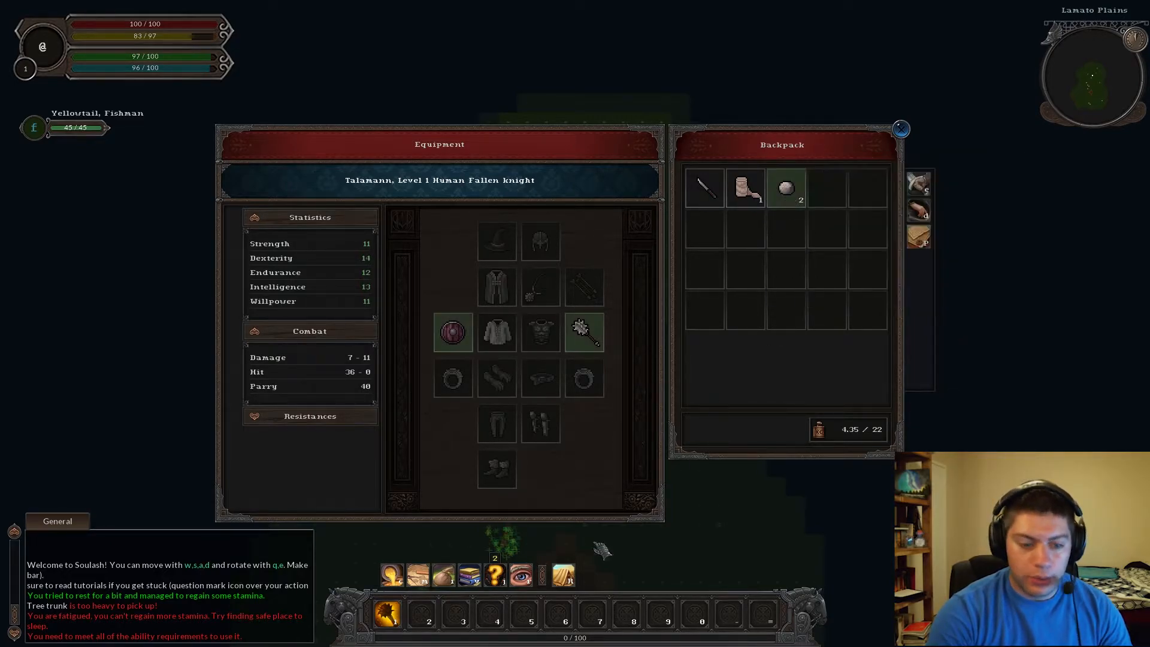
pyautogui.moveTo(786, 188)
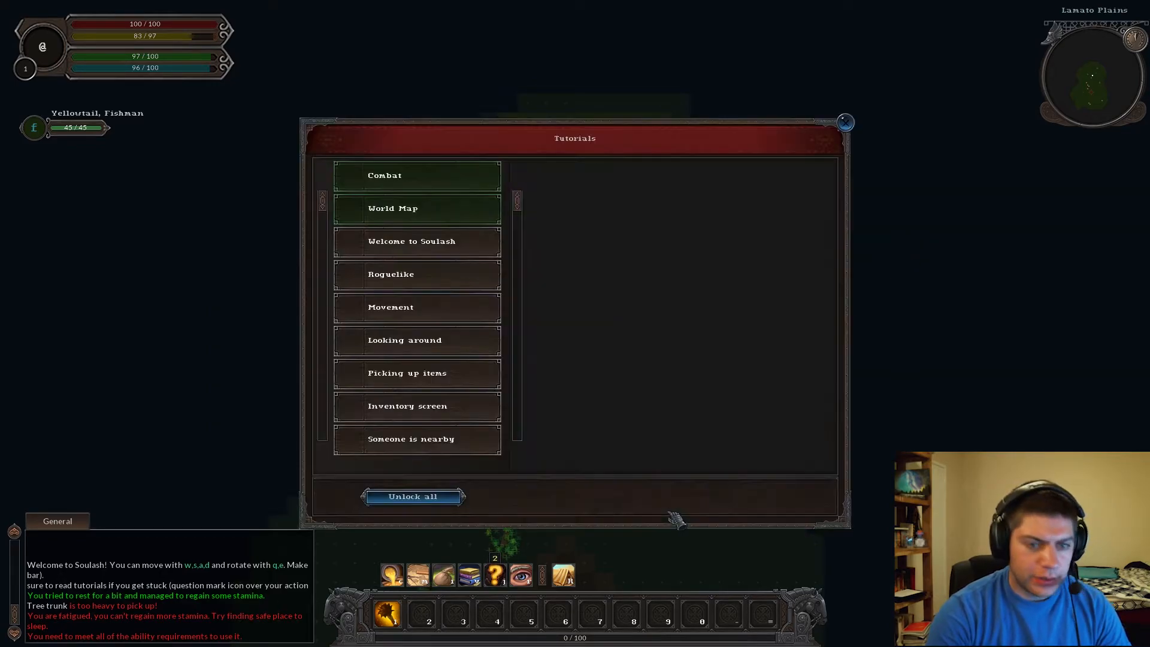
# Read the World Map tutorial entry about map access, regions and goal indicators.
pyautogui.click(383, 174)
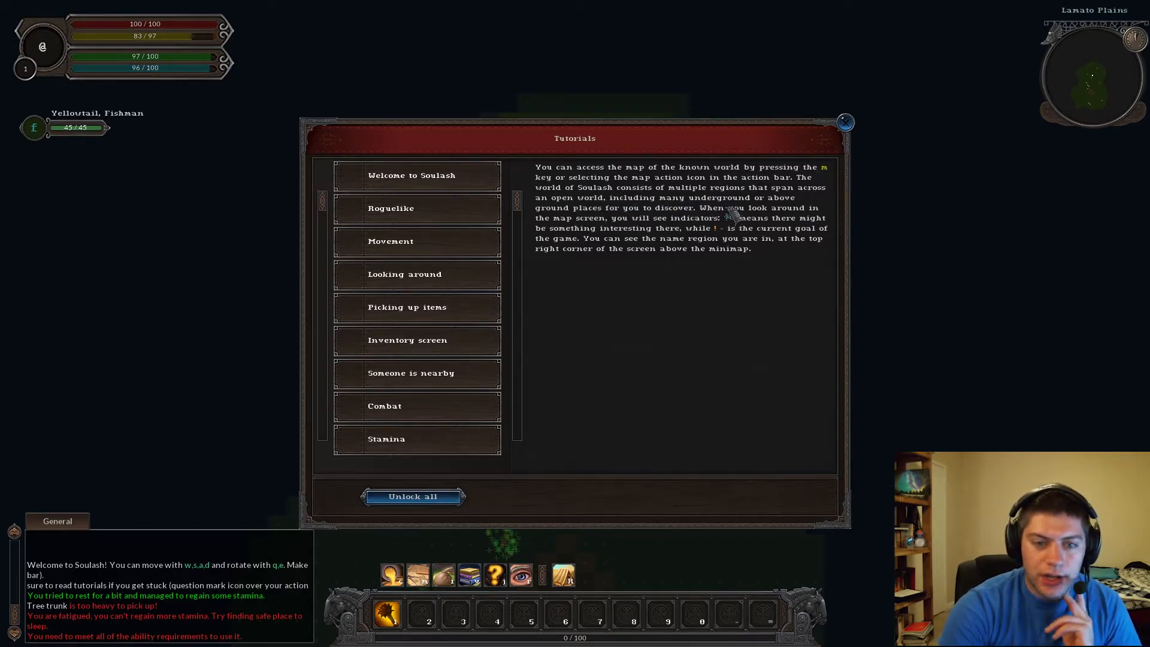
pyautogui.moveTo(704, 207)
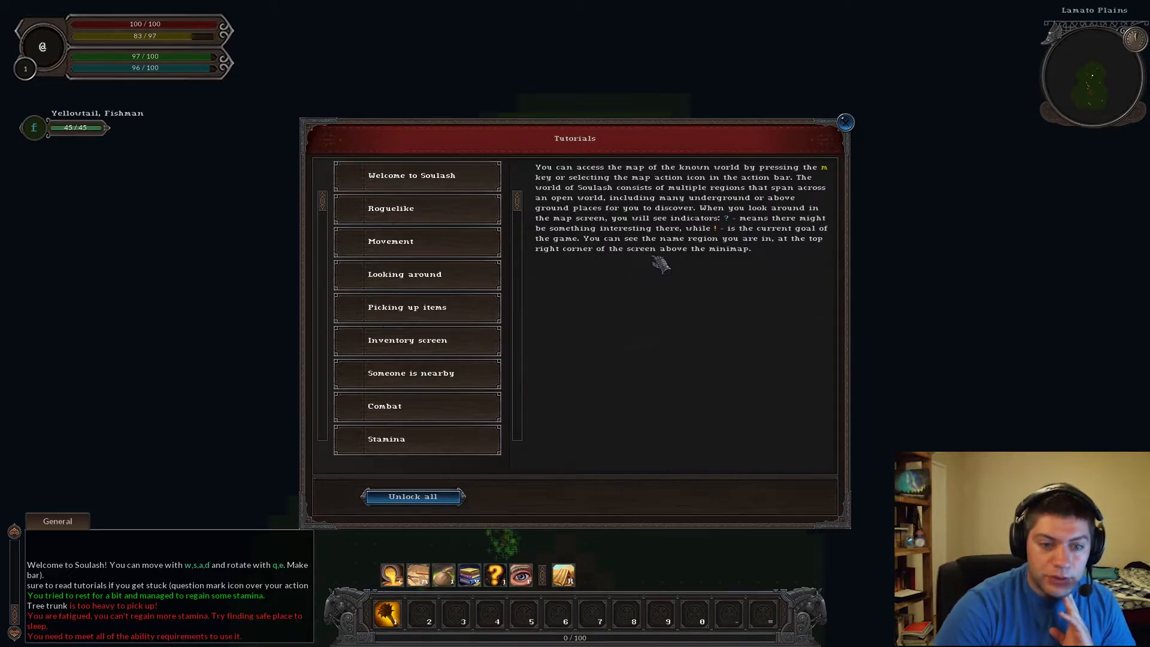
pyautogui.moveTo(759, 252)
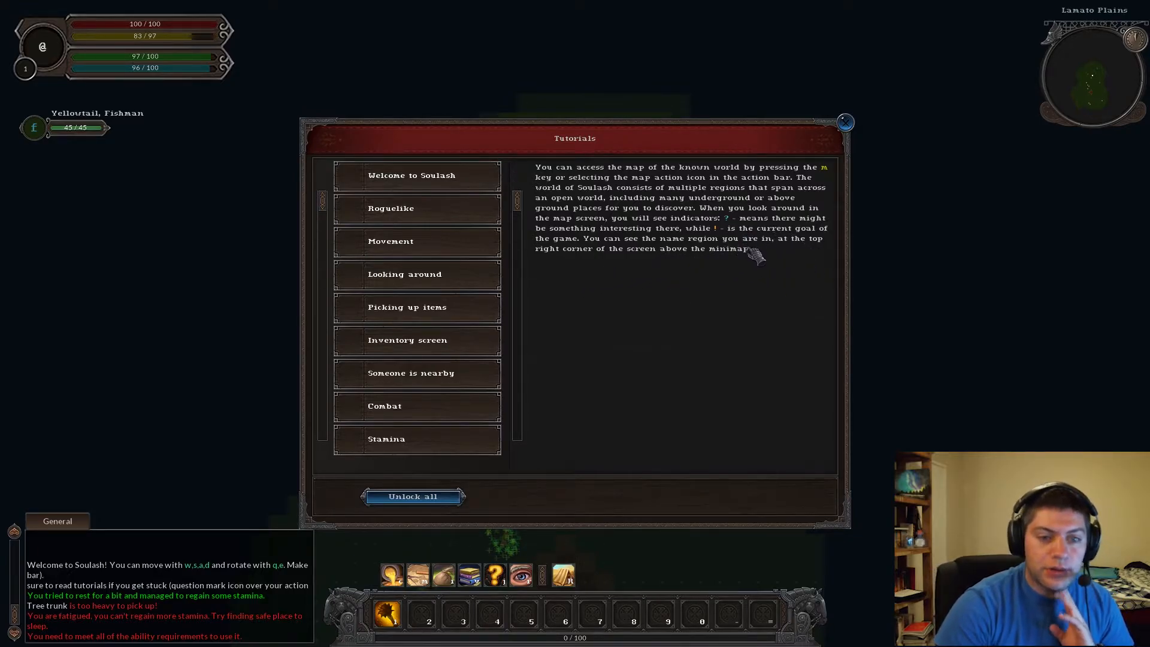
# Close the Tutorials window and engage the Yellowtail Fishman with the mace.
pyautogui.click(844, 122)
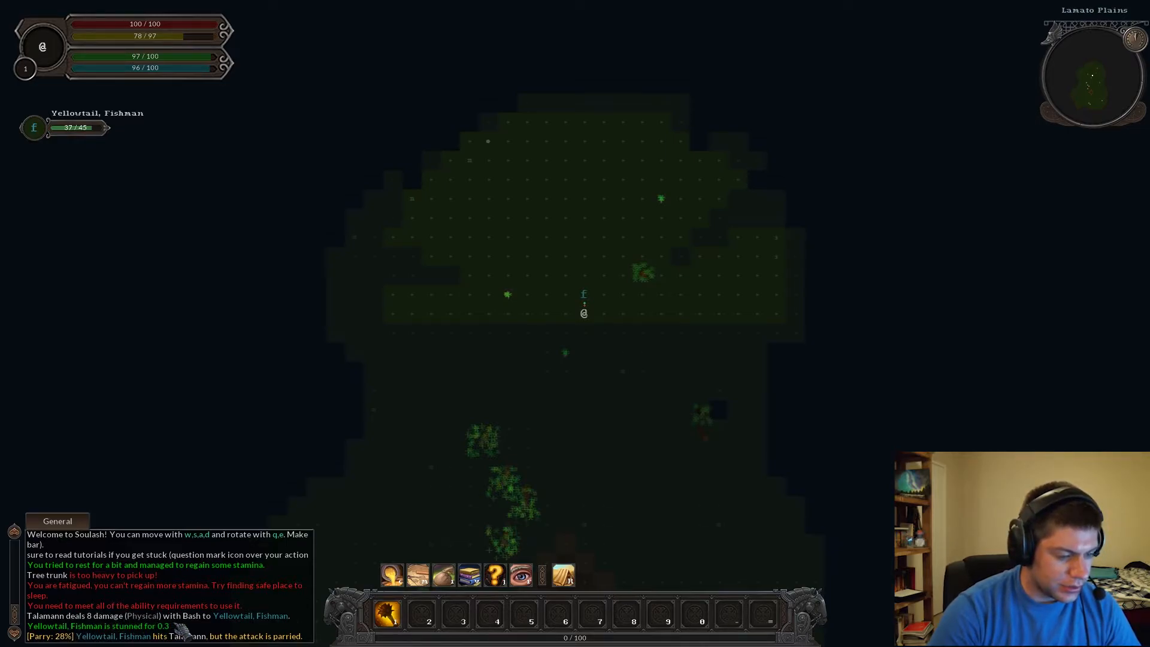
pyautogui.moveTo(390, 614)
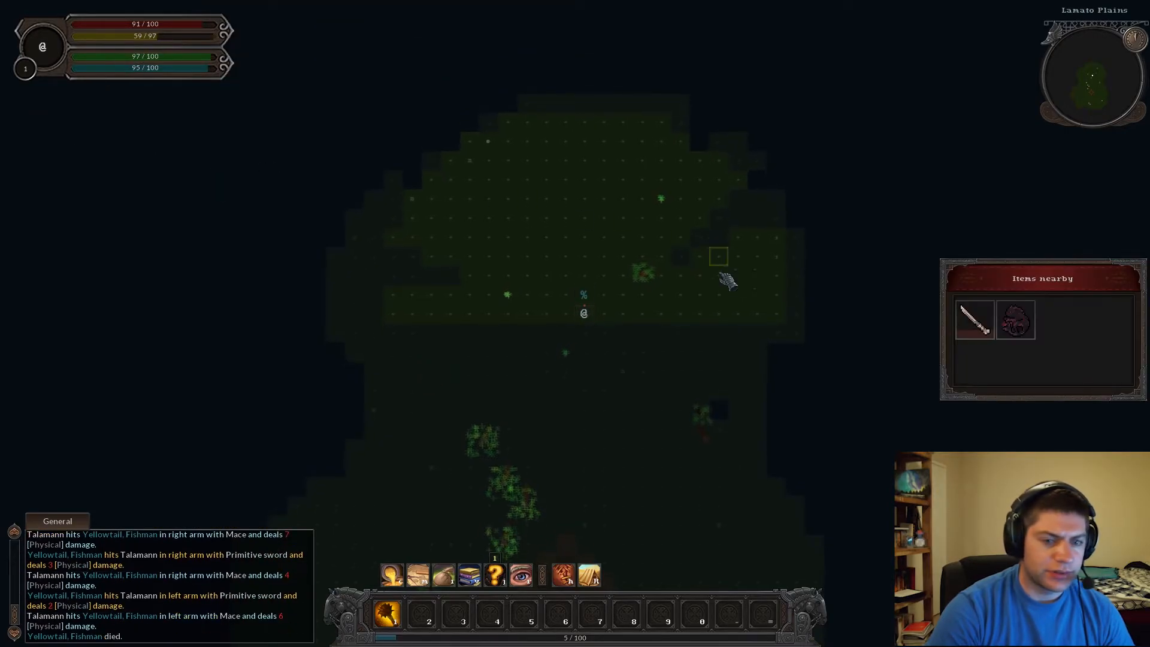
pyautogui.moveTo(974, 321)
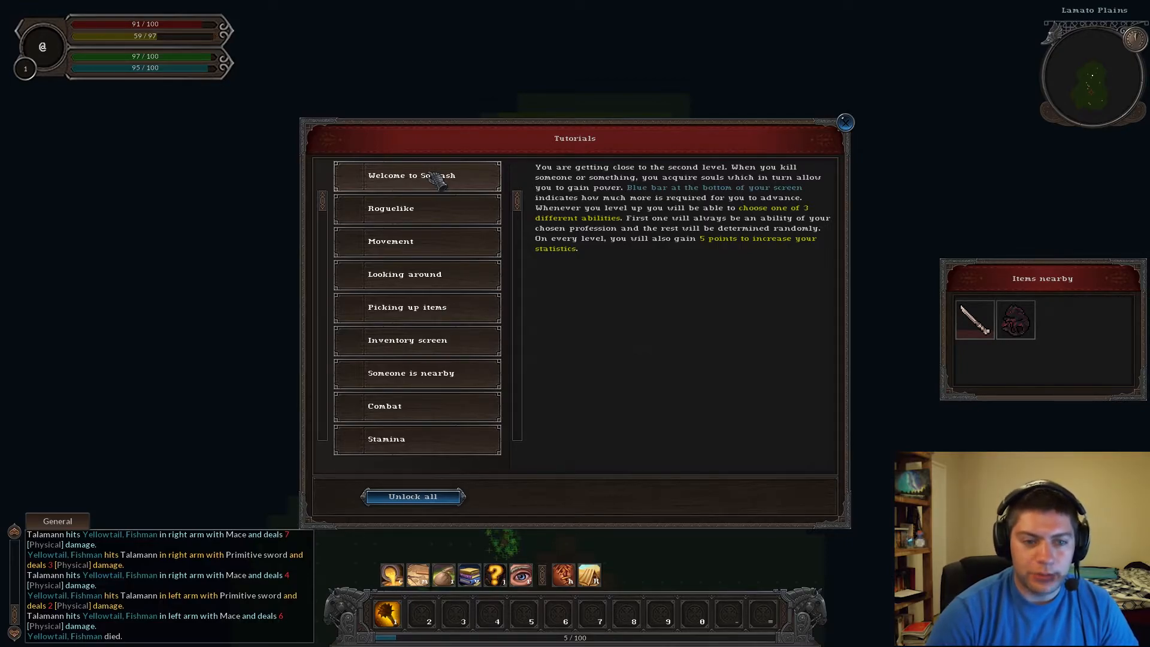
# Dismiss the level-two souls tutorial tip.
pyautogui.click(844, 122)
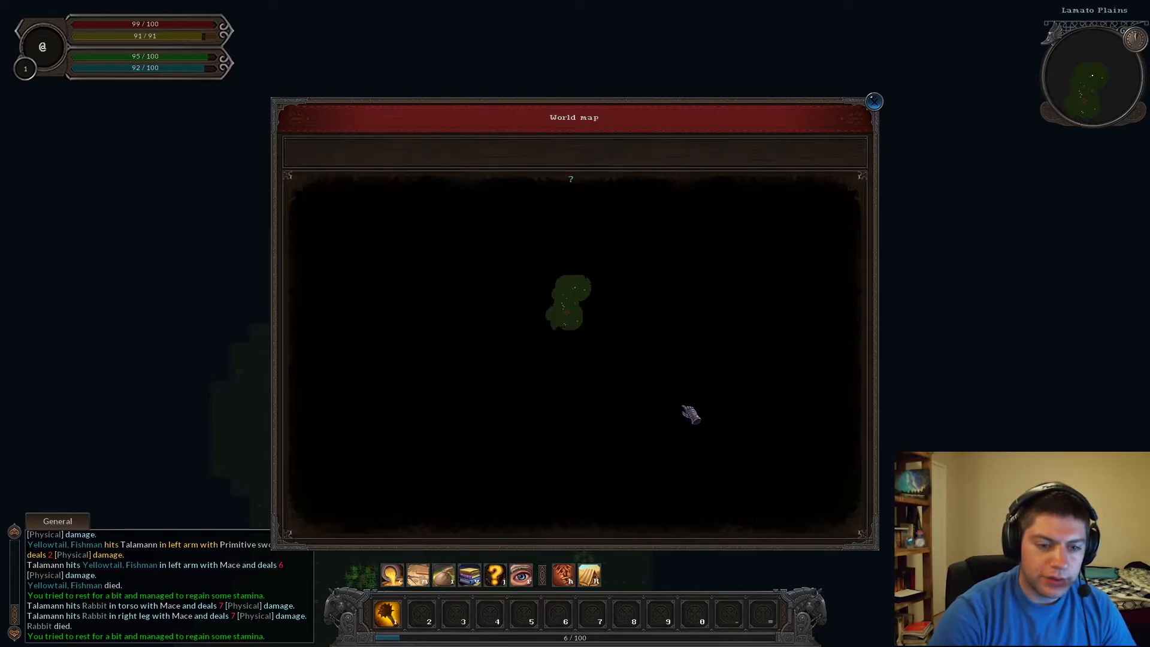
# Close the World map window after looking it over.
pyautogui.click(873, 101)
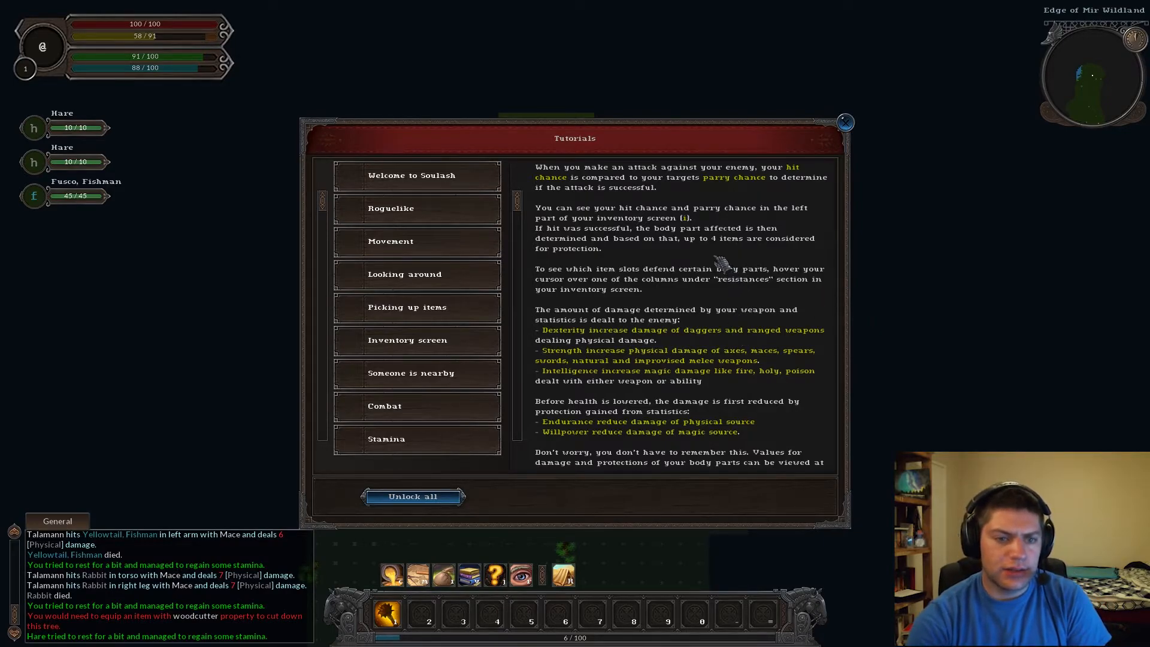
pyautogui.moveTo(701, 235)
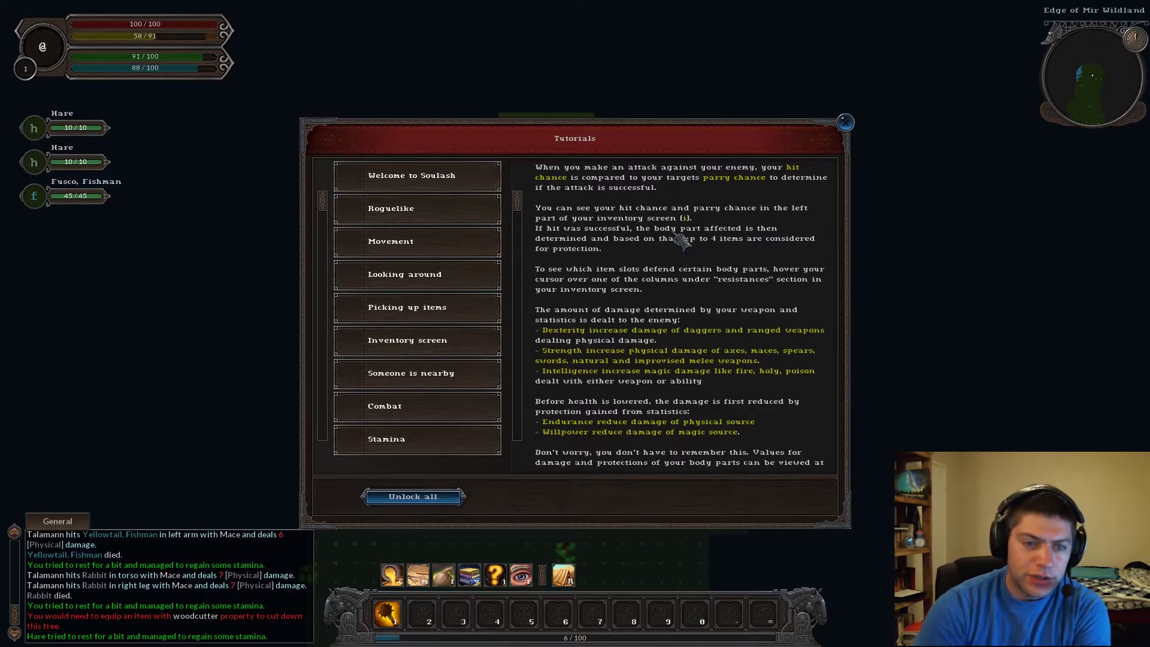
pyautogui.moveTo(642, 242)
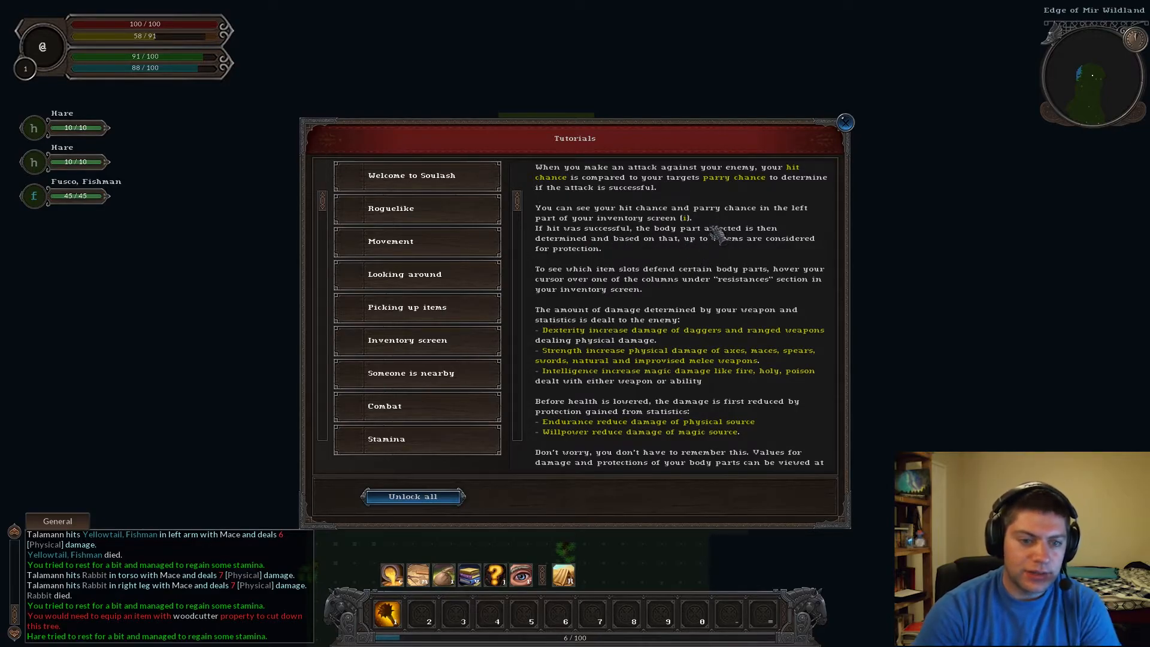
pyautogui.moveTo(784, 286)
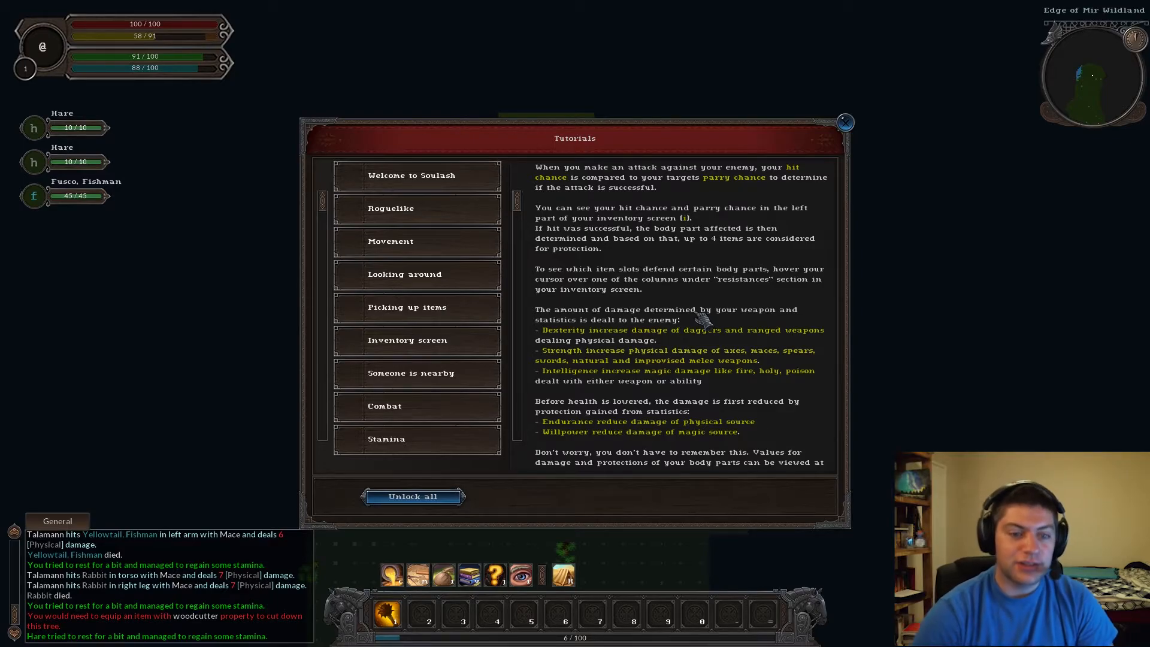
pyautogui.moveTo(693, 293)
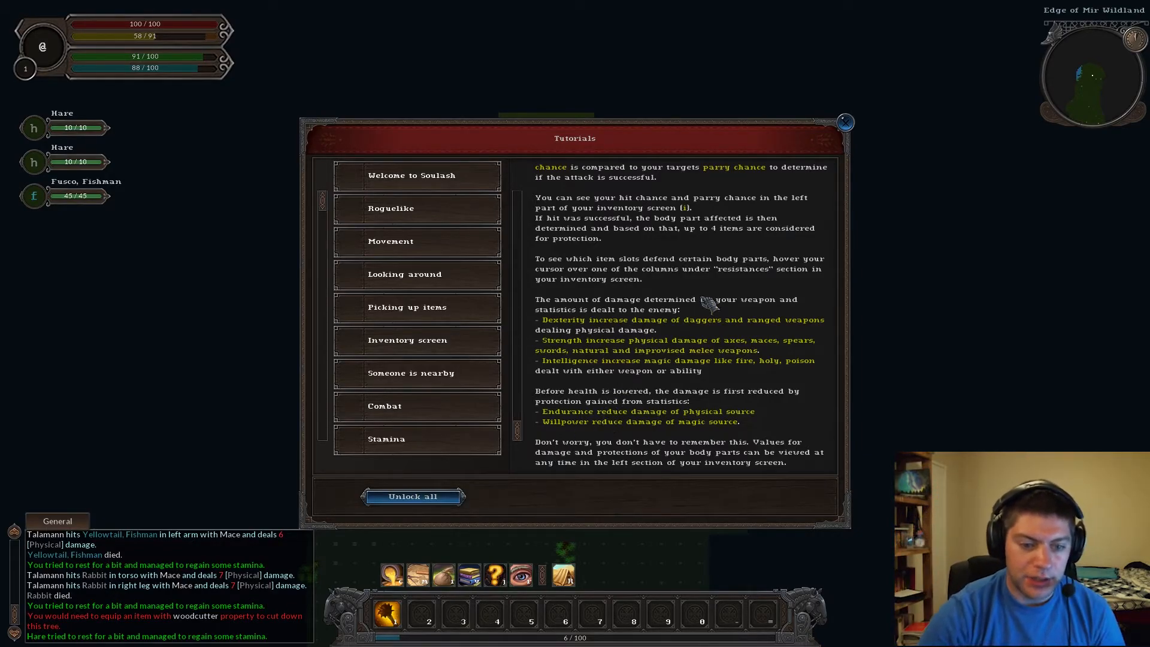
pyautogui.moveTo(756, 197)
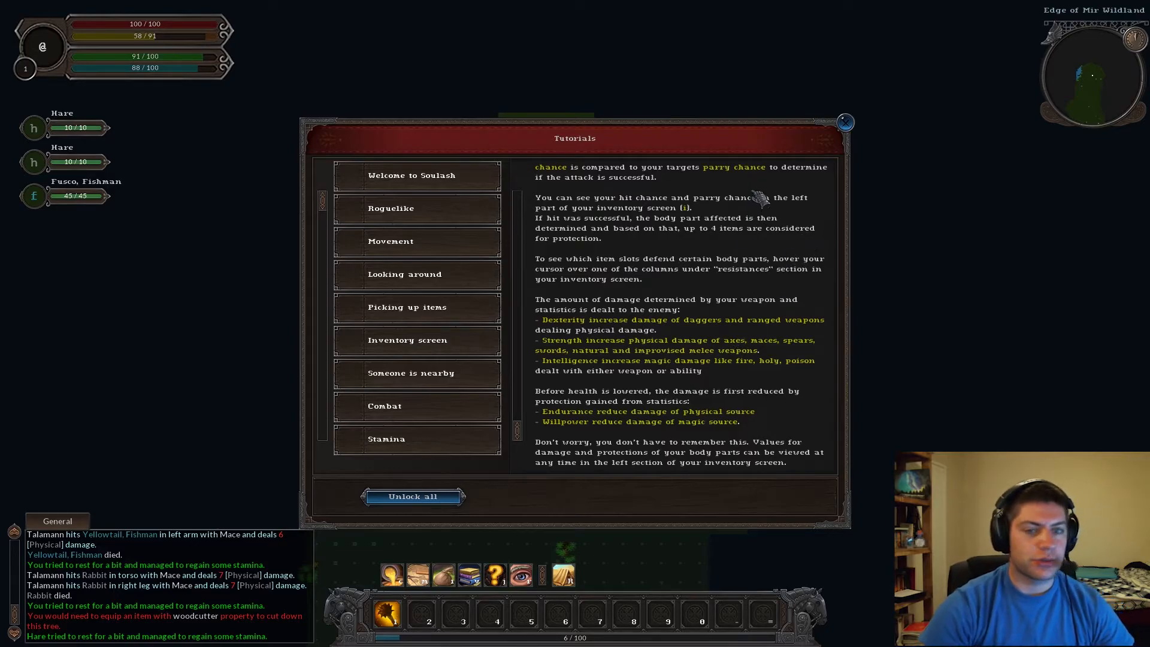
pyautogui.click(844, 122)
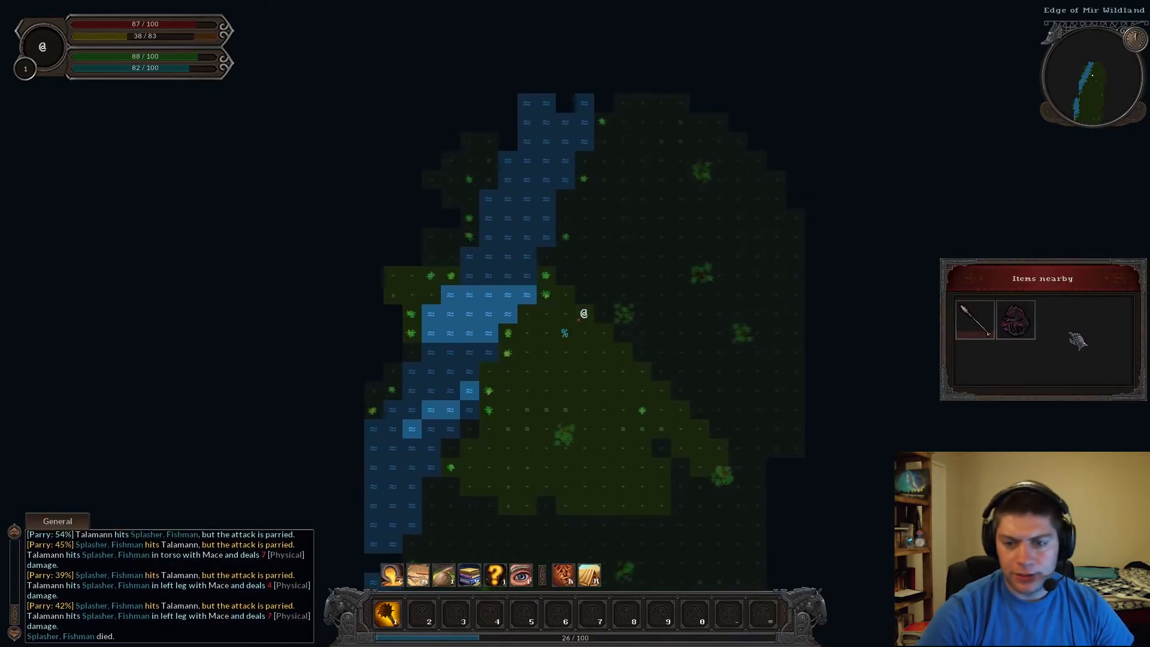
pyautogui.moveTo(975, 321)
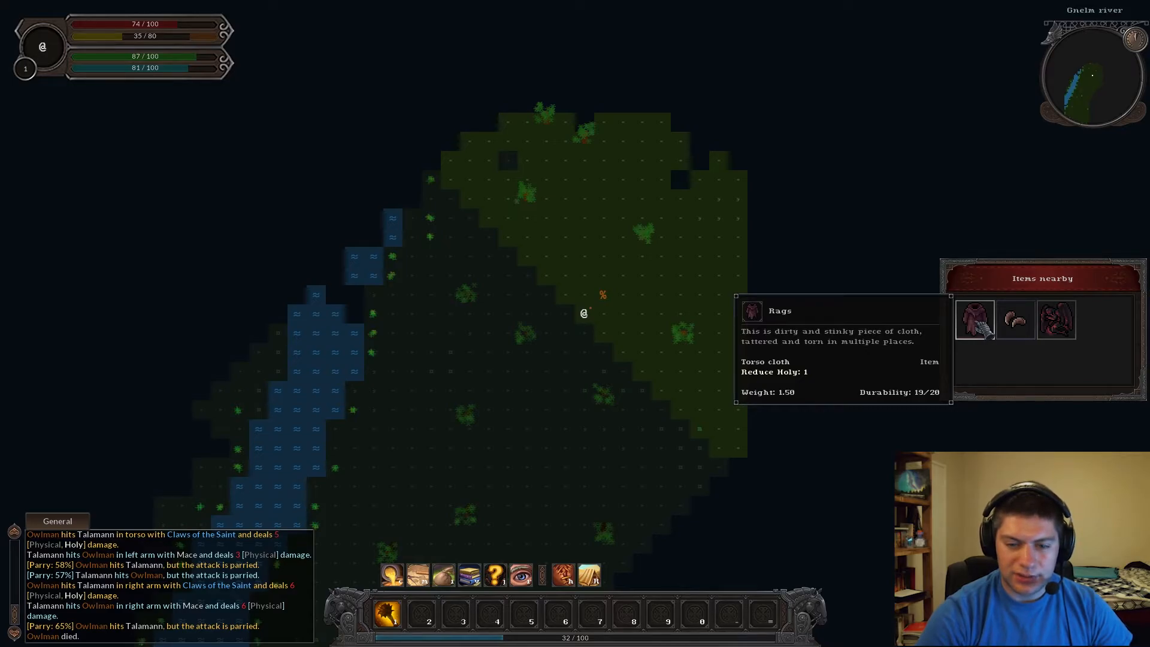
# Check the equipment and backpack, then inspect the equipped Wooden shield after the fight.
pyautogui.press('i')
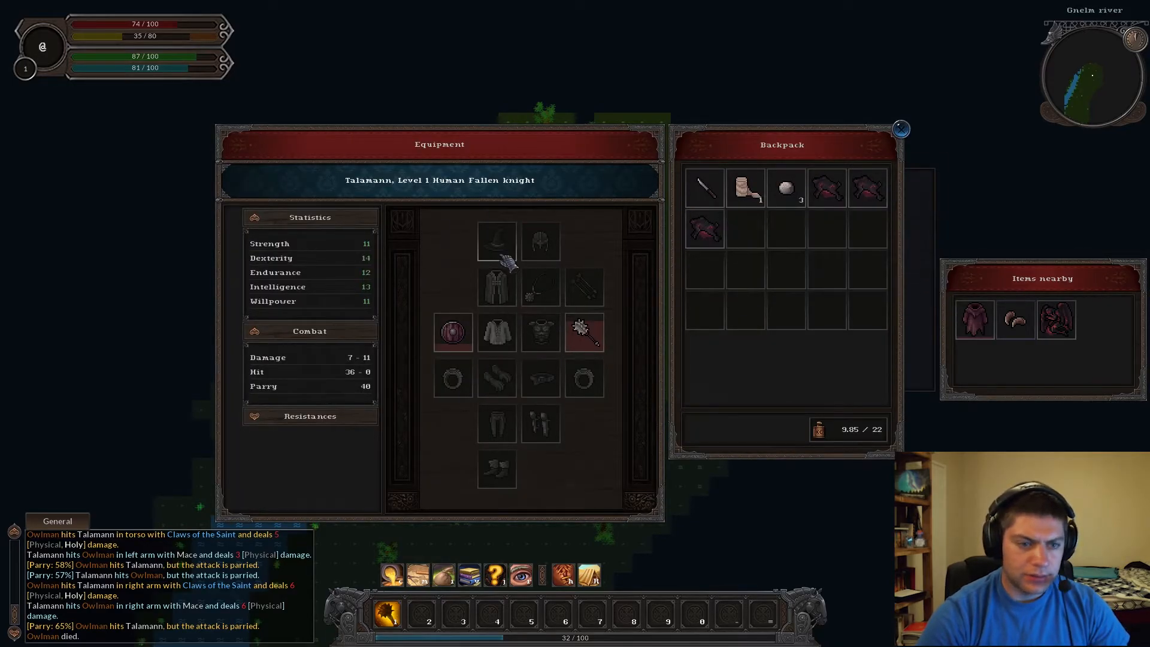
pyautogui.moveTo(826, 188)
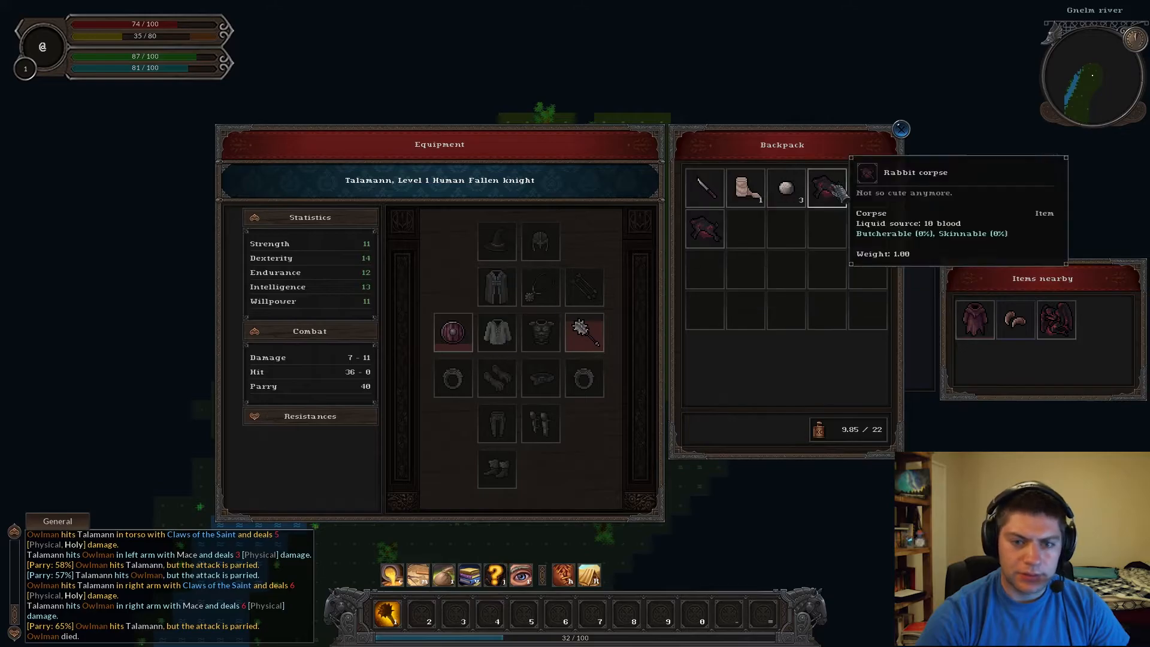
pyautogui.moveTo(786, 188)
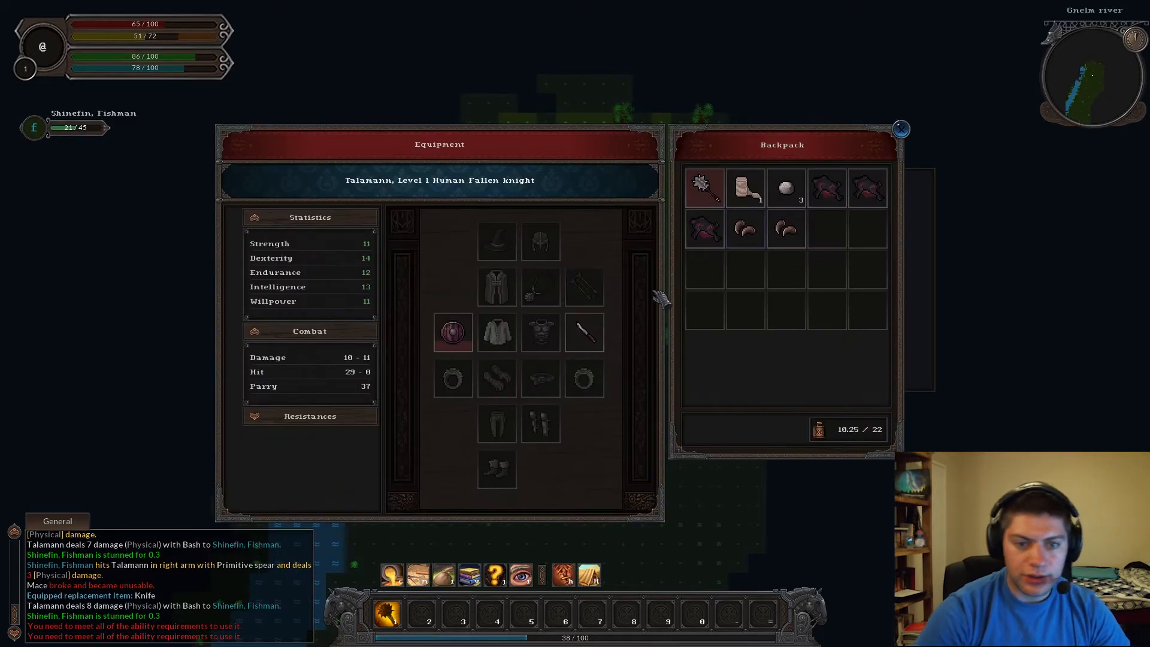
pyautogui.moveTo(703, 188)
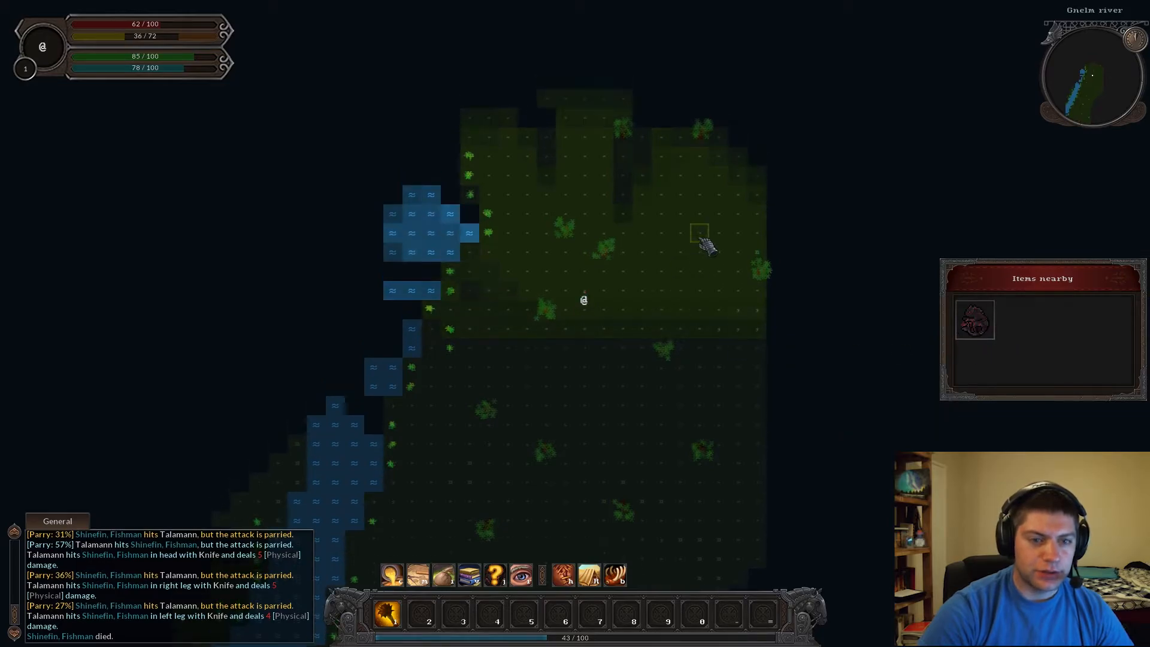
pyautogui.press('i')
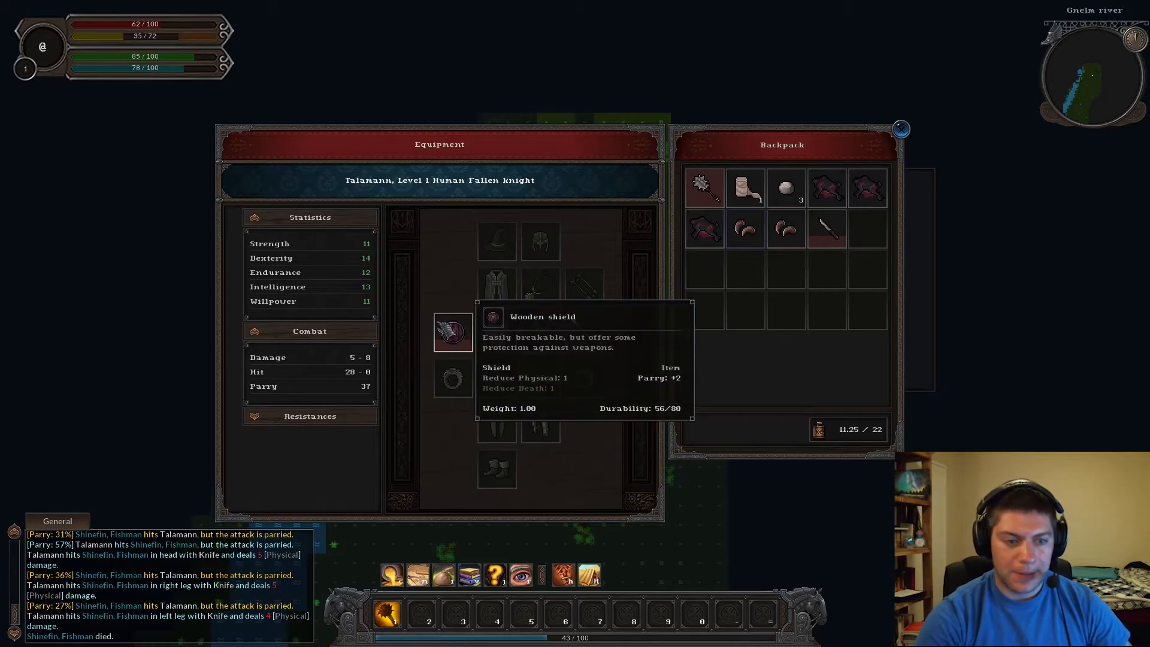
pyautogui.click(899, 129)
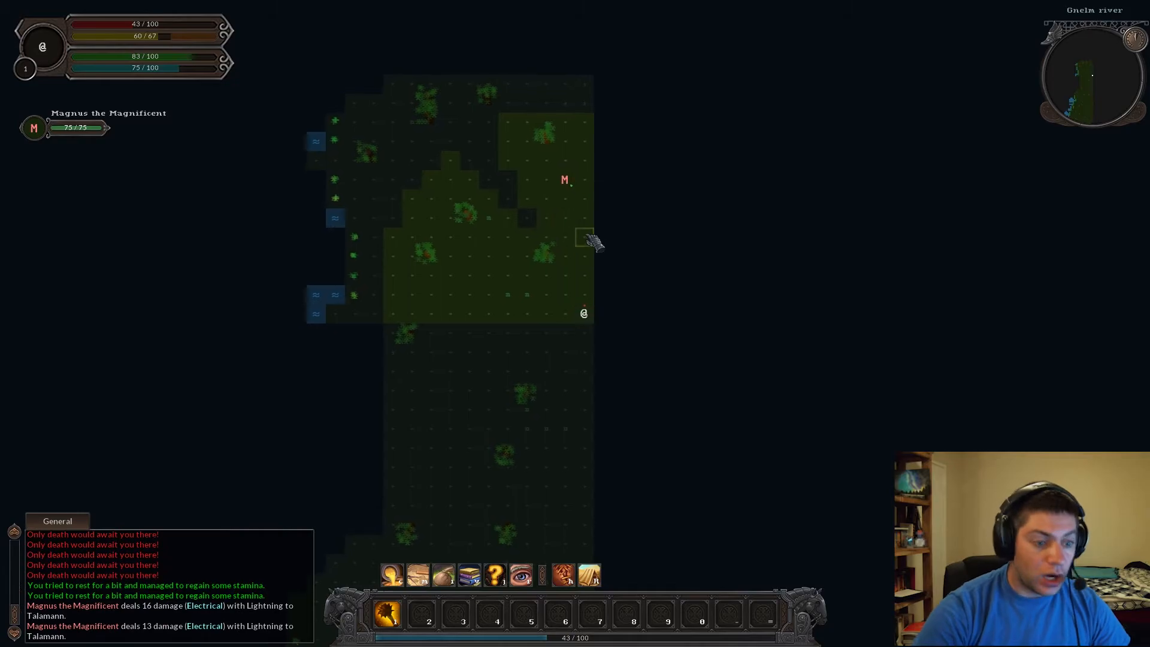
pyautogui.moveTo(583, 263)
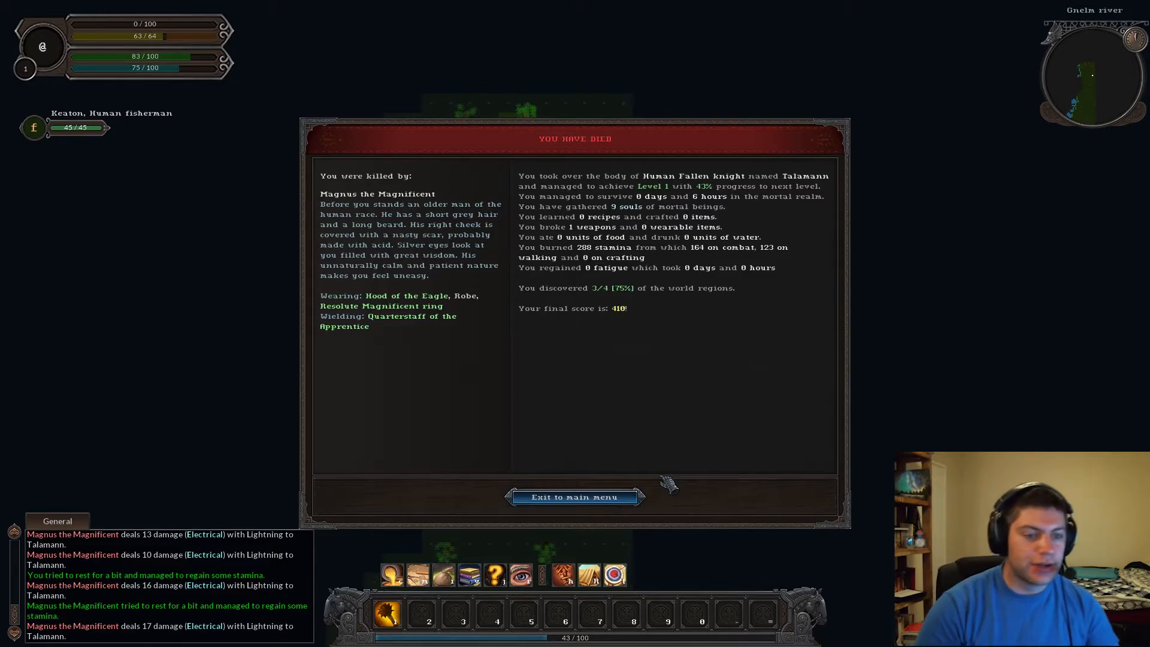
# Leave the 'You have died' summary and return to the main menu.
pyautogui.click(573, 496)
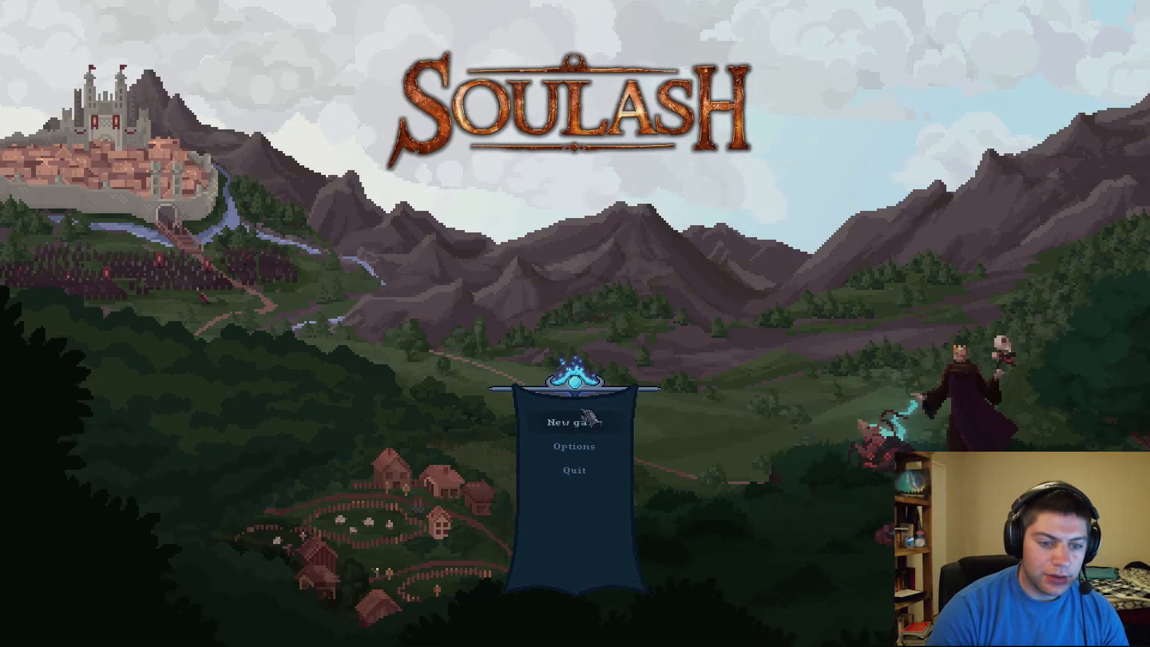
# Start a new game and begin character creation for a fresh Talamann.
pyautogui.click(573, 422)
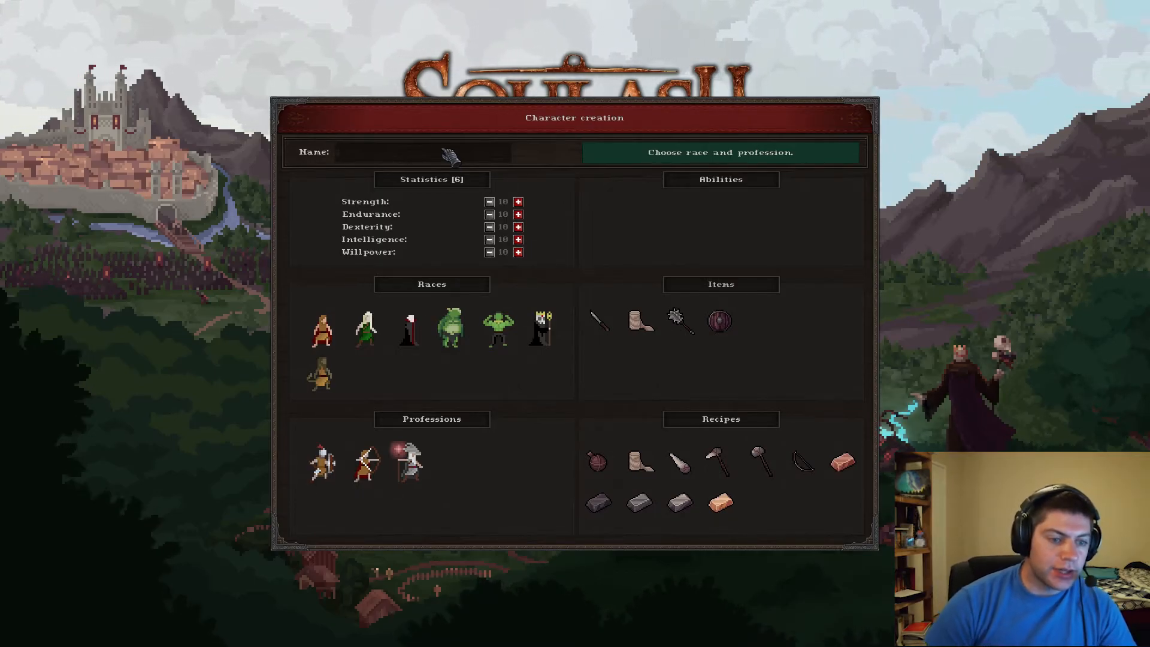
pyautogui.click(421, 152)
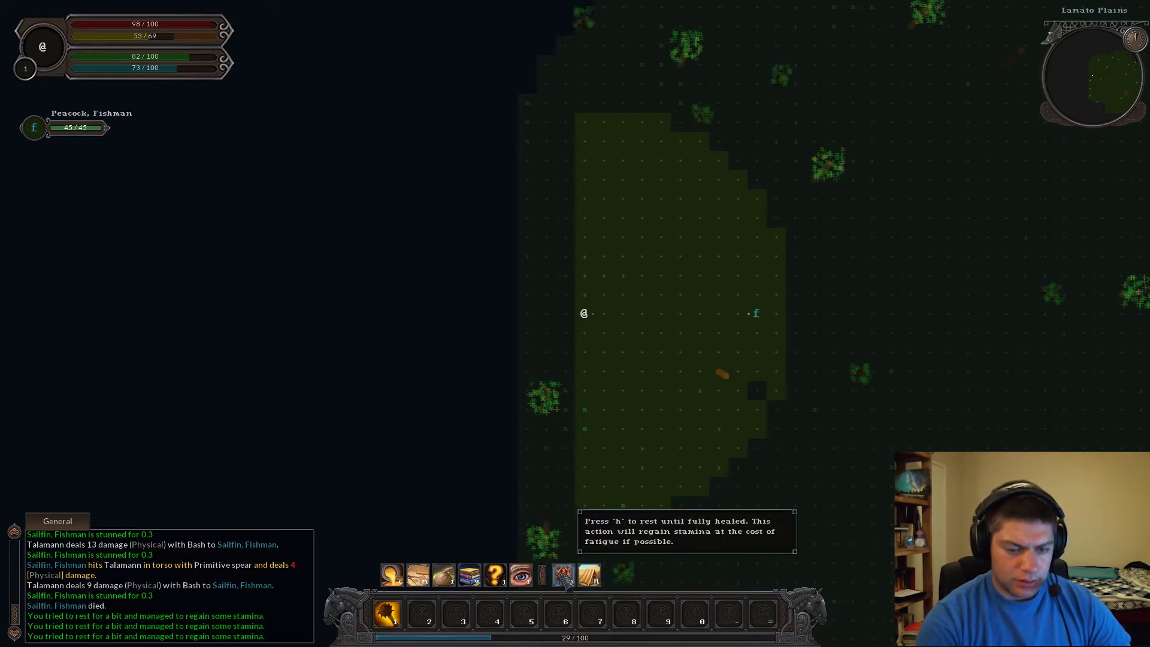
# Review the backpack items in the Equipment window before heading into the wildland.
pyautogui.press('i')
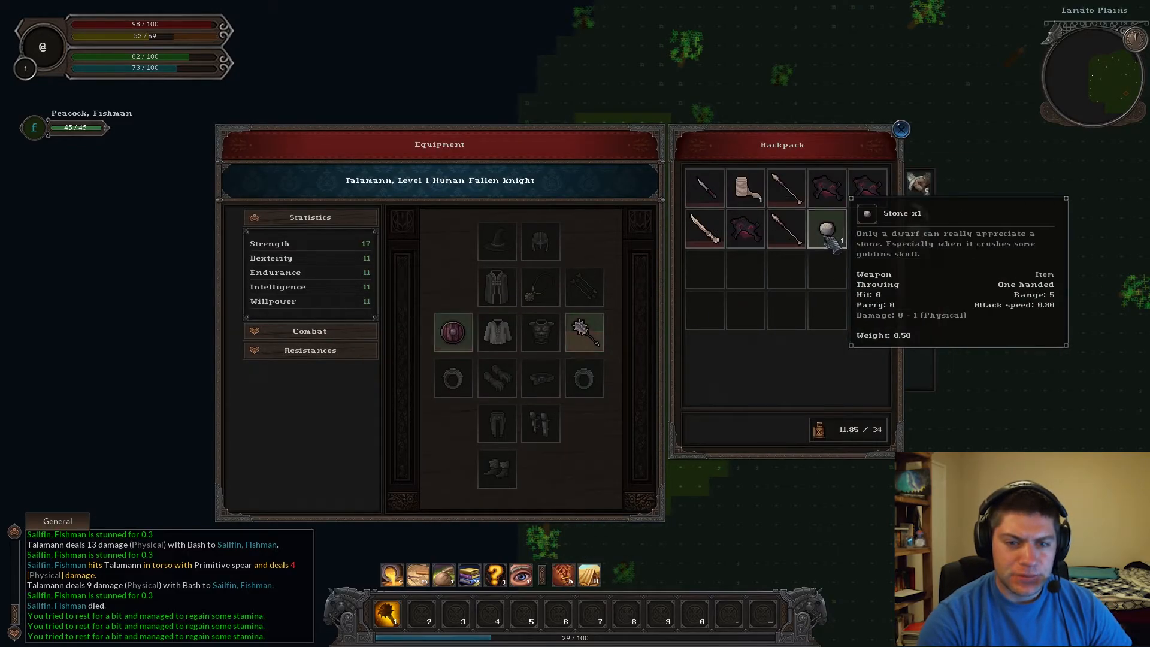
pyautogui.rightClick(828, 228)
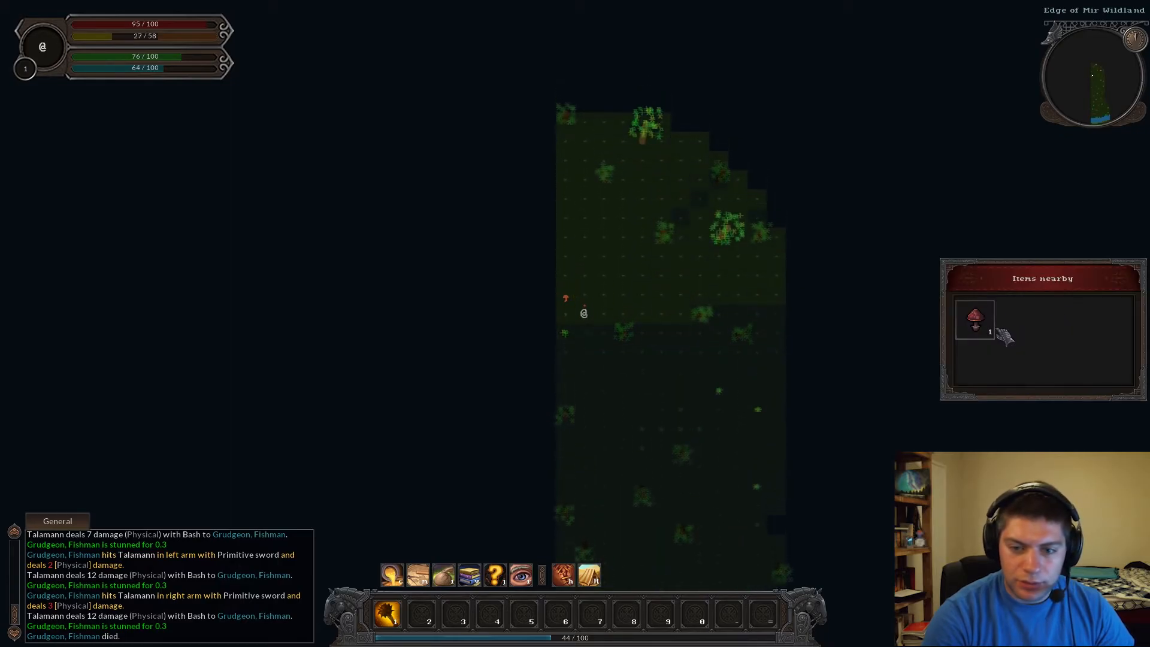
pyautogui.moveTo(974, 321)
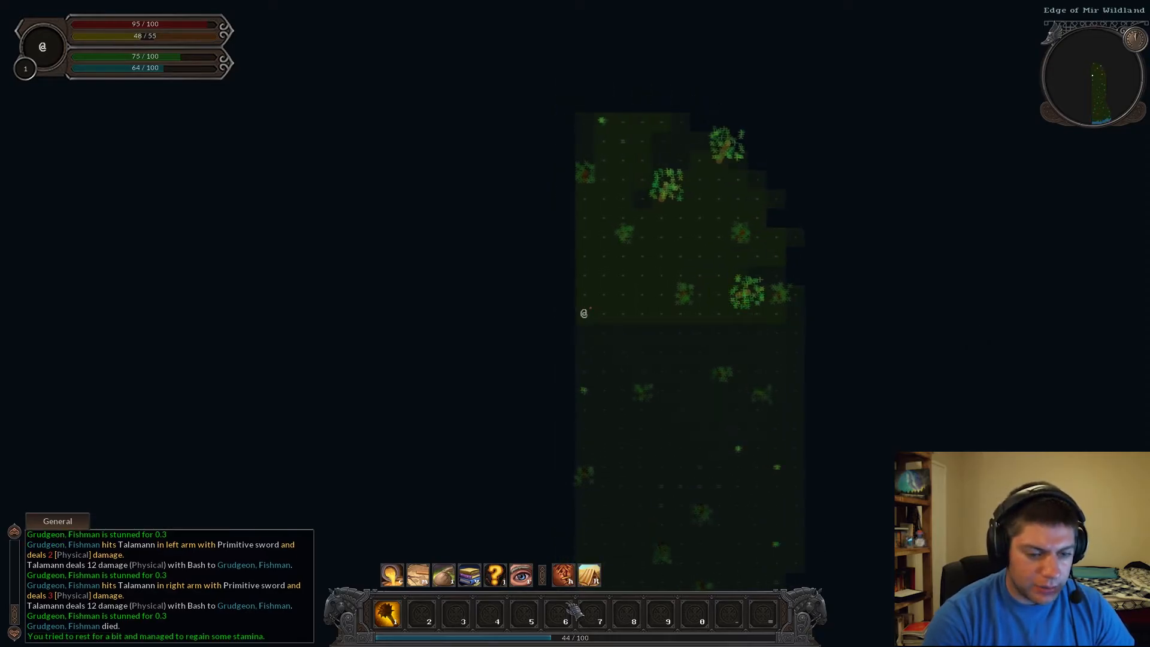
pyautogui.moveTo(563, 573)
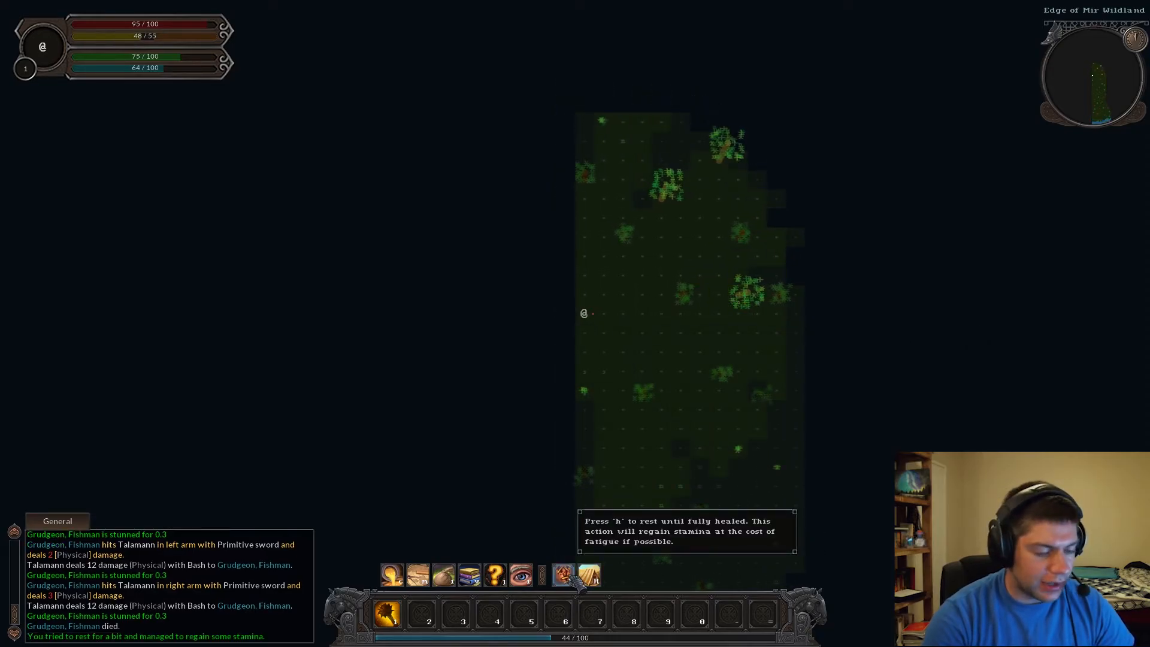
# Rest with the H key to recover stamina before travelling into Kabula.
pyautogui.press('h')
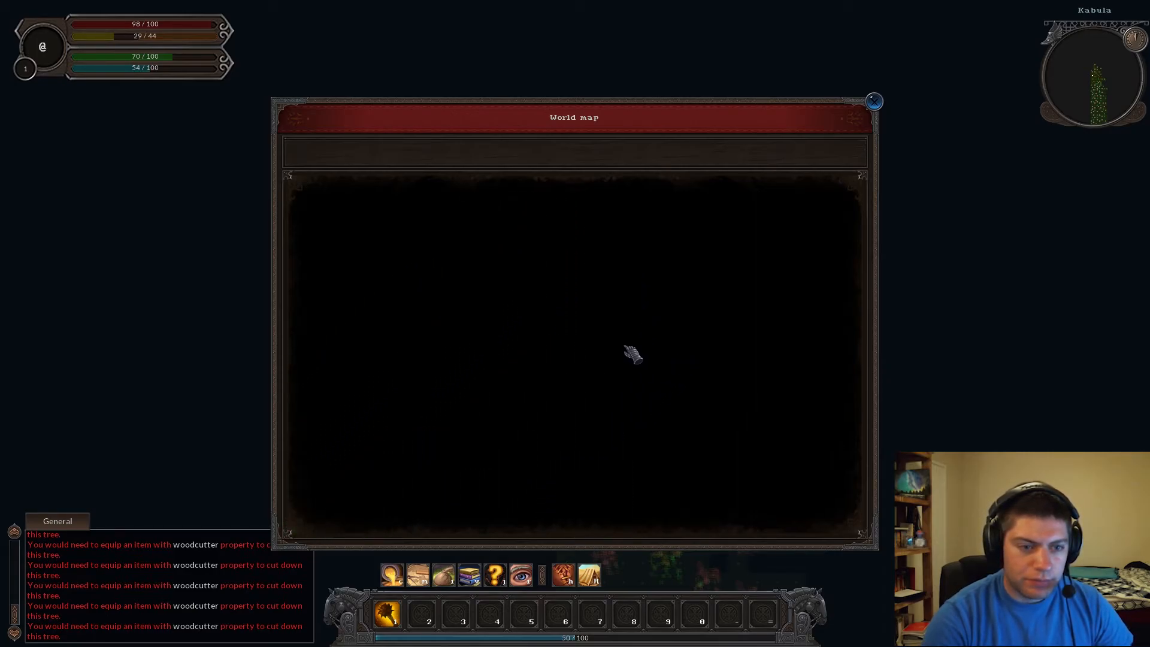
pyautogui.moveTo(573, 469)
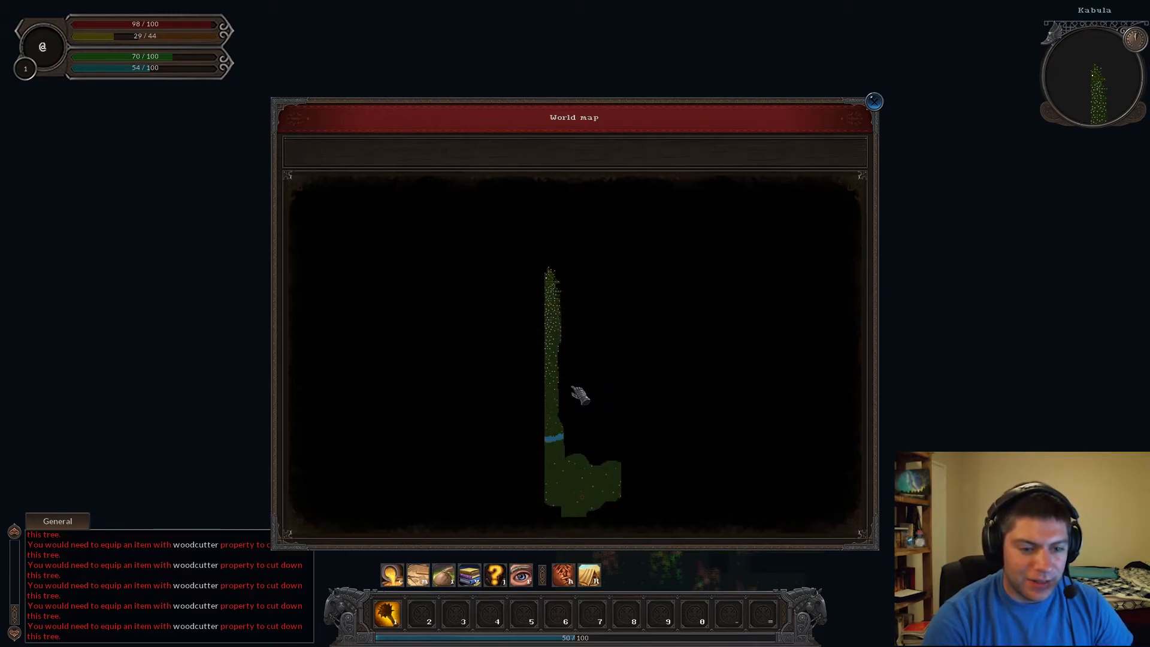
# Close the world map after reviewing the explored strip of Kabula.
pyautogui.click(873, 101)
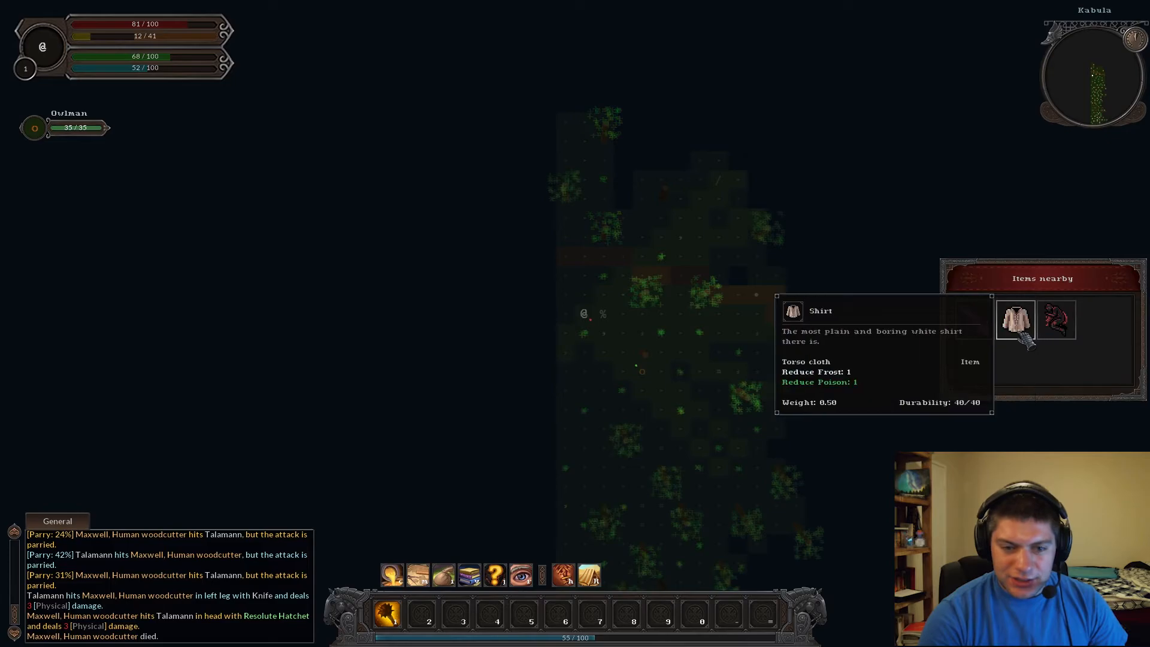
# Pick up the white shirt Maxwell dropped from the Items nearby list.
pyautogui.click(1014, 321)
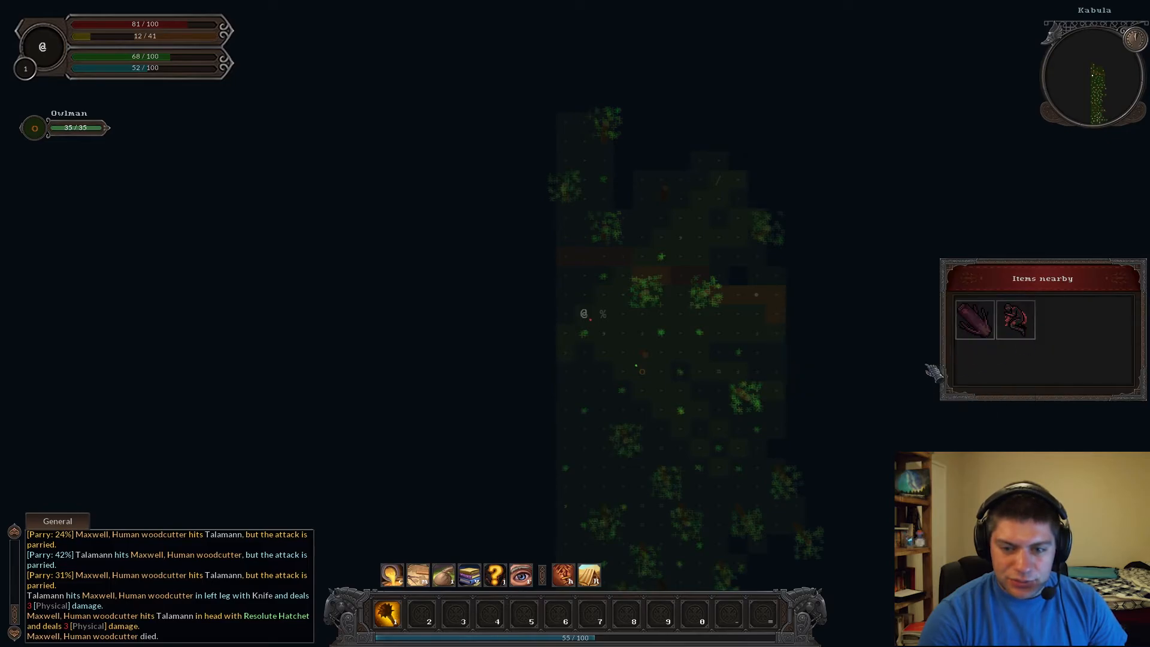
pyautogui.moveTo(256, 224)
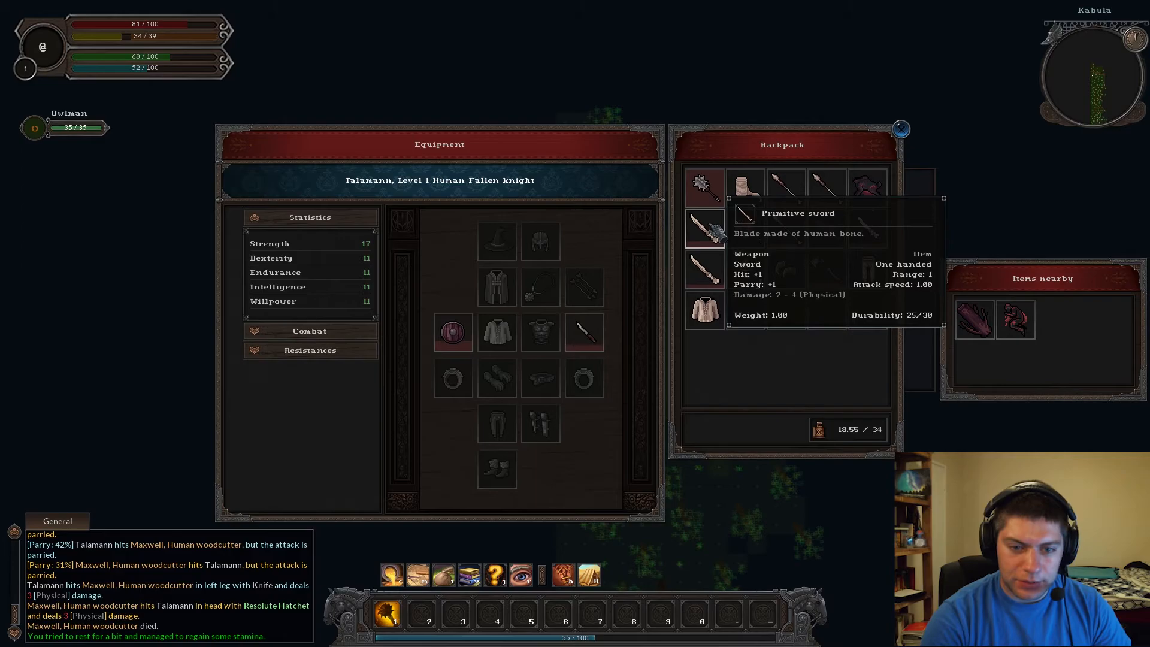
pyautogui.moveTo(584, 331)
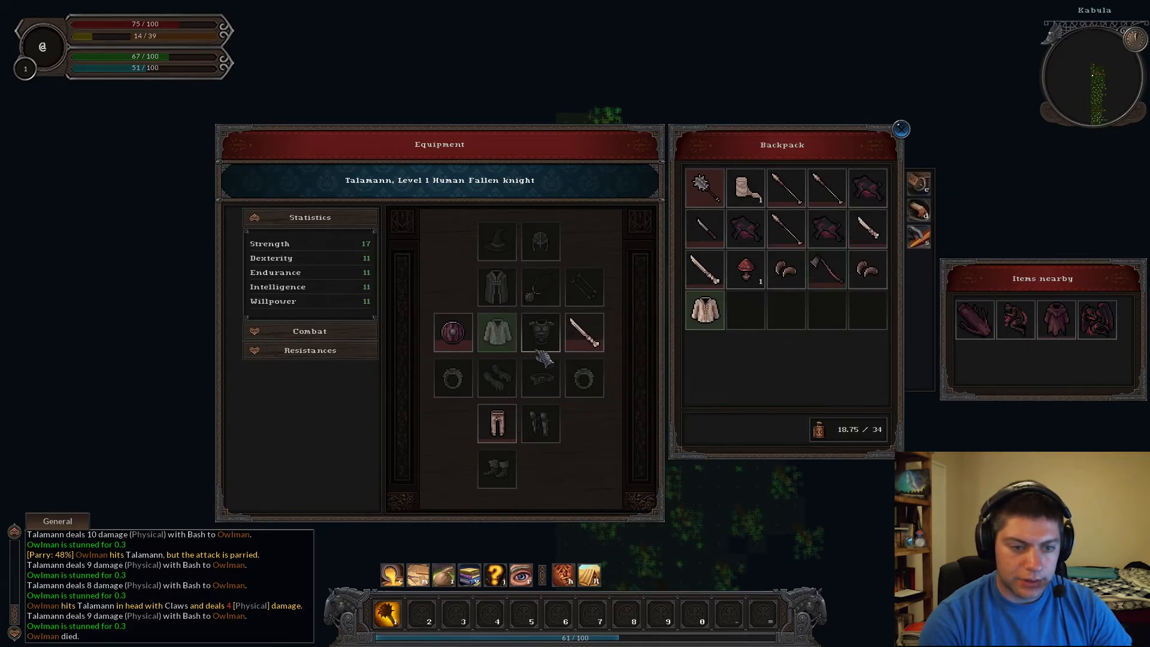
# Equip the bone sword, white shirt and trousers after killing the owlman.
pyautogui.click(901, 128)
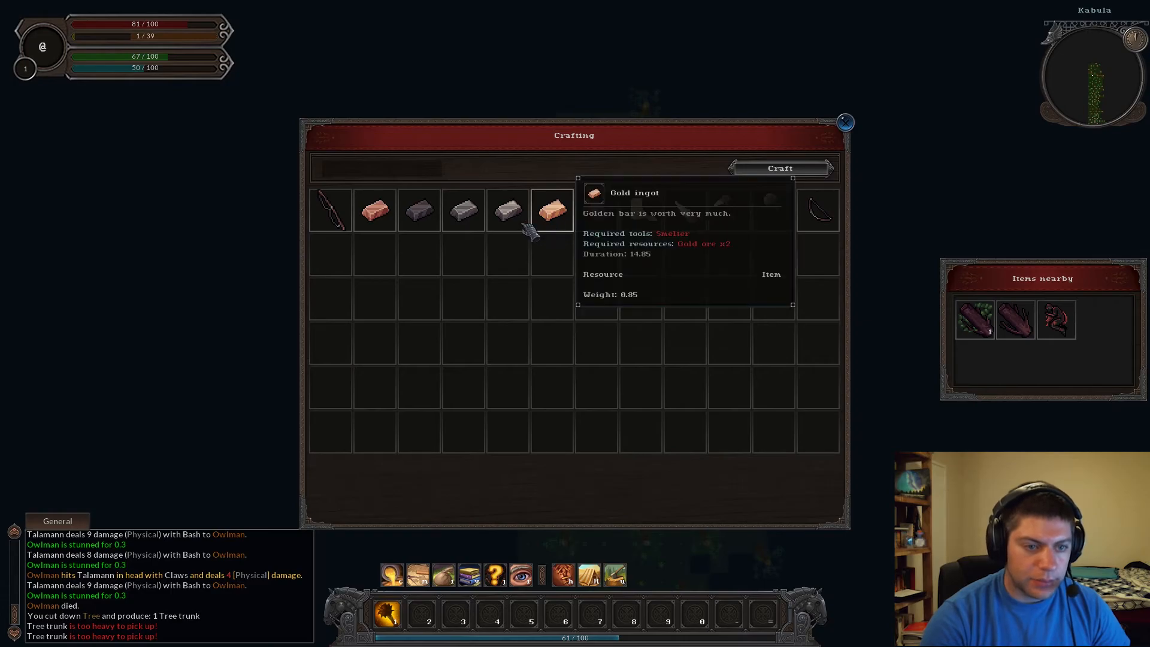
pyautogui.moveTo(728, 211)
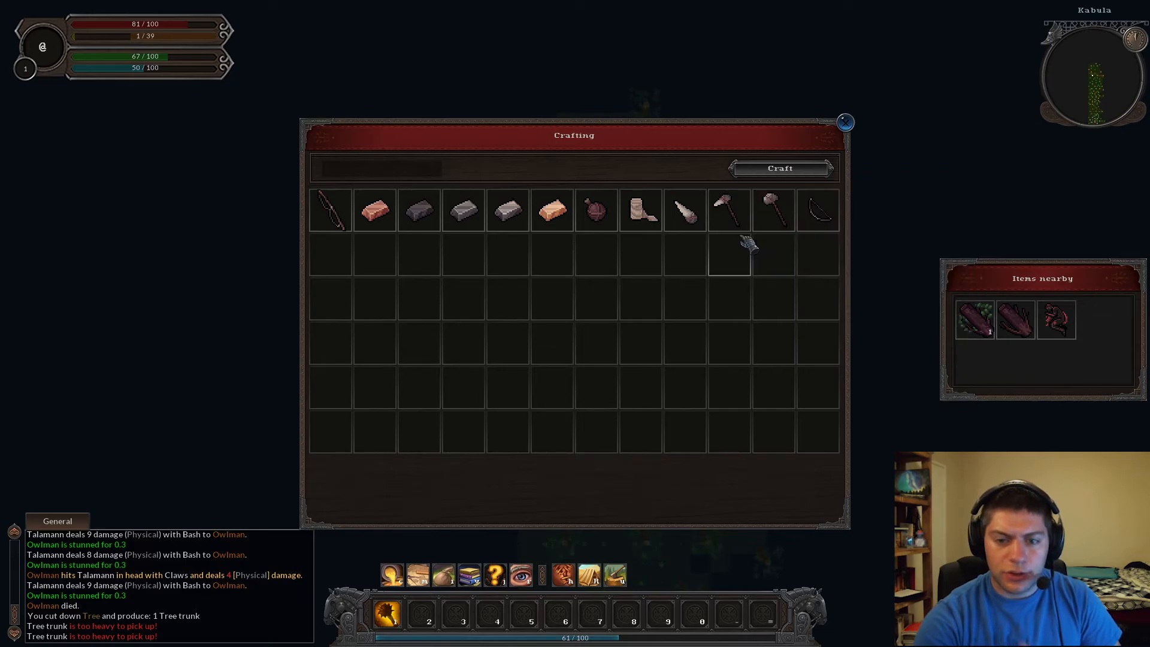
pyautogui.moveTo(772, 211)
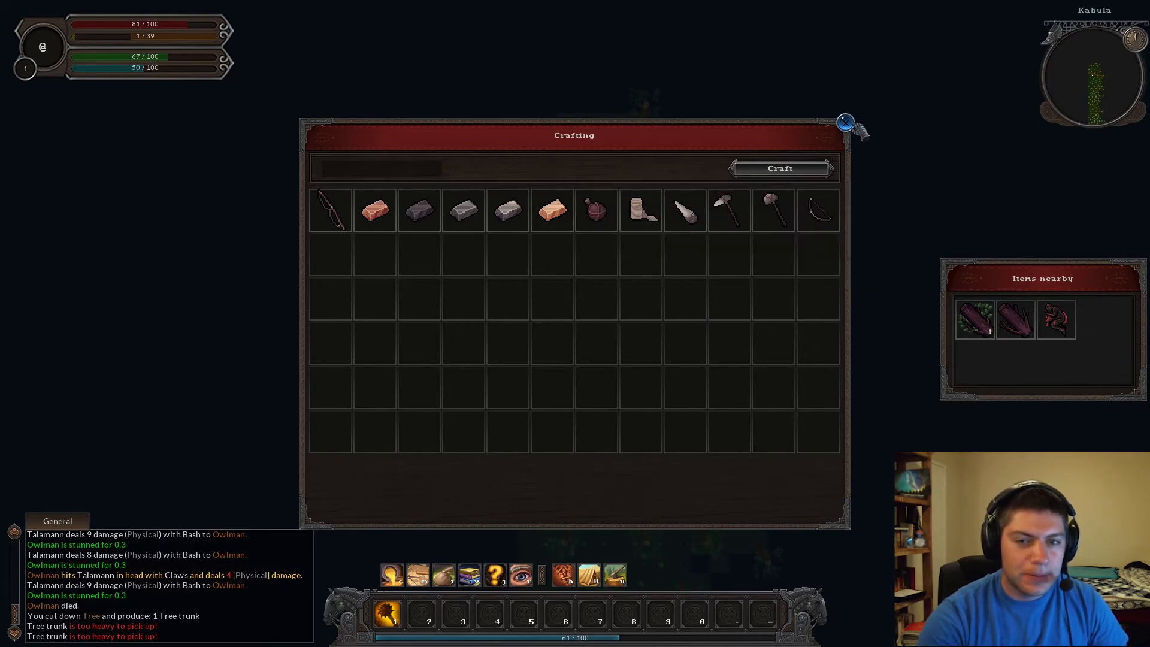
# Close the crafting recipes after browsing ingot recipes like Gold ingot.
pyautogui.click(845, 121)
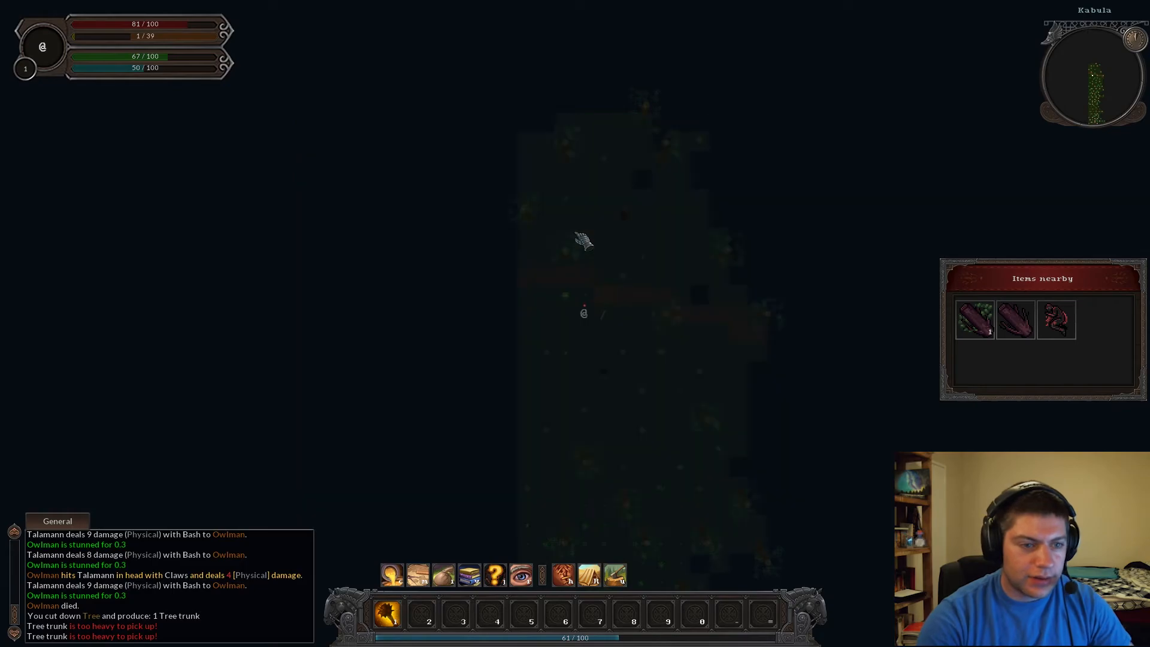
# Bring up the World map window with the map key.
pyautogui.press('i')
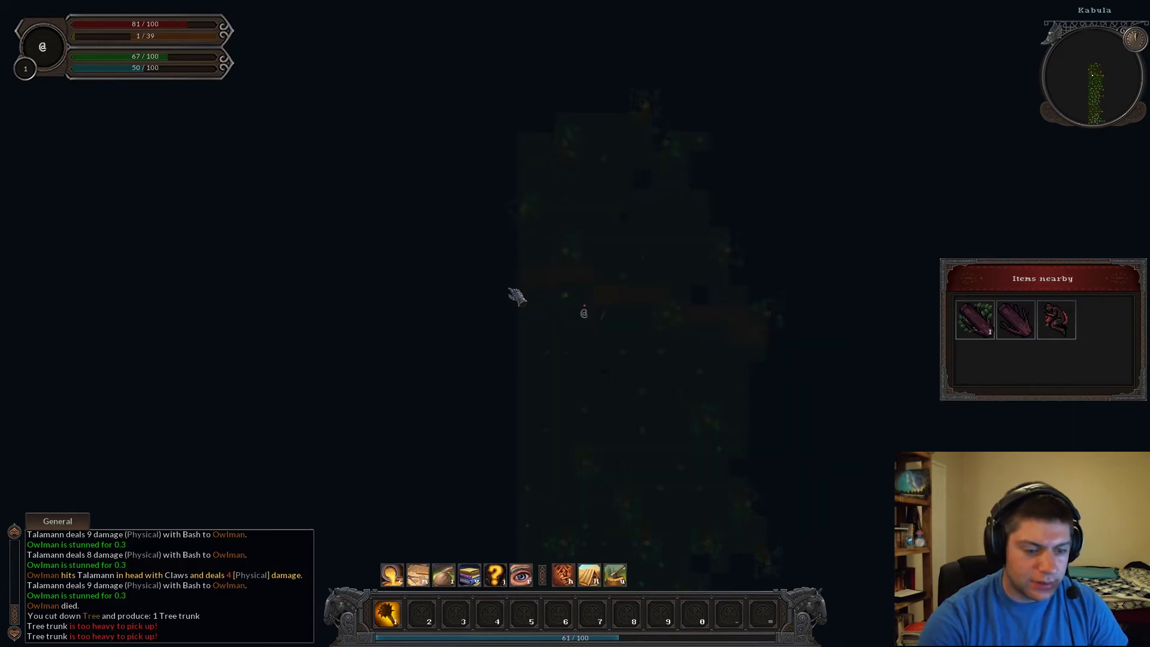
pyautogui.press('m')
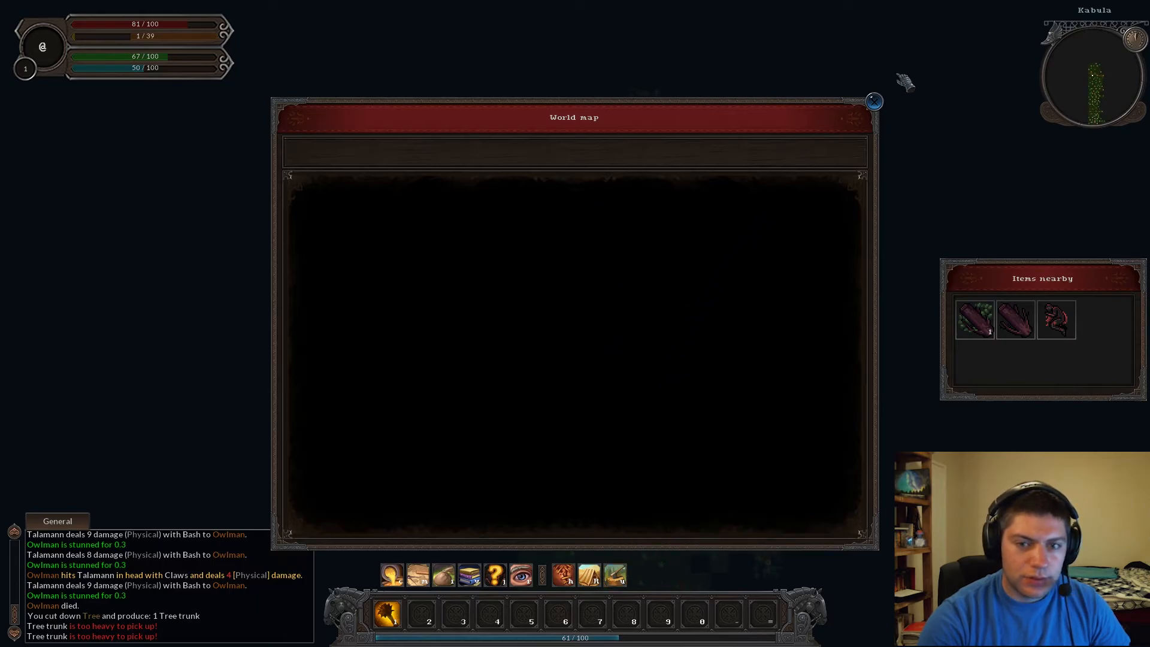
# Close the World map window.
pyautogui.click(873, 101)
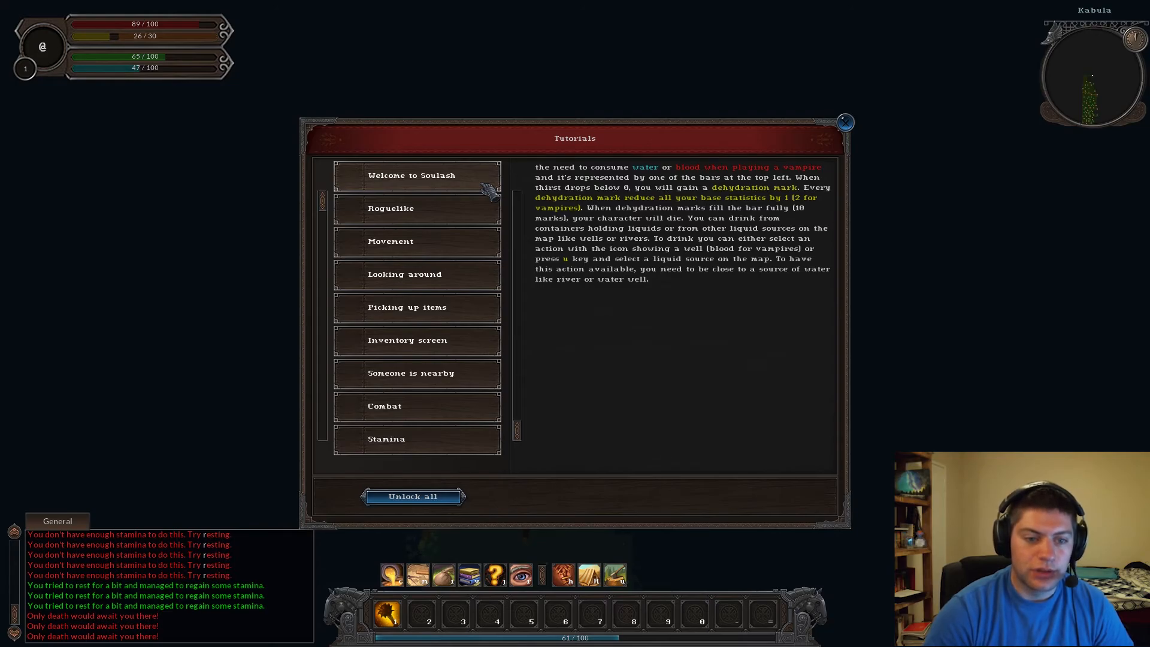
# Close the Tutorials window after reading about thirst and dehydration.
pyautogui.click(843, 122)
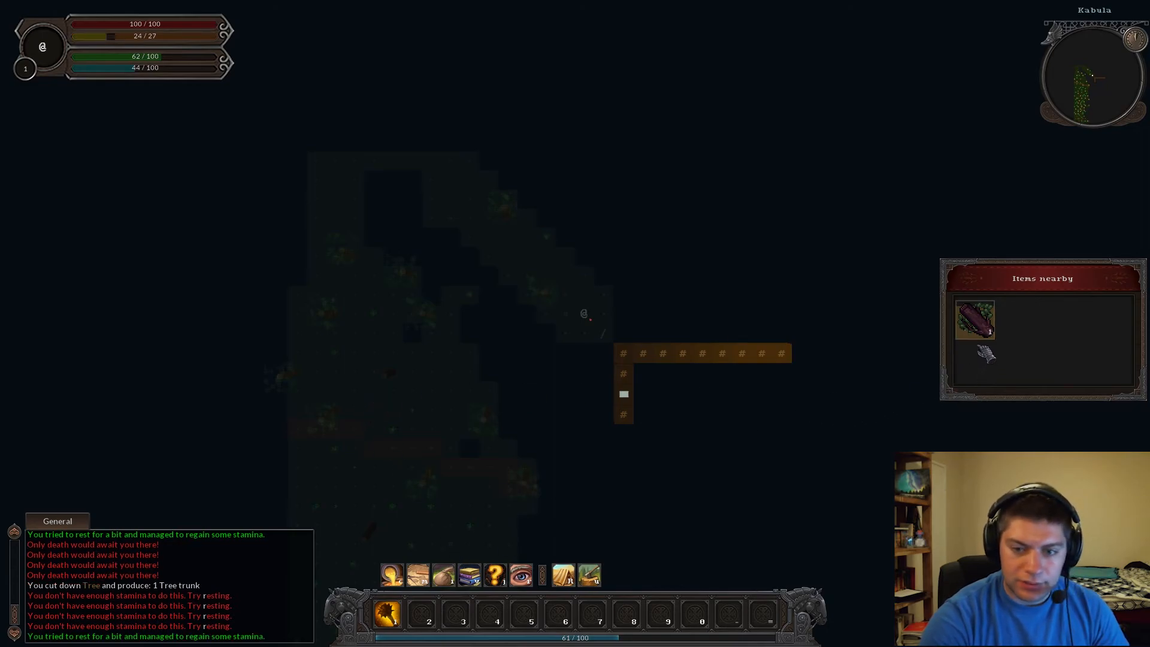
pyautogui.moveTo(975, 321)
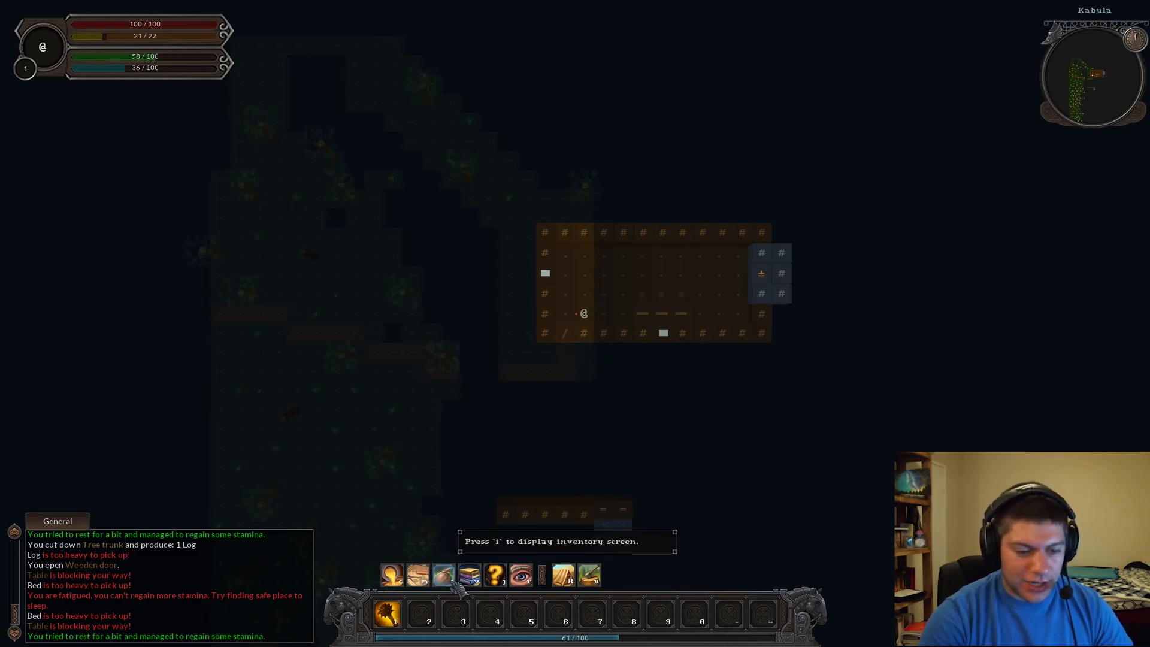
# Rest inside the wooden house to recover stamina.
pyautogui.press('v')
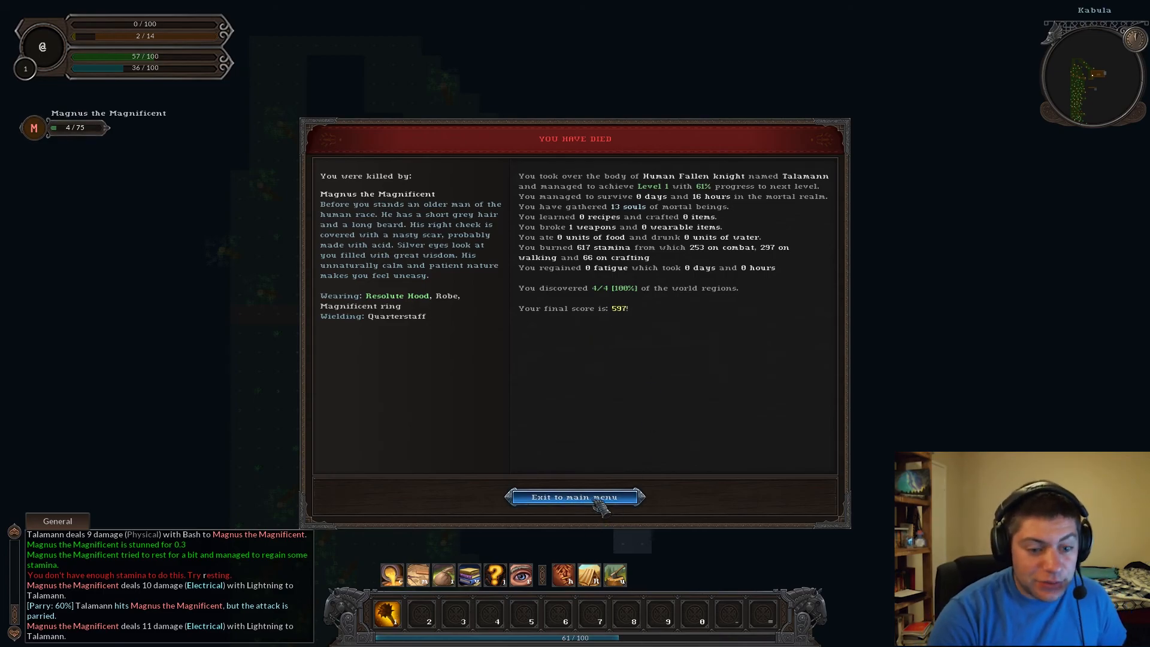
# Exit the death summary (score 597) to the main menu.
pyautogui.click(573, 497)
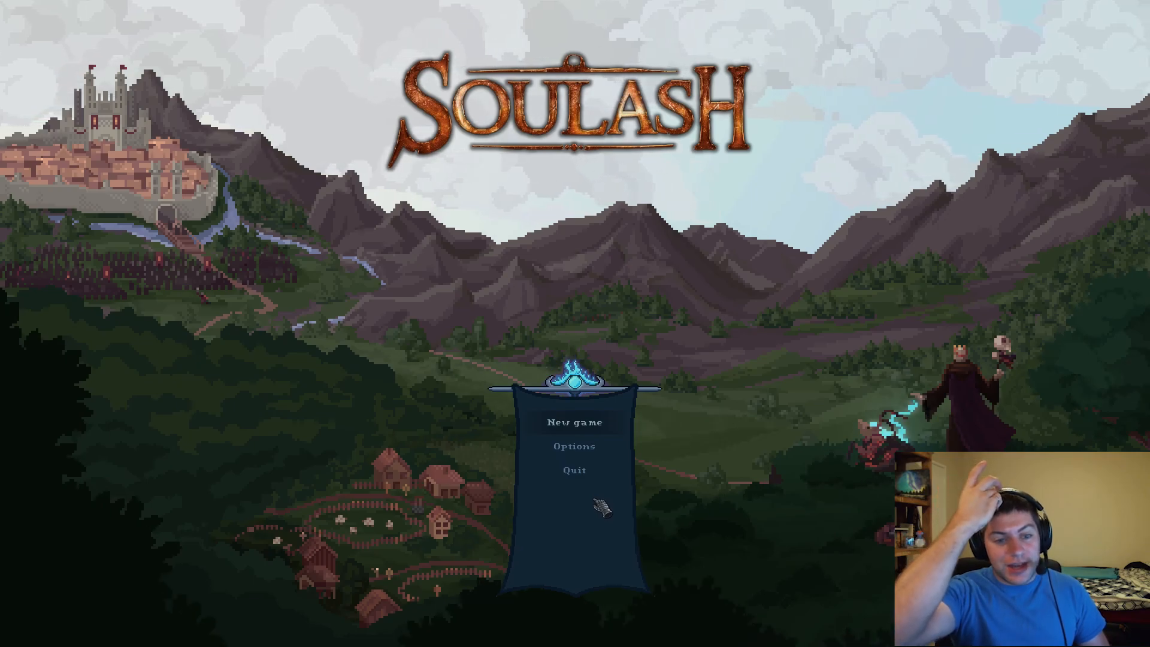